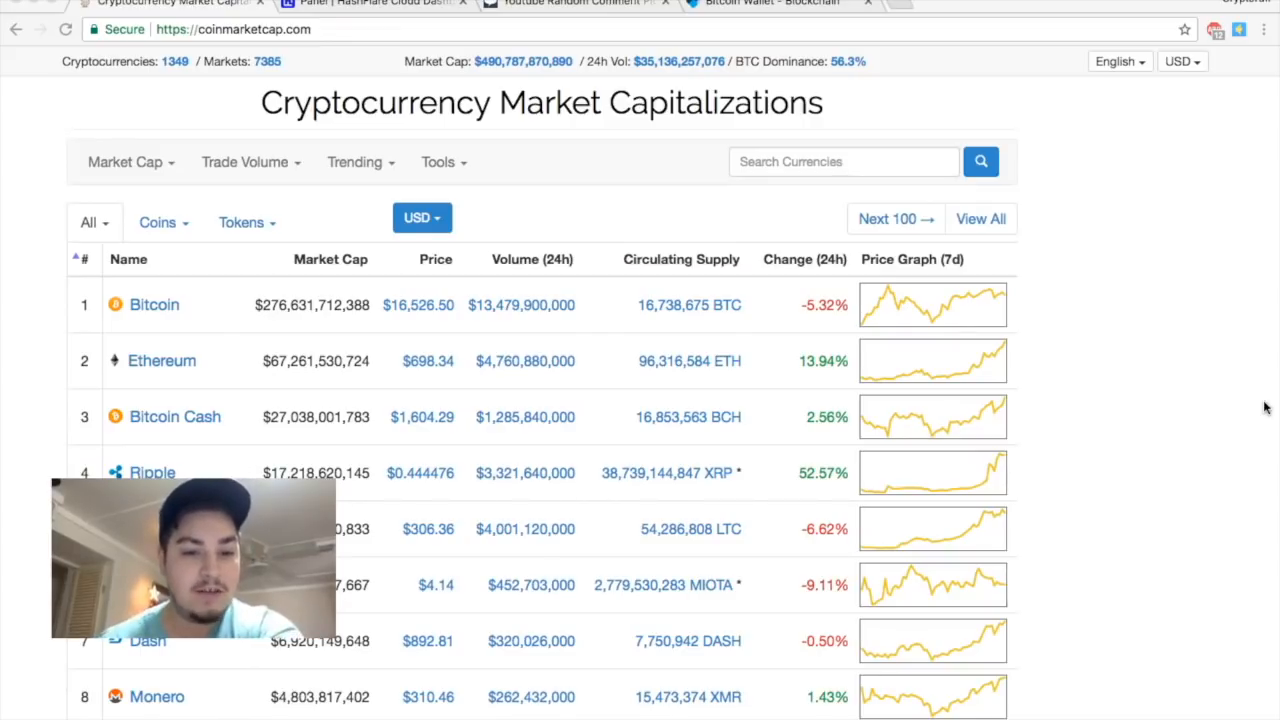
Scroll through the current page before moving to the mining dashboard
{"action": "scroll", "scroll_direction": "down", "scroll_amount": 3}
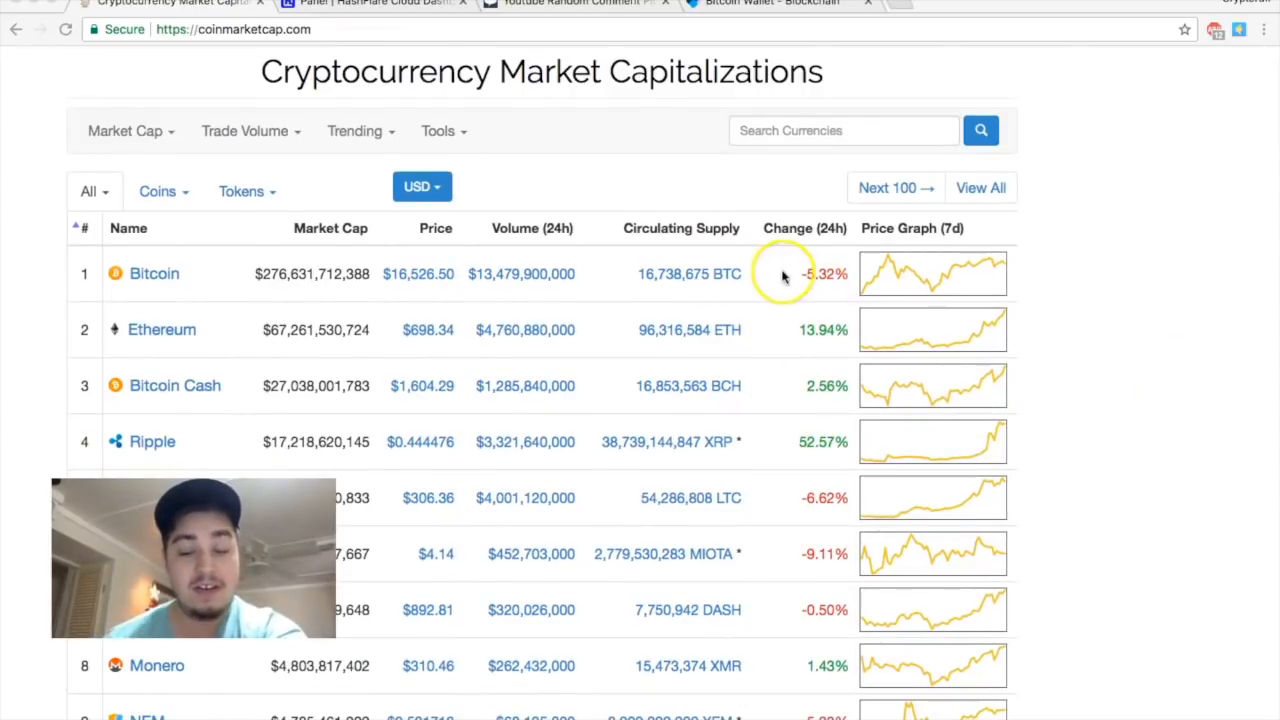
{"action": "scroll", "scroll_direction": "down", "scroll_amount": 3}
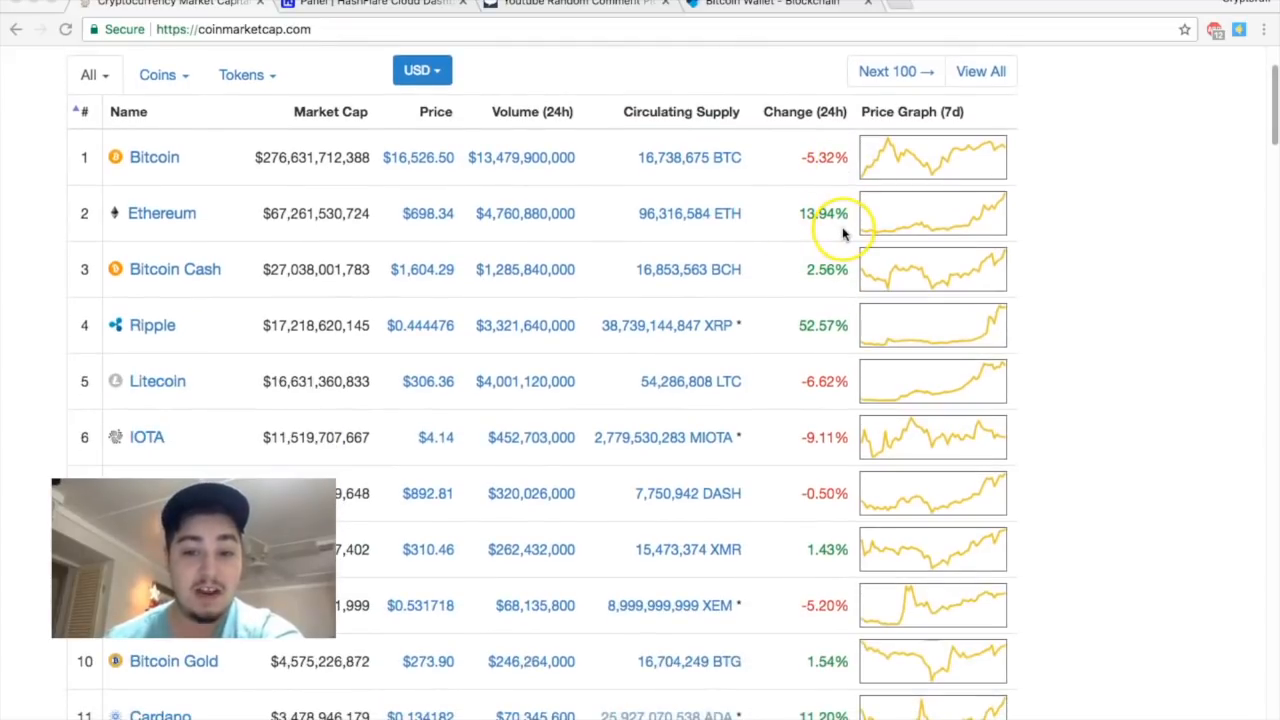
{"action": "mouse_move", "coordinate": [420, 232]}
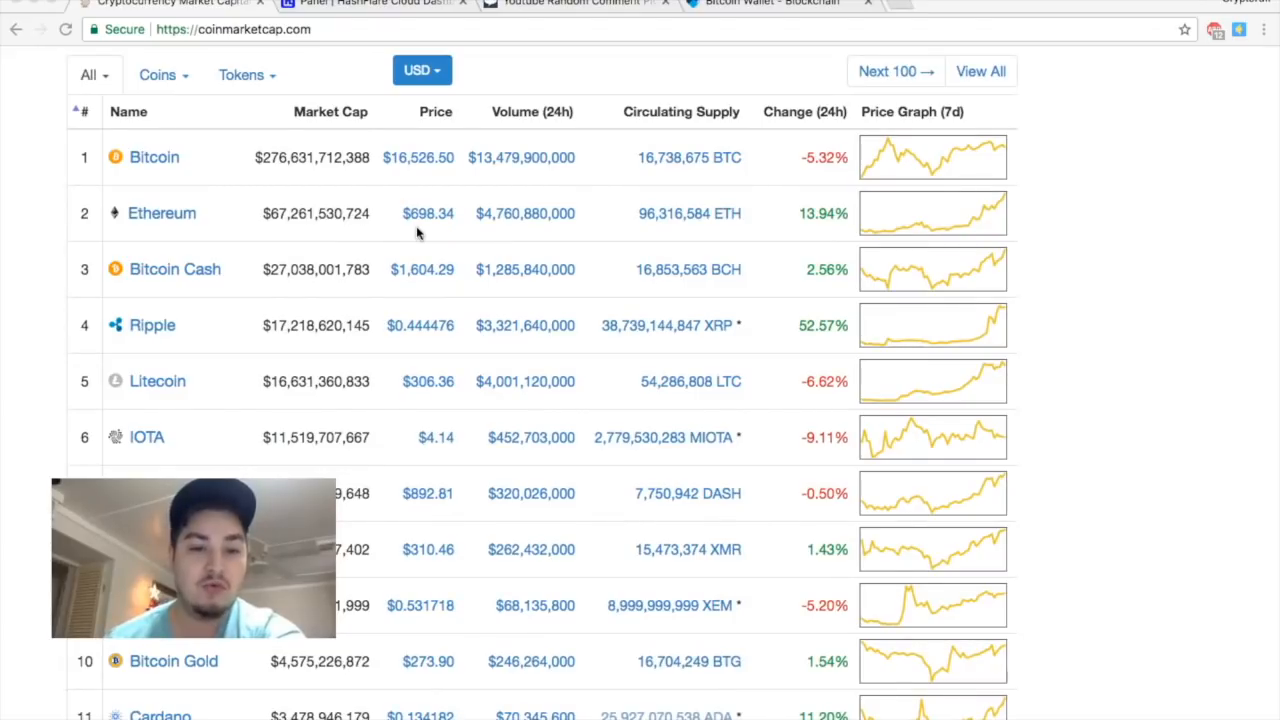
{"action": "scroll", "scroll_direction": "down", "scroll_amount": 3}
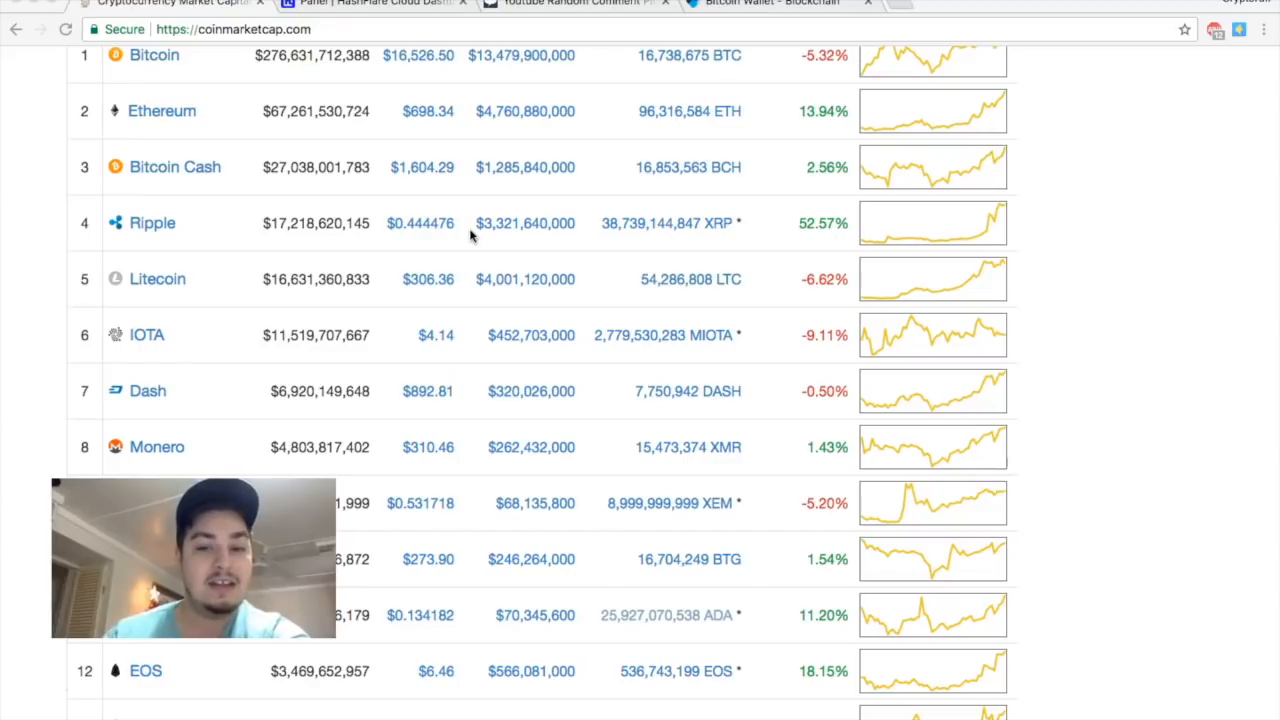
{"action": "mouse_move", "coordinate": [1068, 208]}
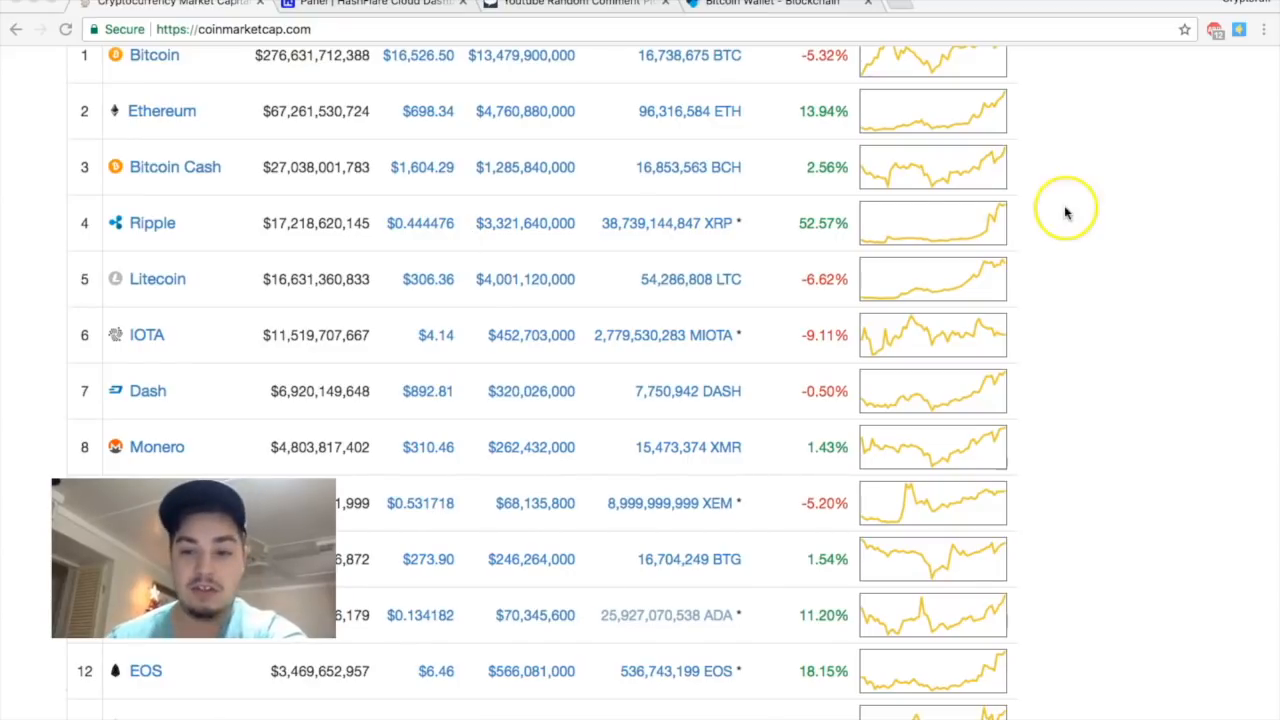
{"action": "mouse_move", "coordinate": [610, 264]}
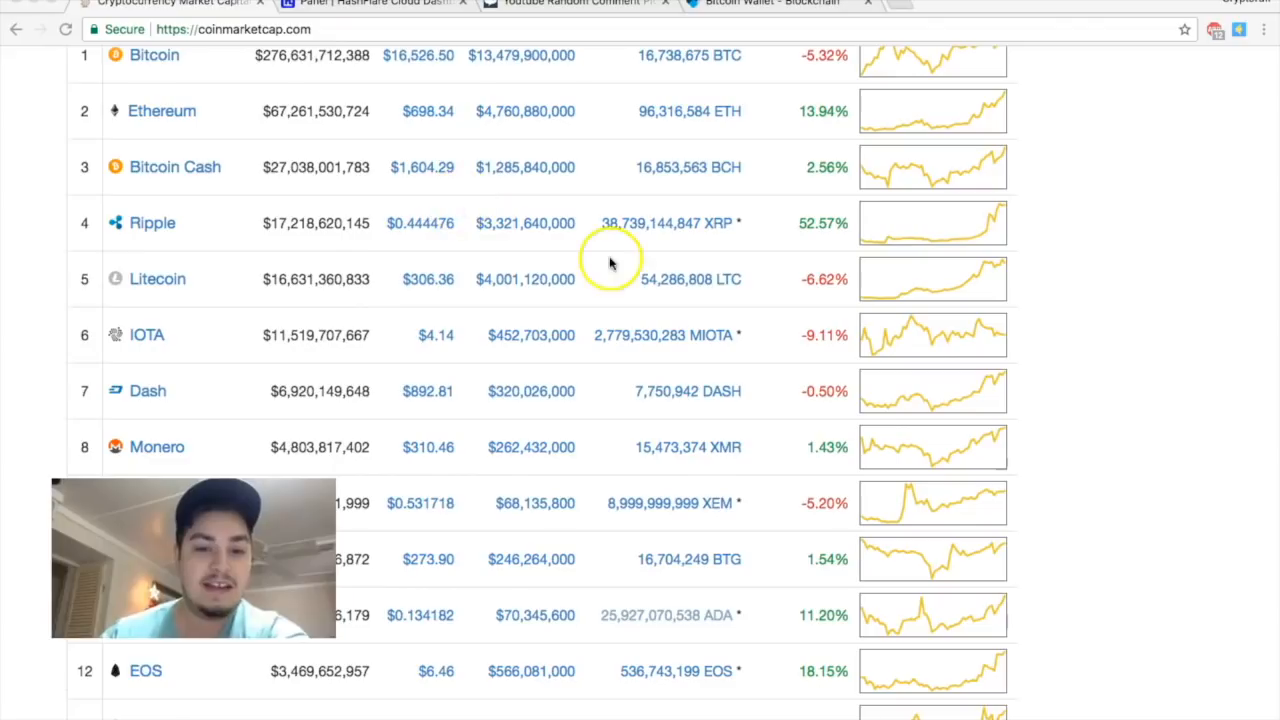
{"action": "mouse_move", "coordinate": [464, 264]}
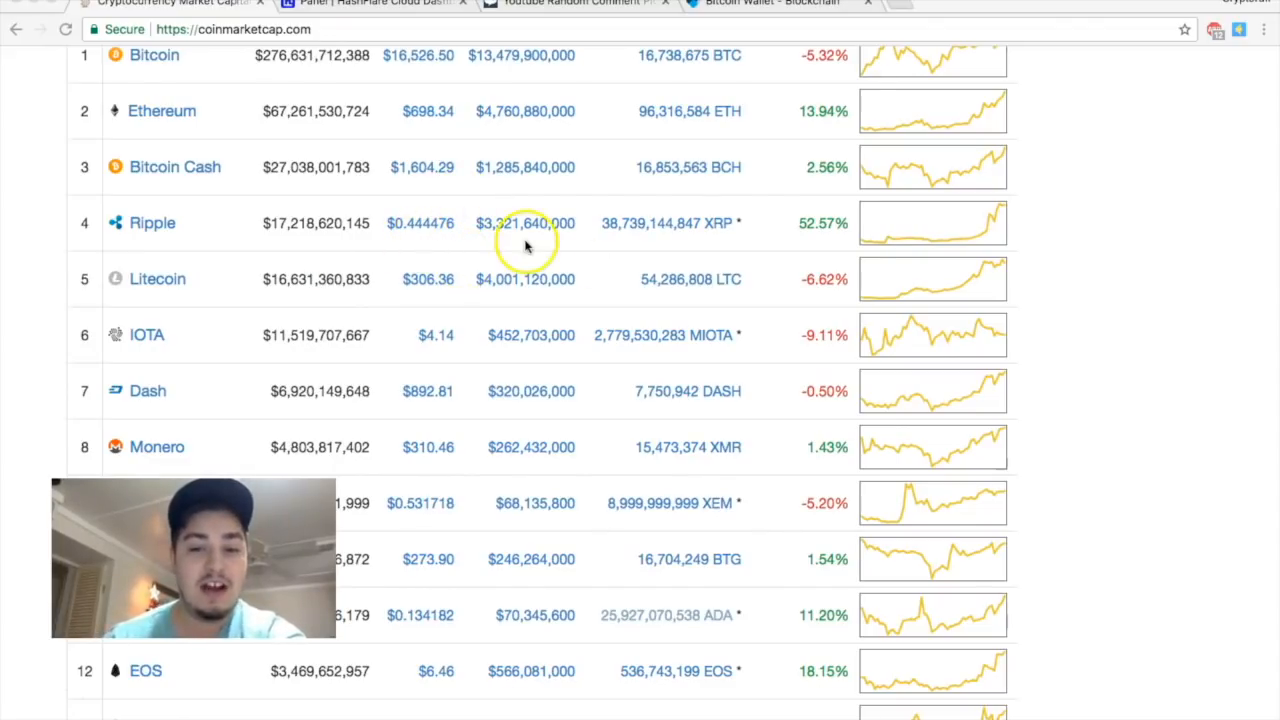
{"action": "mouse_move", "coordinate": [464, 266]}
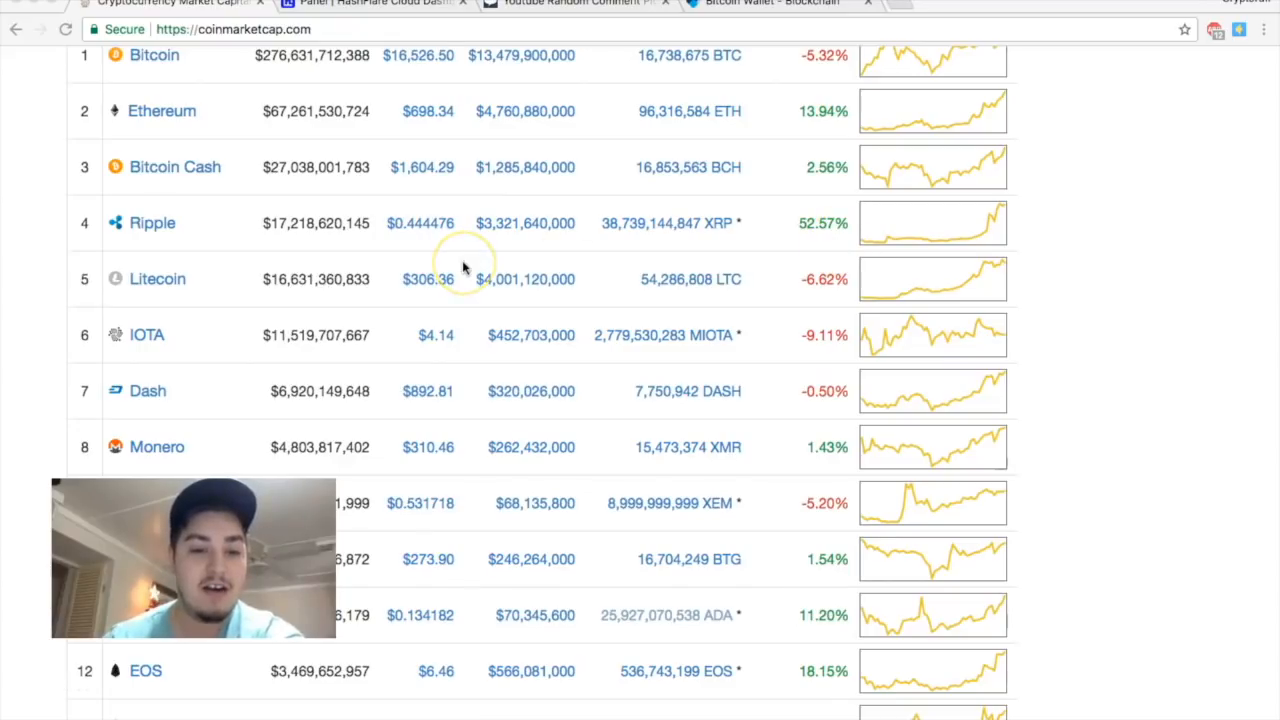
{"action": "mouse_move", "coordinate": [408, 294]}
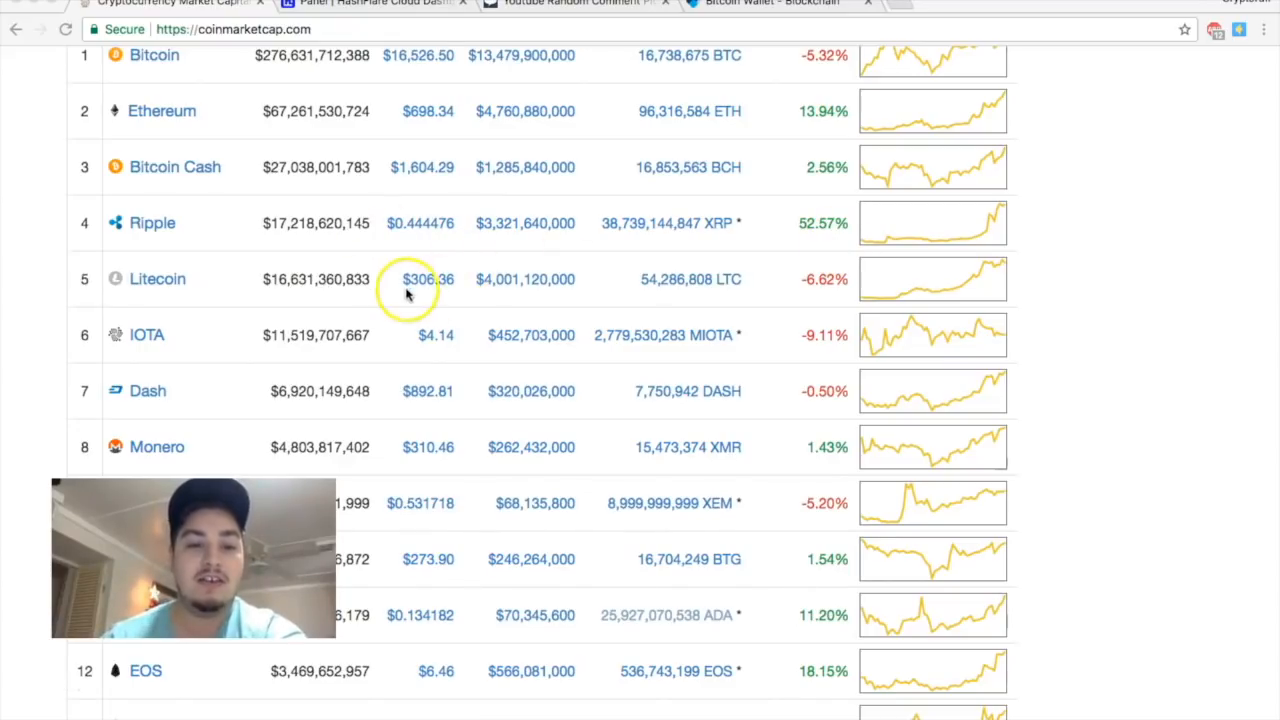
{"action": "mouse_move", "coordinate": [428, 232]}
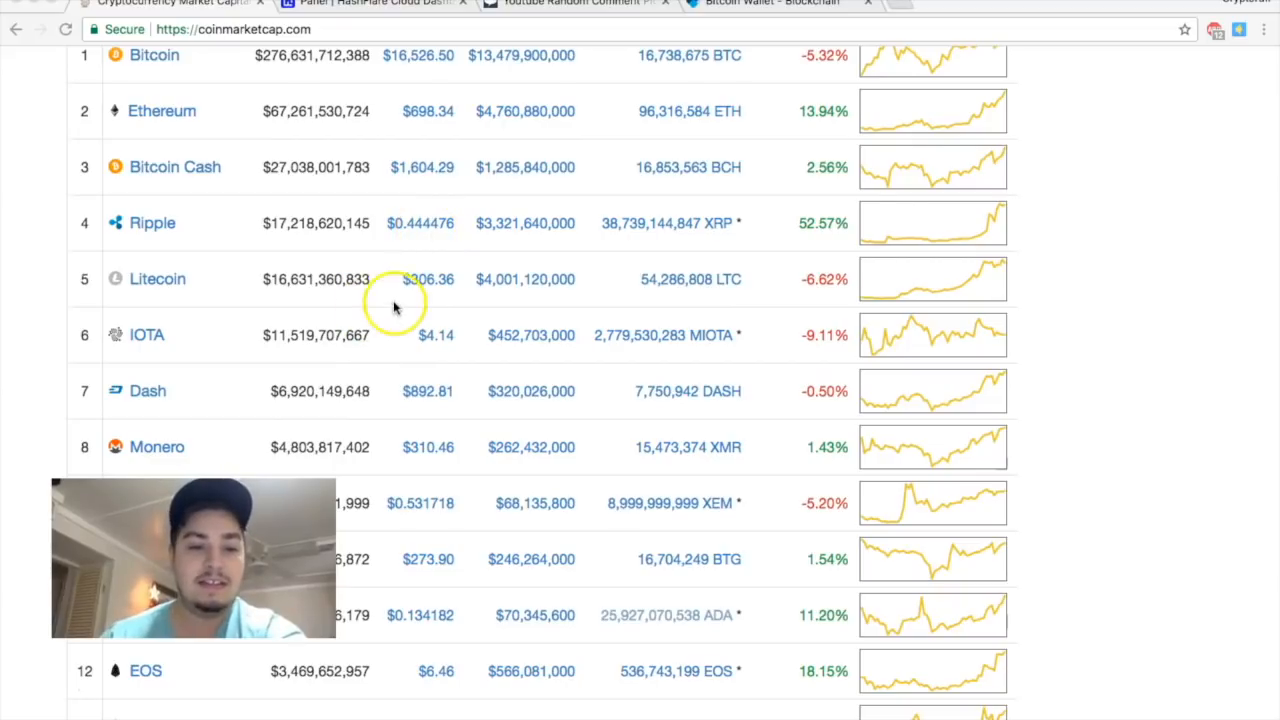
{"action": "scroll", "scroll_direction": "down", "scroll_amount": 3}
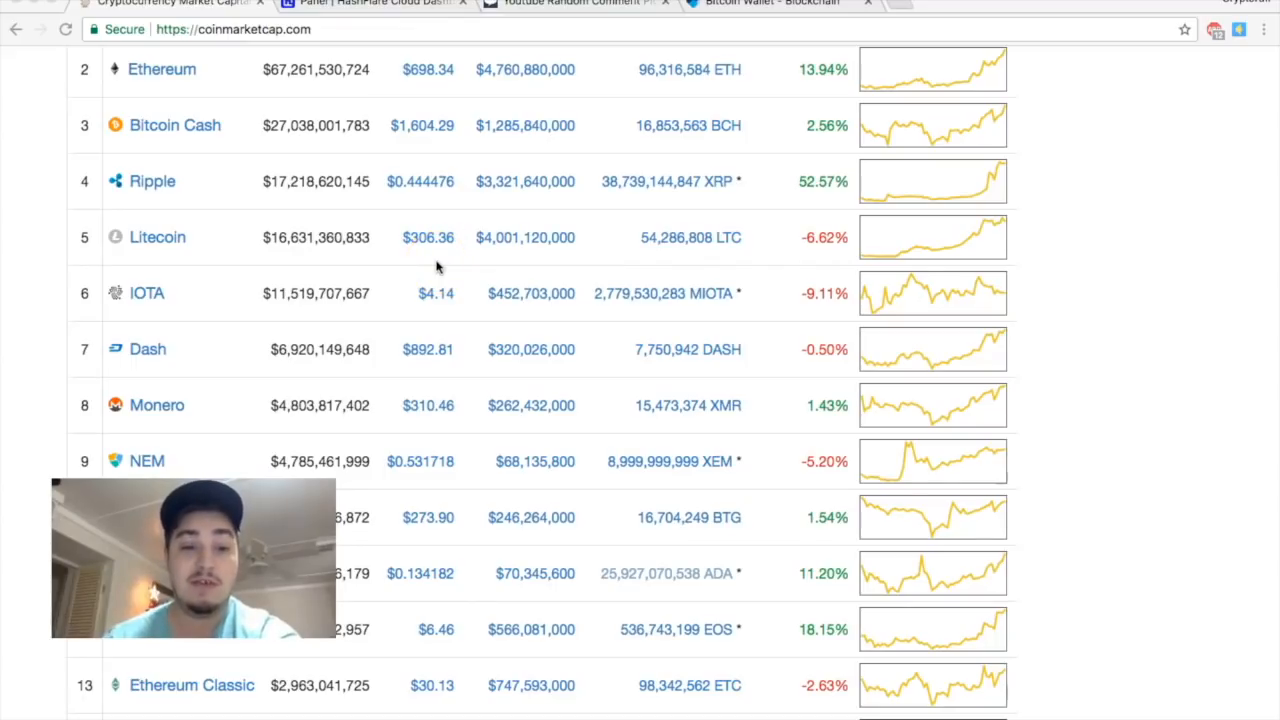
{"action": "scroll", "scroll_direction": "down", "scroll_amount": 3}
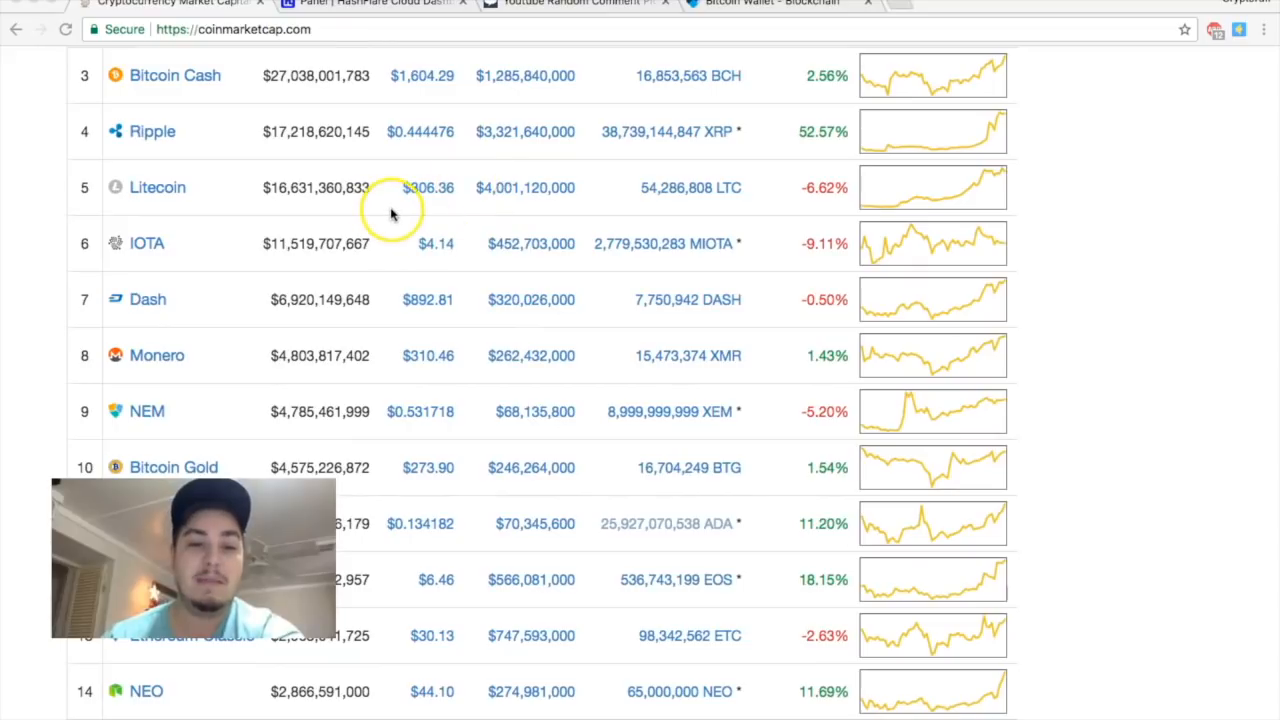
{"action": "scroll", "scroll_direction": "down", "scroll_amount": 3}
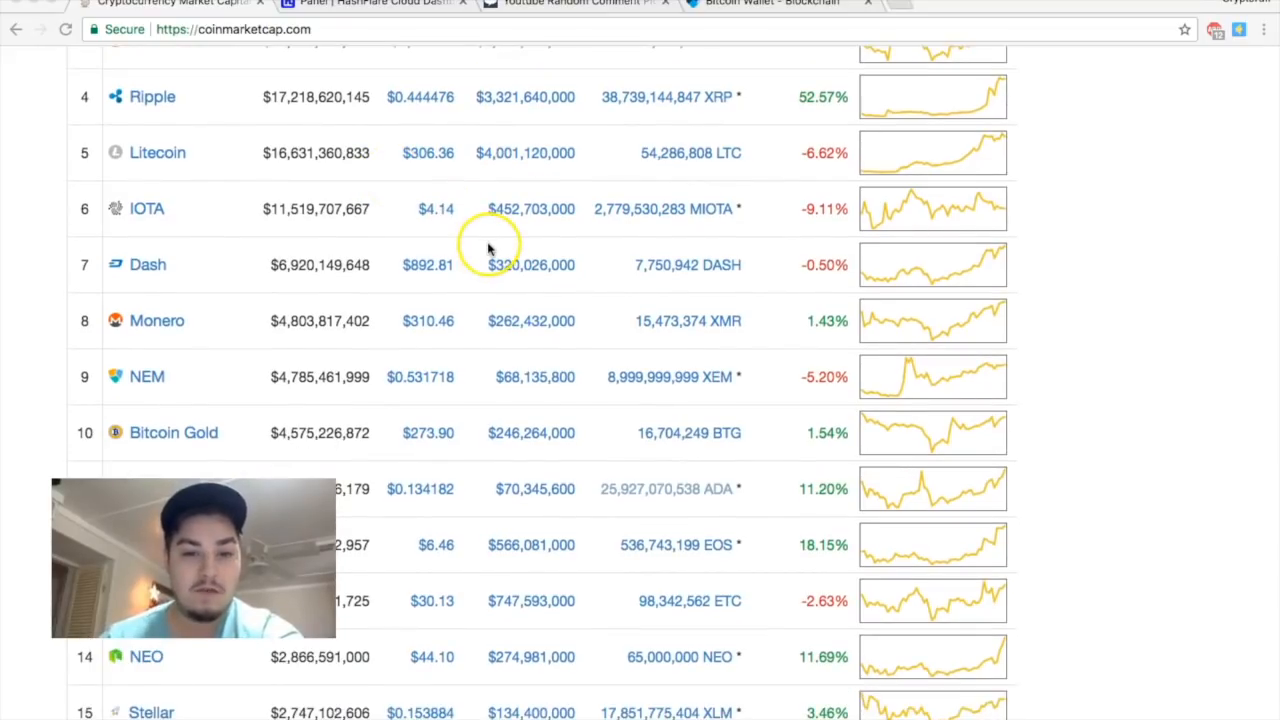
{"action": "scroll", "scroll_direction": "down", "scroll_amount": 3}
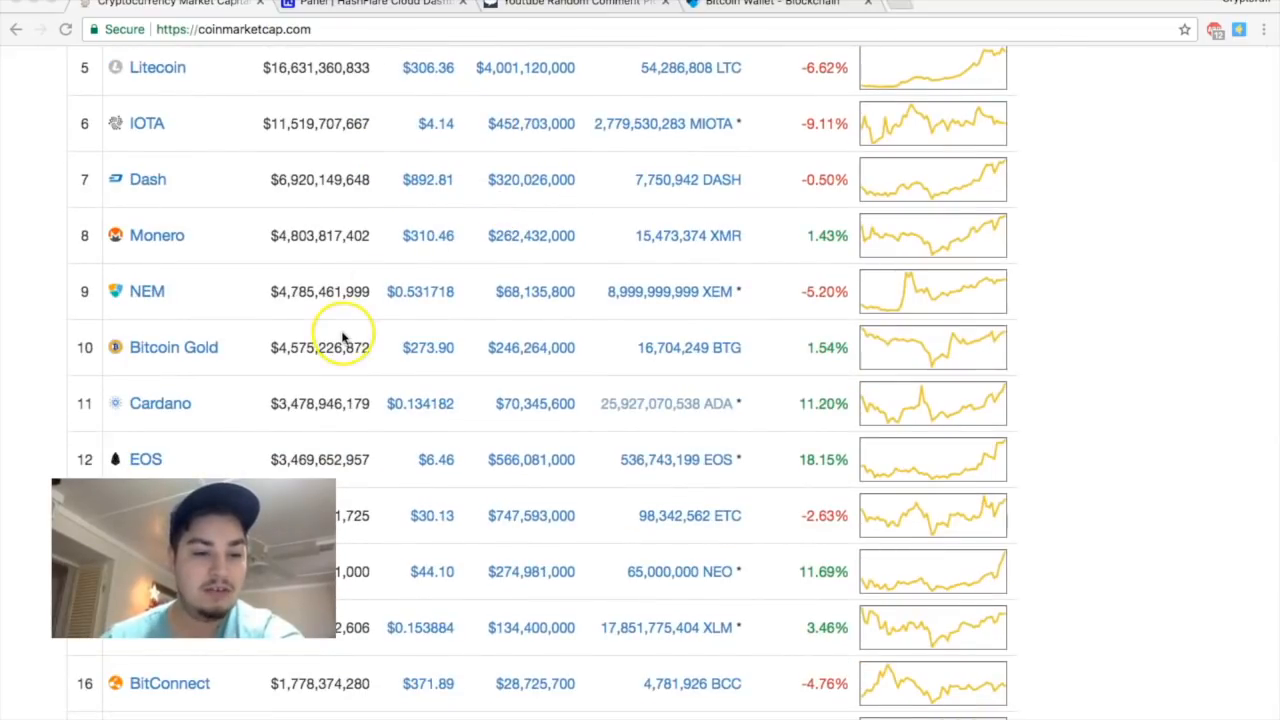
{"action": "scroll", "scroll_direction": "down", "scroll_amount": 3}
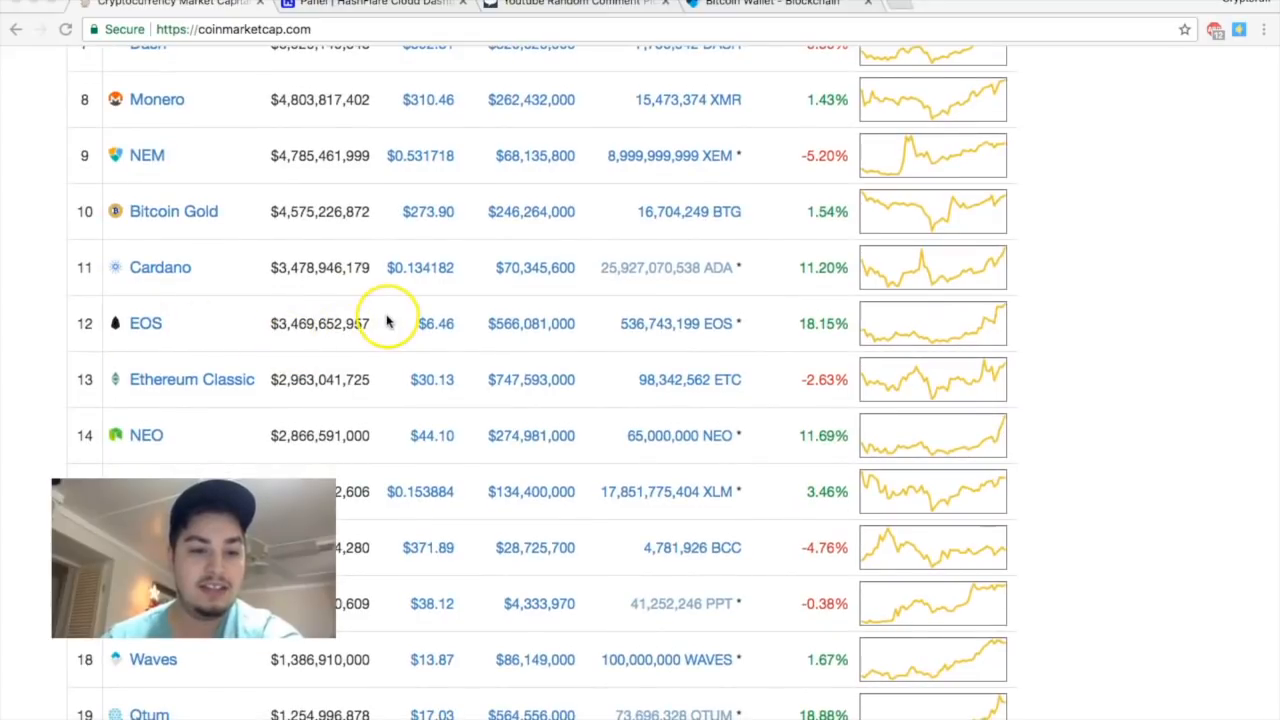
{"action": "mouse_move", "coordinate": [428, 344]}
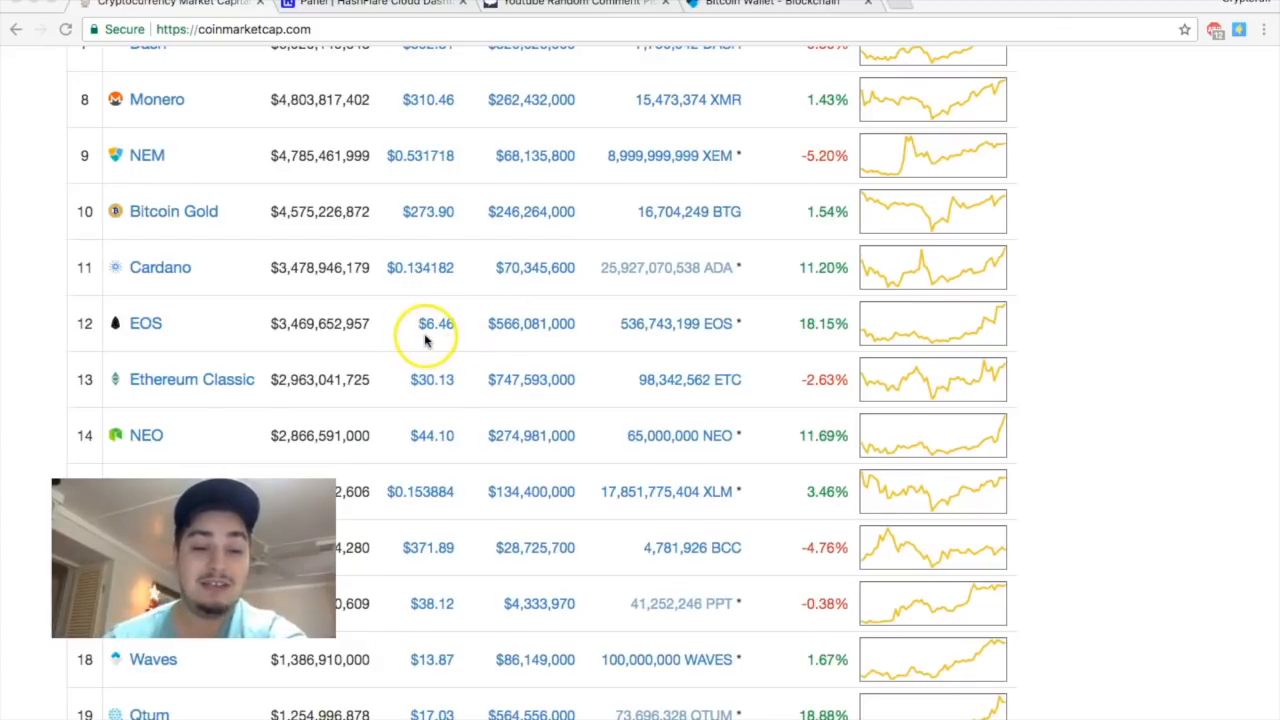
{"action": "mouse_move", "coordinate": [404, 300]}
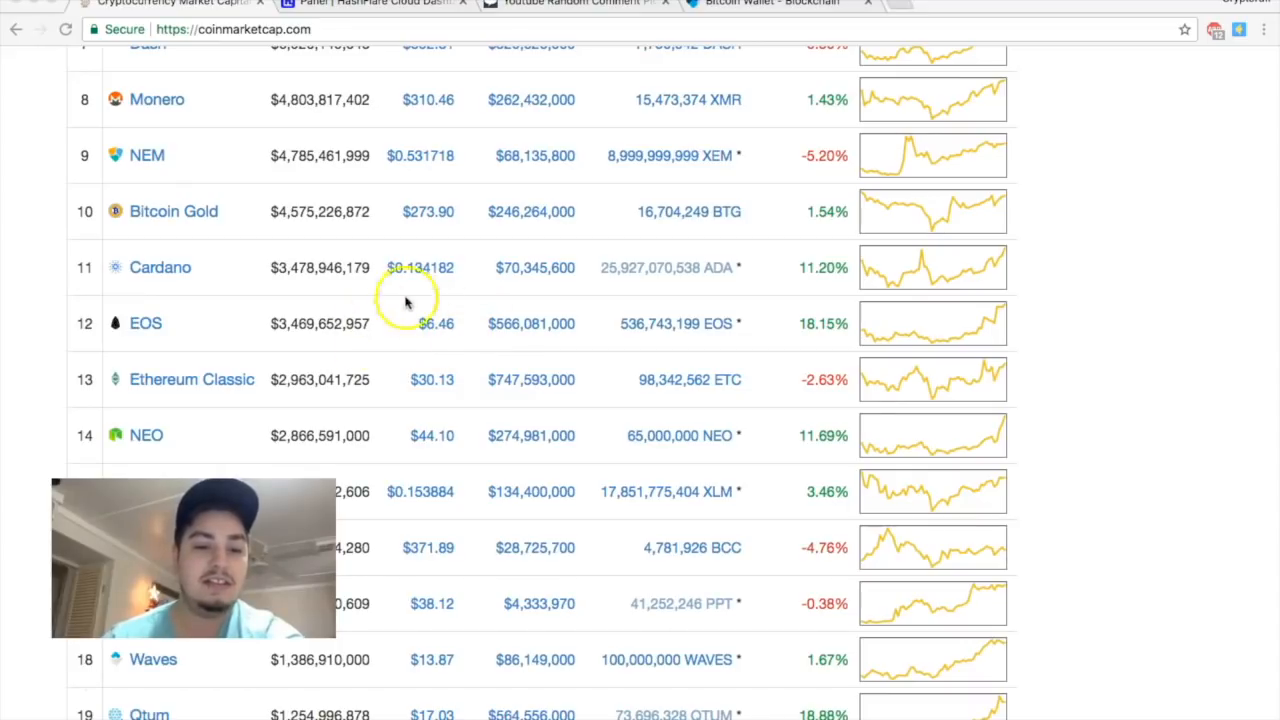
{"action": "mouse_move", "coordinate": [414, 324]}
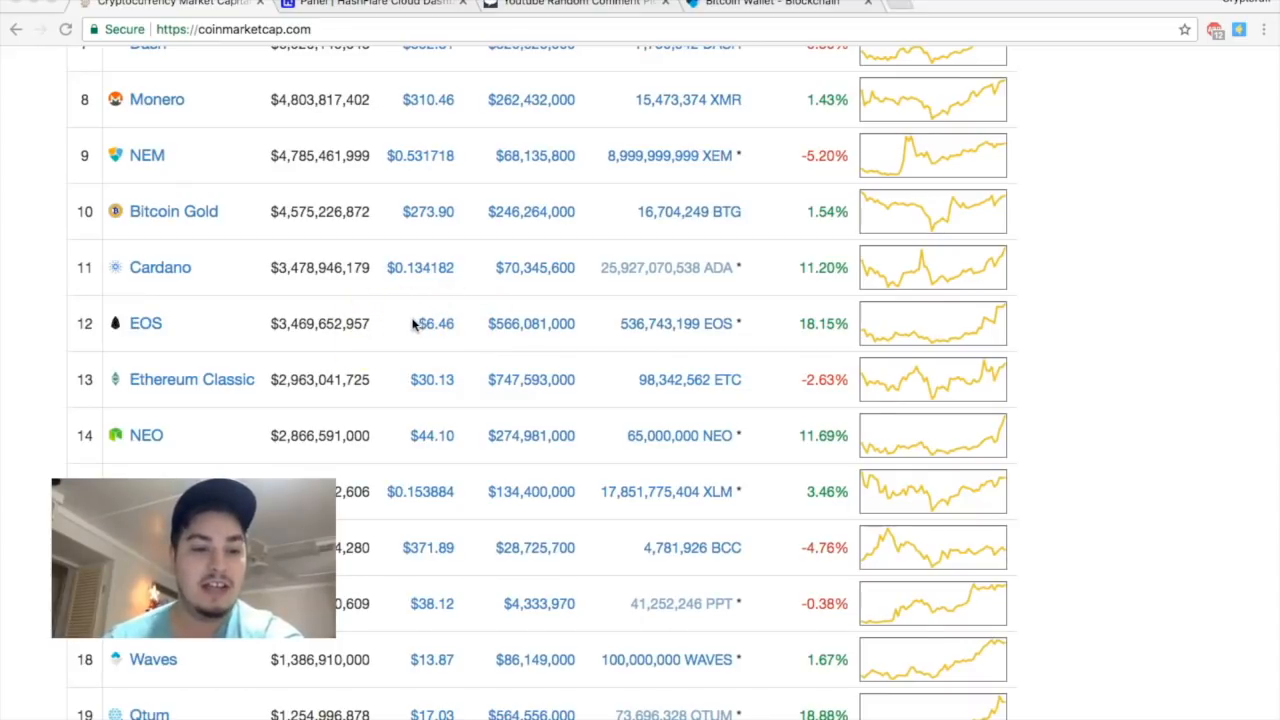
{"action": "scroll", "scroll_direction": "down", "scroll_amount": 3}
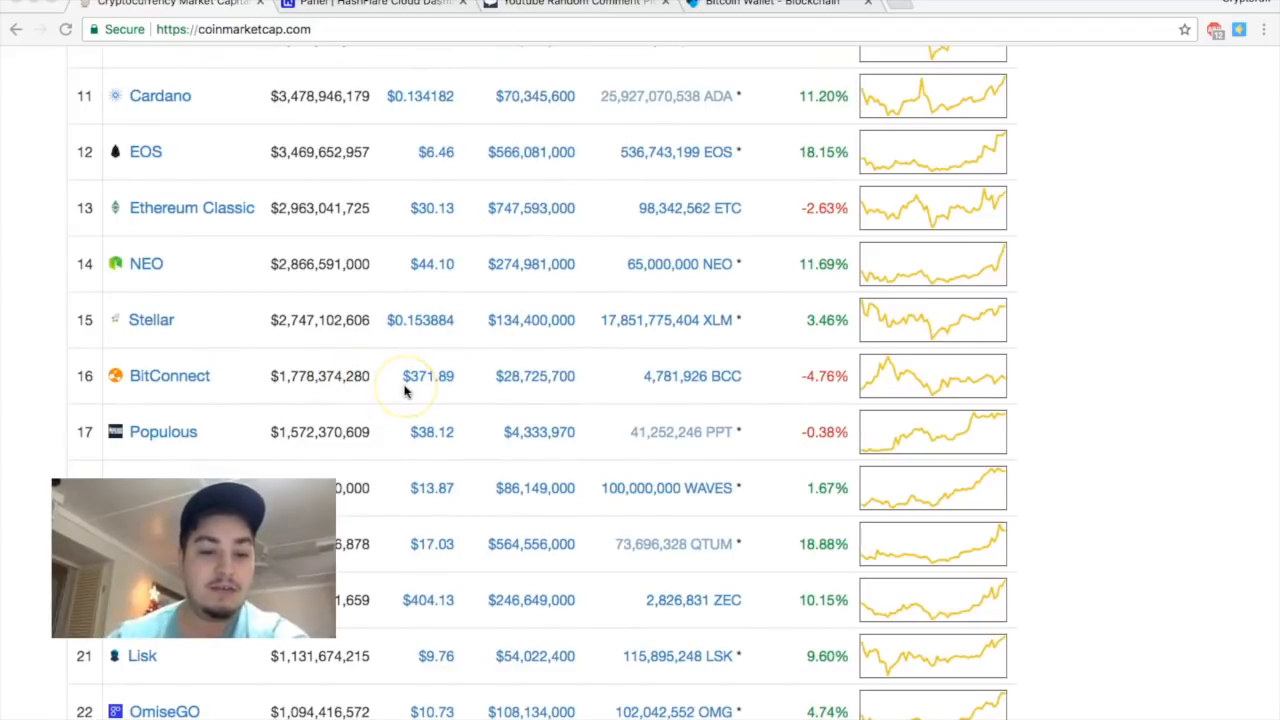
{"action": "mouse_move", "coordinate": [406, 390]}
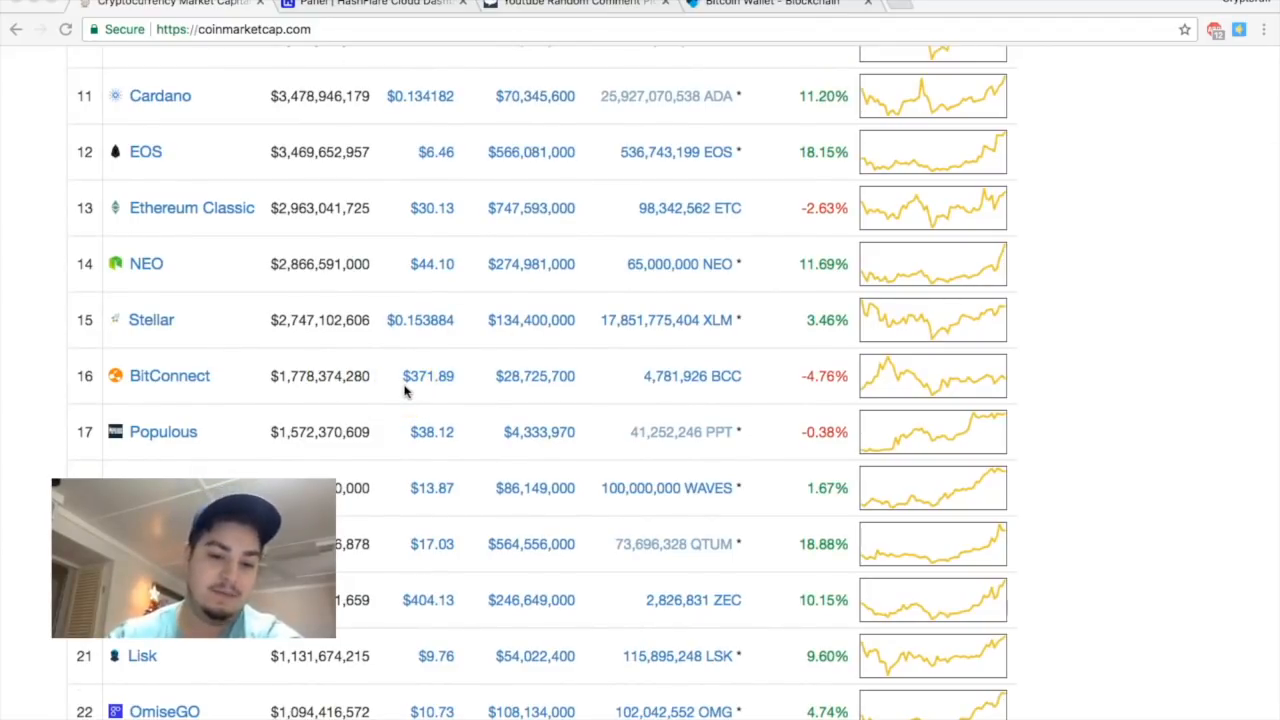
{"action": "scroll", "scroll_direction": "up", "scroll_amount": 3}
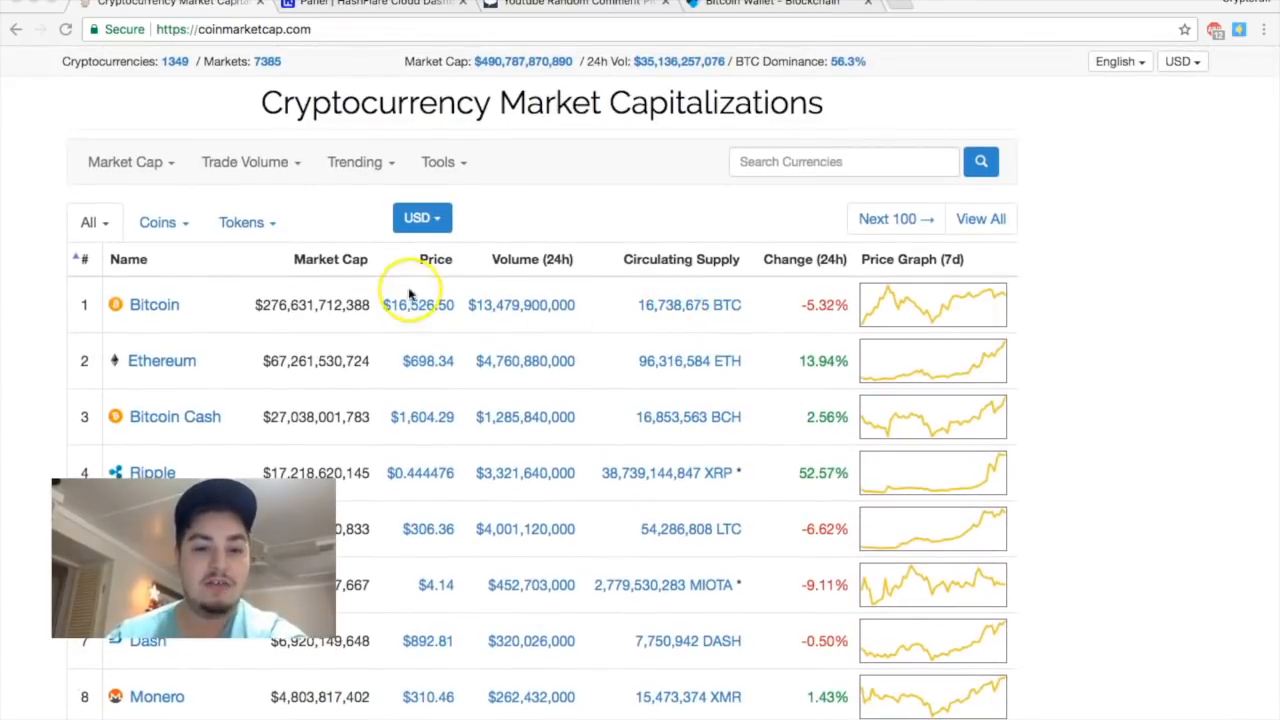
{"action": "mouse_move", "coordinate": [452, 318]}
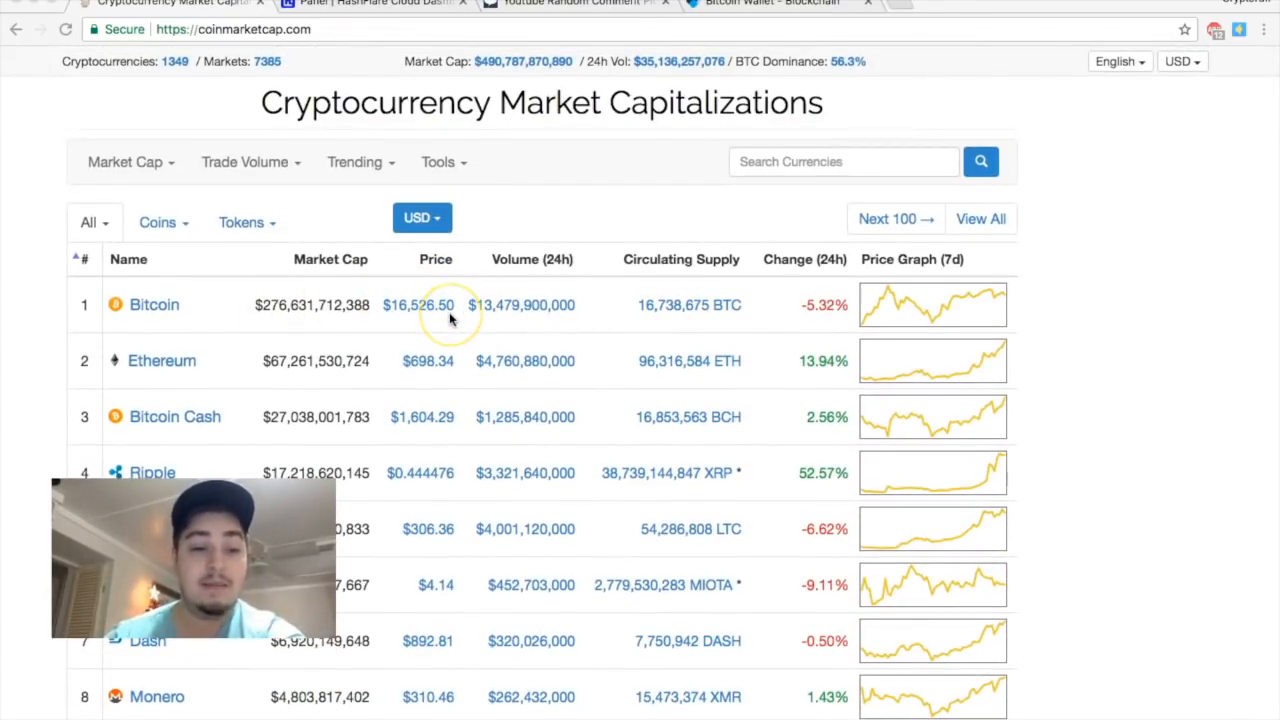
{"action": "mouse_move", "coordinate": [404, 76]}
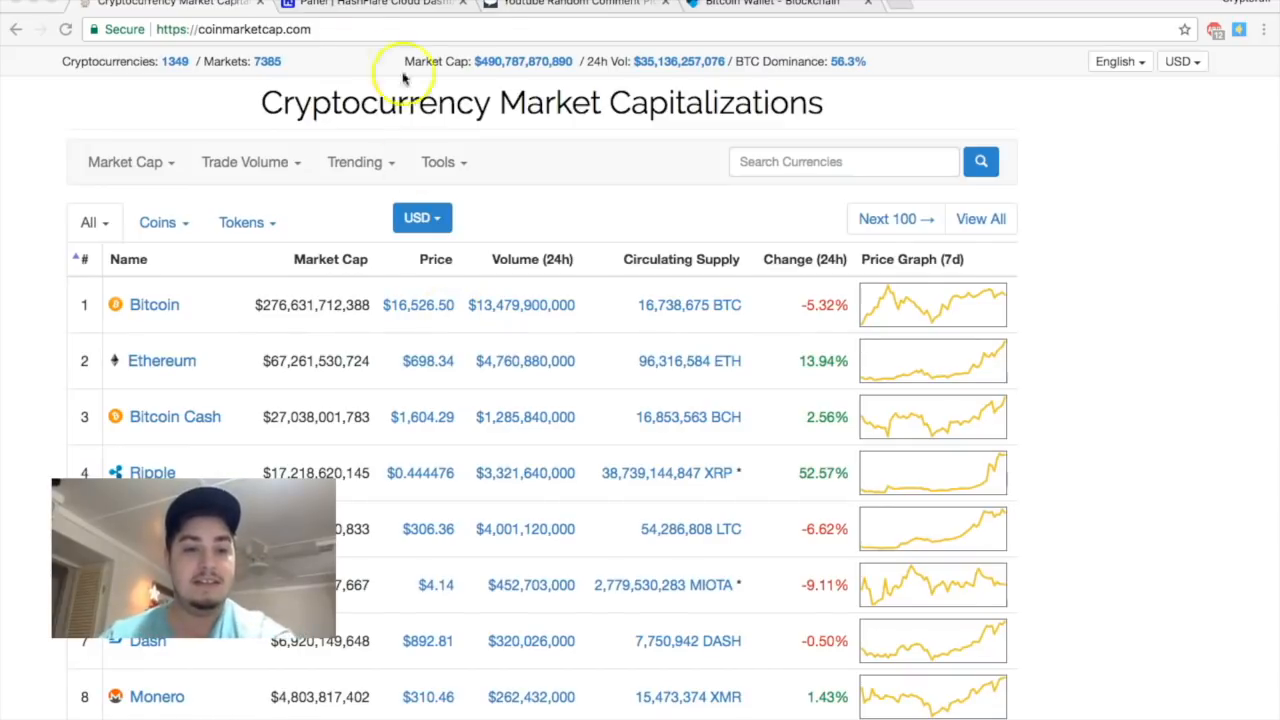
Switch to the HashFlare panel and show the BTC balance of about 0.0031 BTC
{"action": "left_click", "coordinate": [376, 4]}
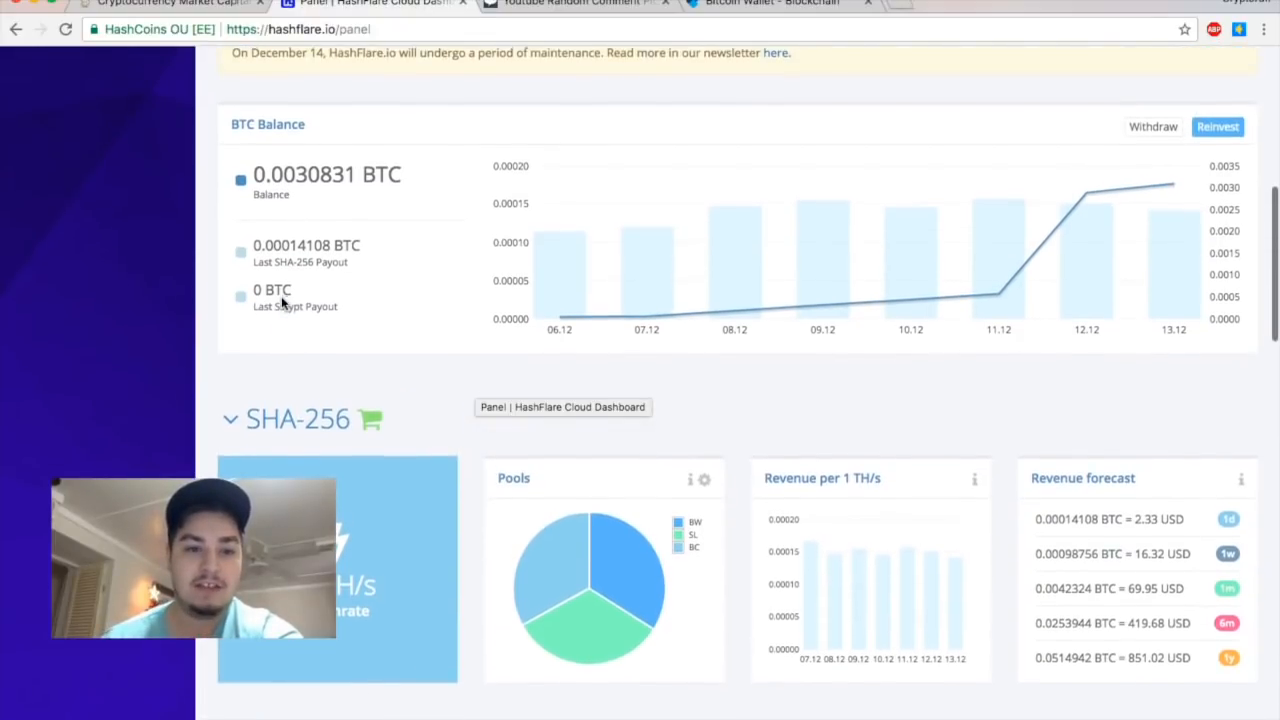
{"action": "scroll", "scroll_direction": "down", "scroll_amount": 3}
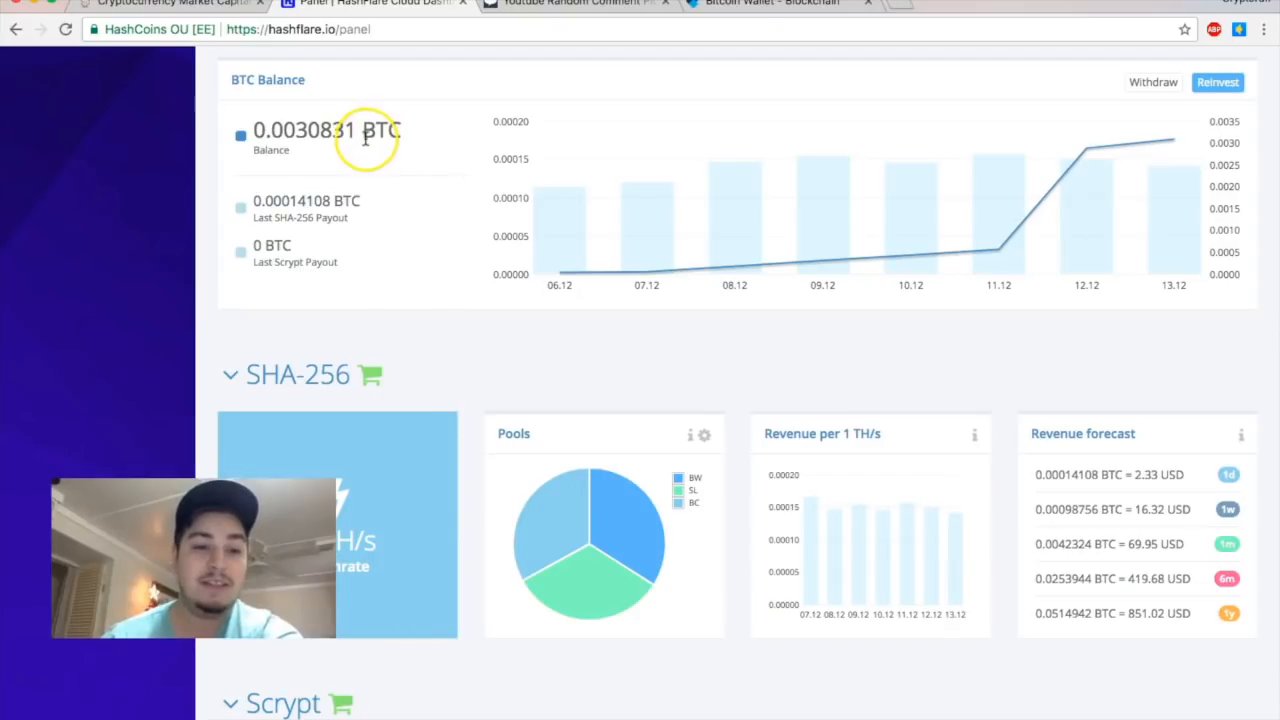
{"action": "mouse_move", "coordinate": [270, 152]}
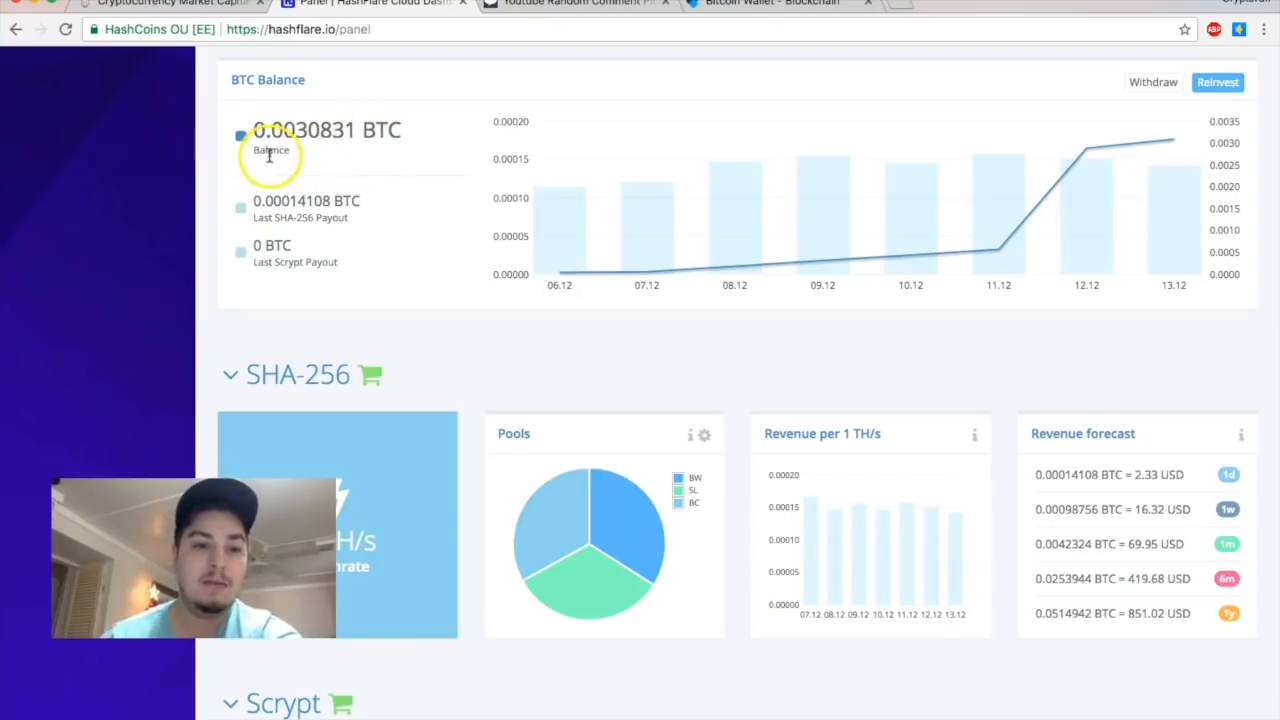
{"action": "mouse_move", "coordinate": [340, 156]}
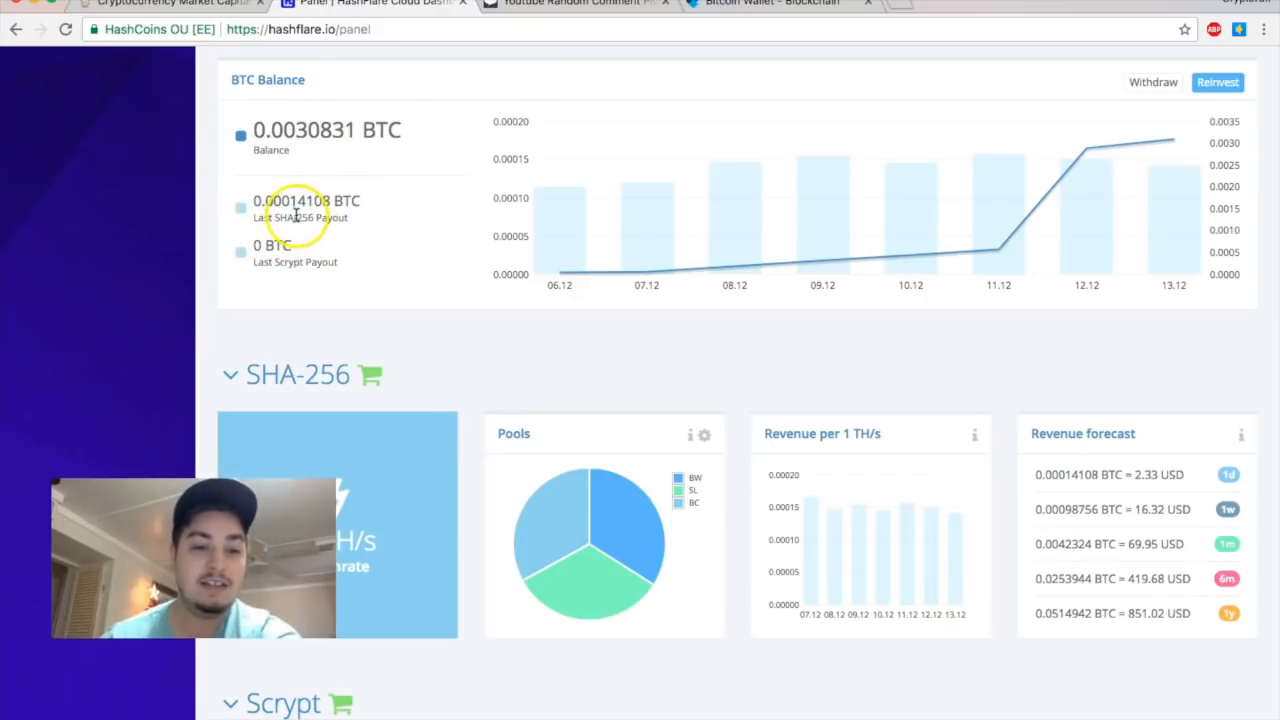
{"action": "mouse_move", "coordinate": [324, 212]}
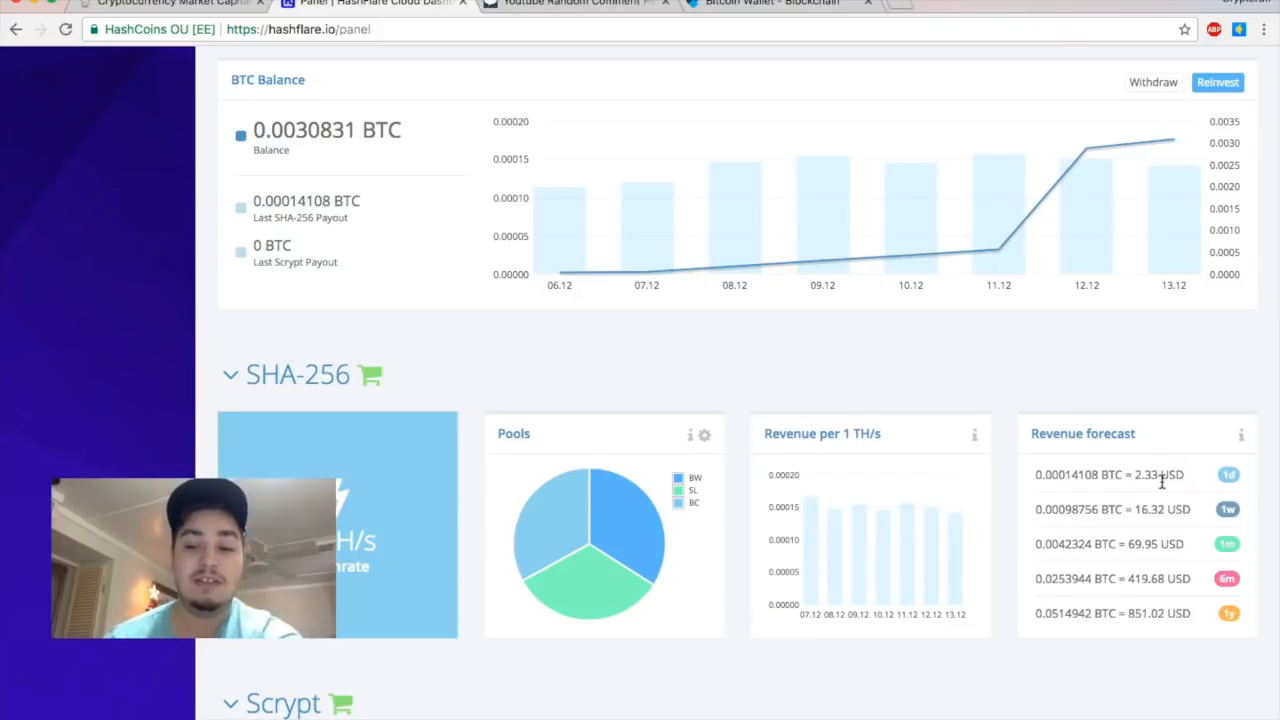
{"action": "mouse_move", "coordinate": [712, 348]}
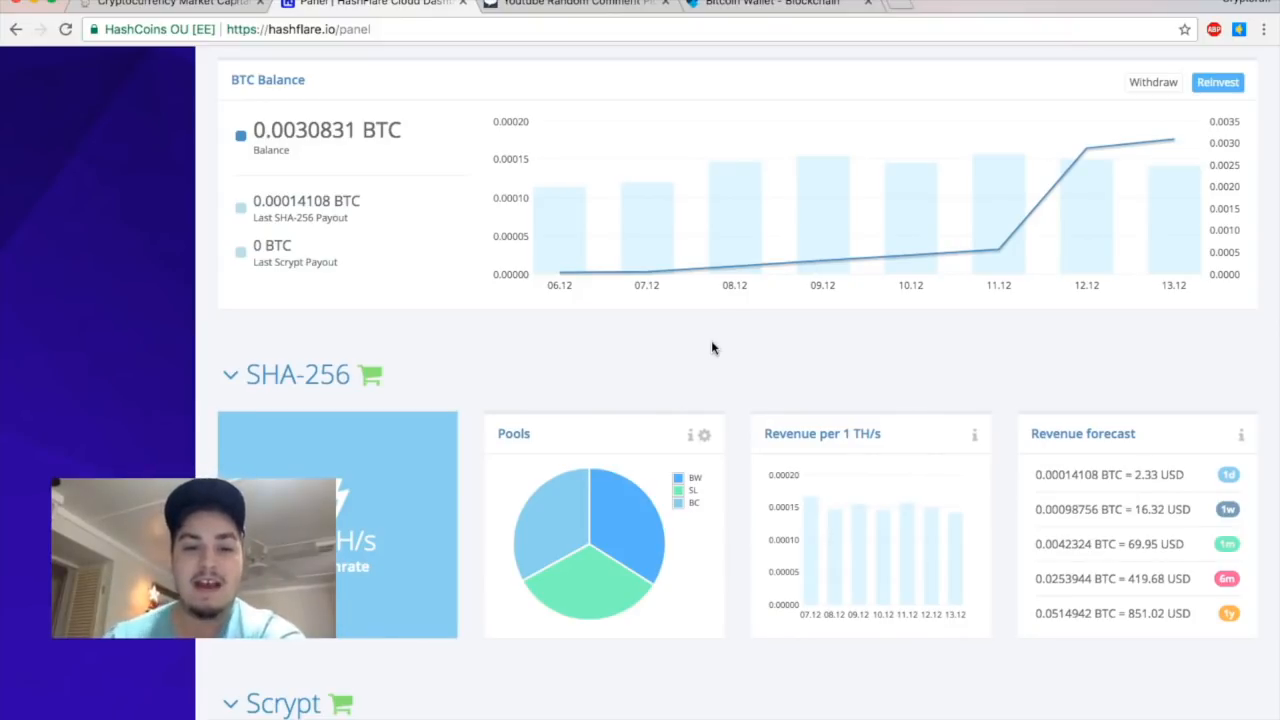
{"action": "mouse_move", "coordinate": [578, 336]}
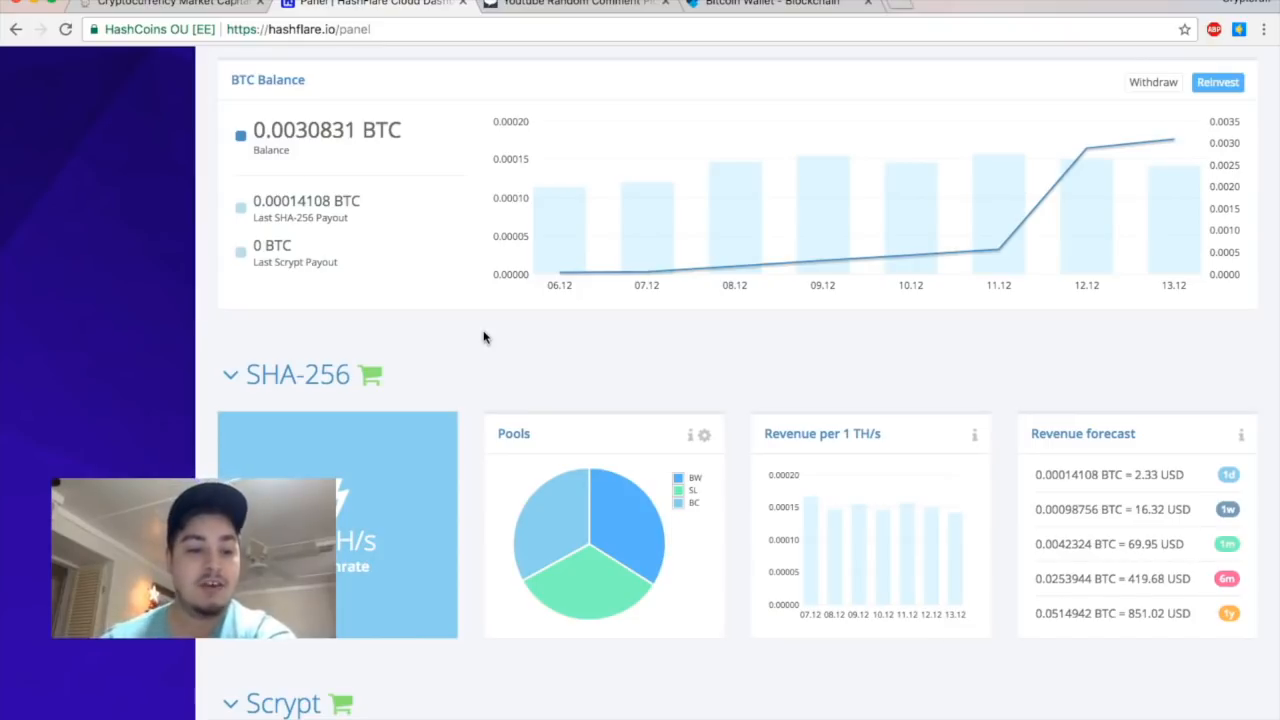
Reveal the SHA-256 'Select amount to purchase' slider showing 1 TH/s for 150.00 USD
{"action": "scroll", "scroll_direction": "down", "scroll_amount": 3}
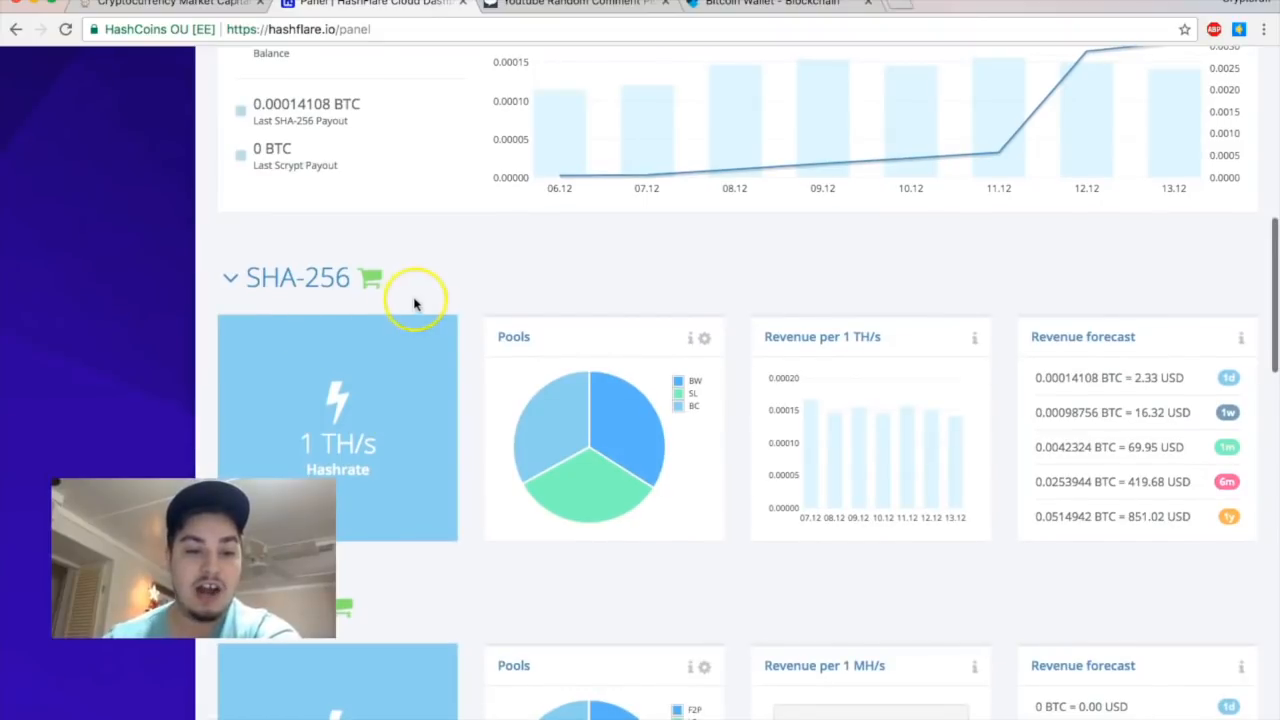
{"action": "scroll", "scroll_direction": "down", "scroll_amount": 3}
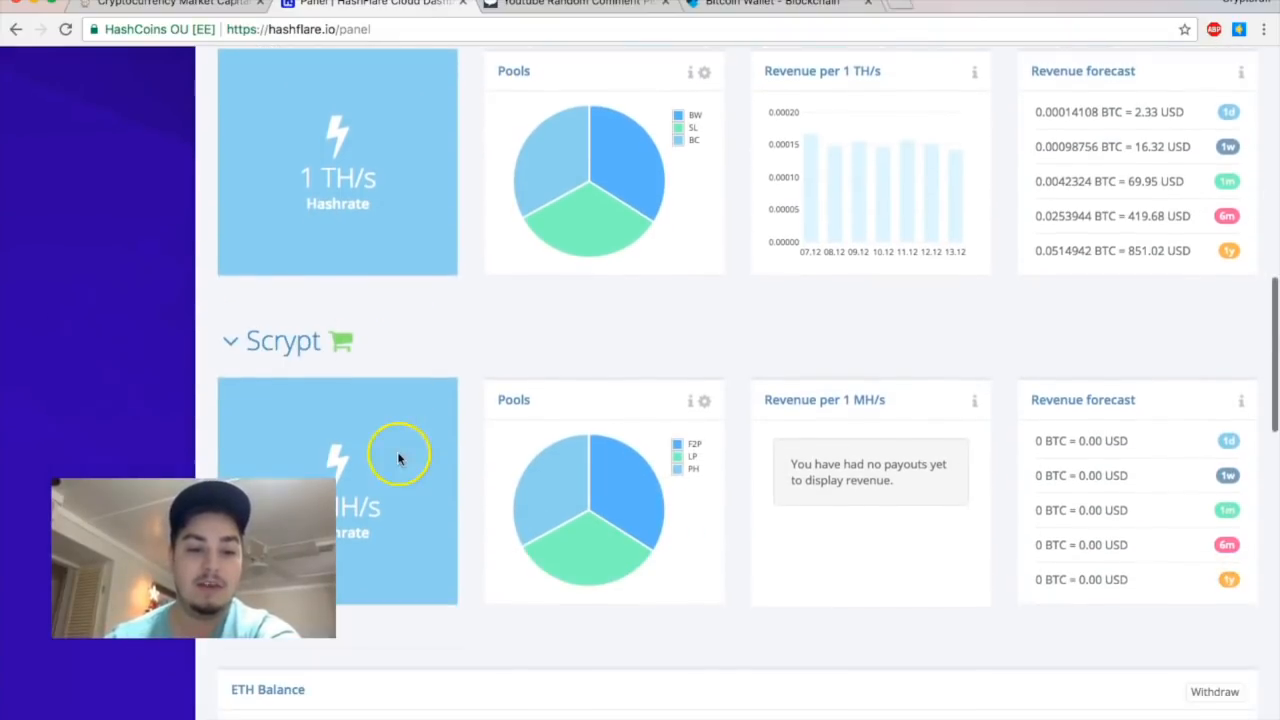
{"action": "scroll", "scroll_direction": "down", "scroll_amount": 3}
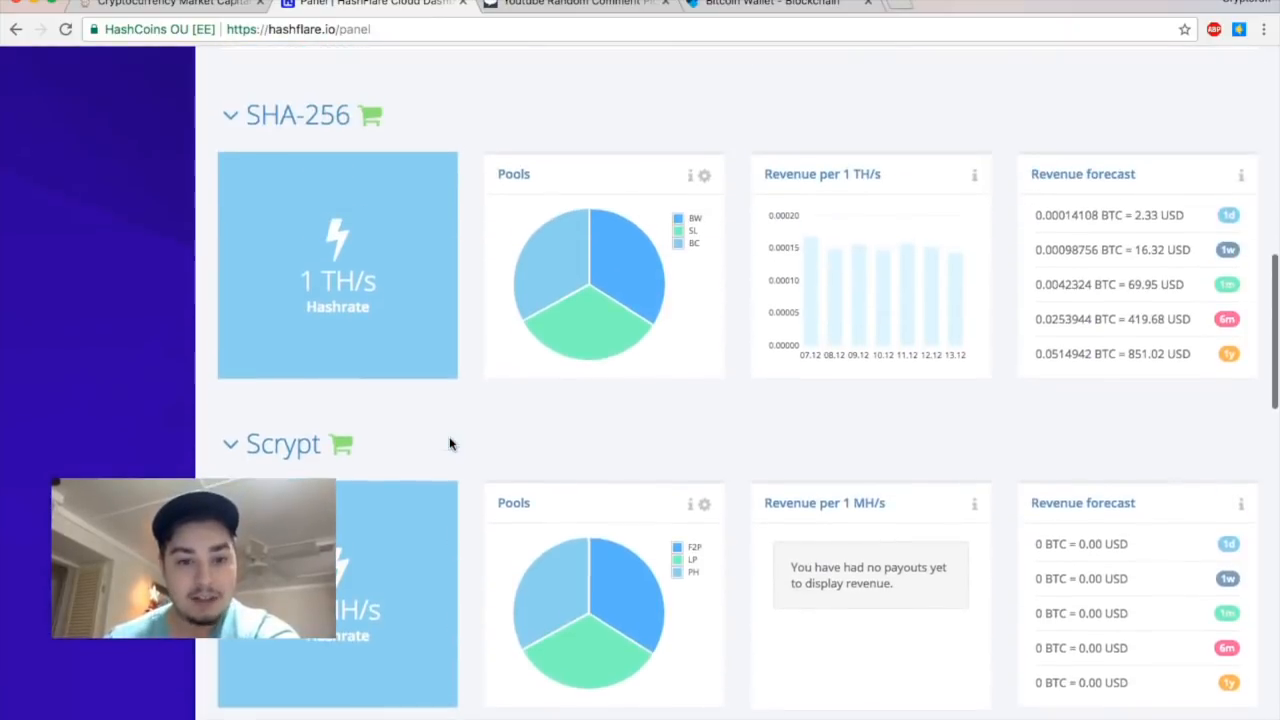
{"action": "scroll", "scroll_direction": "up", "scroll_amount": 3}
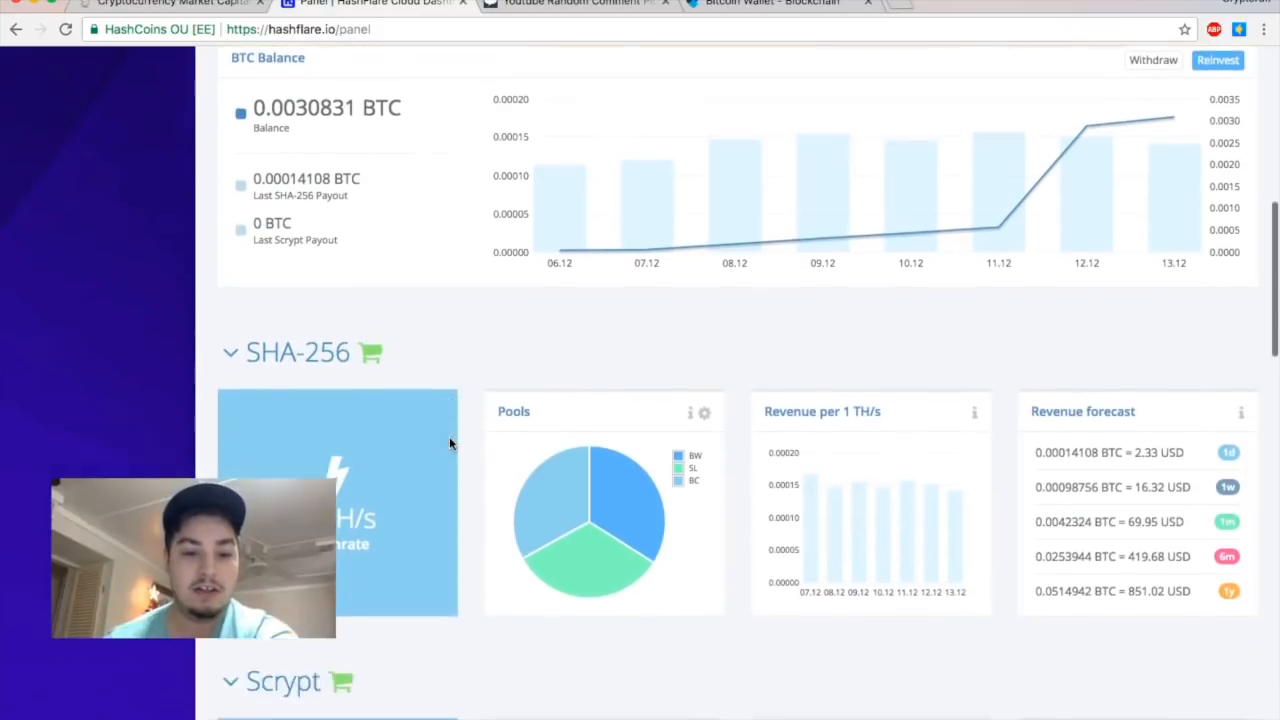
{"action": "scroll", "scroll_direction": "down", "scroll_amount": 3}
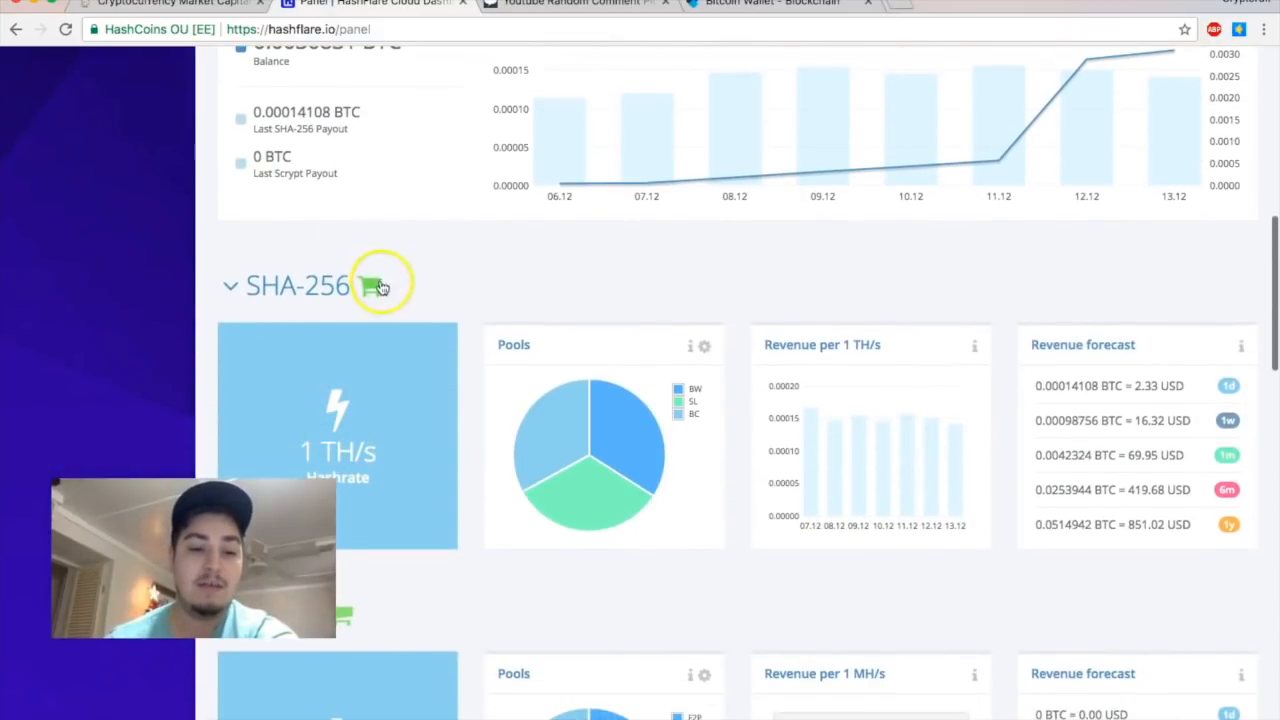
{"action": "left_click", "coordinate": [372, 286]}
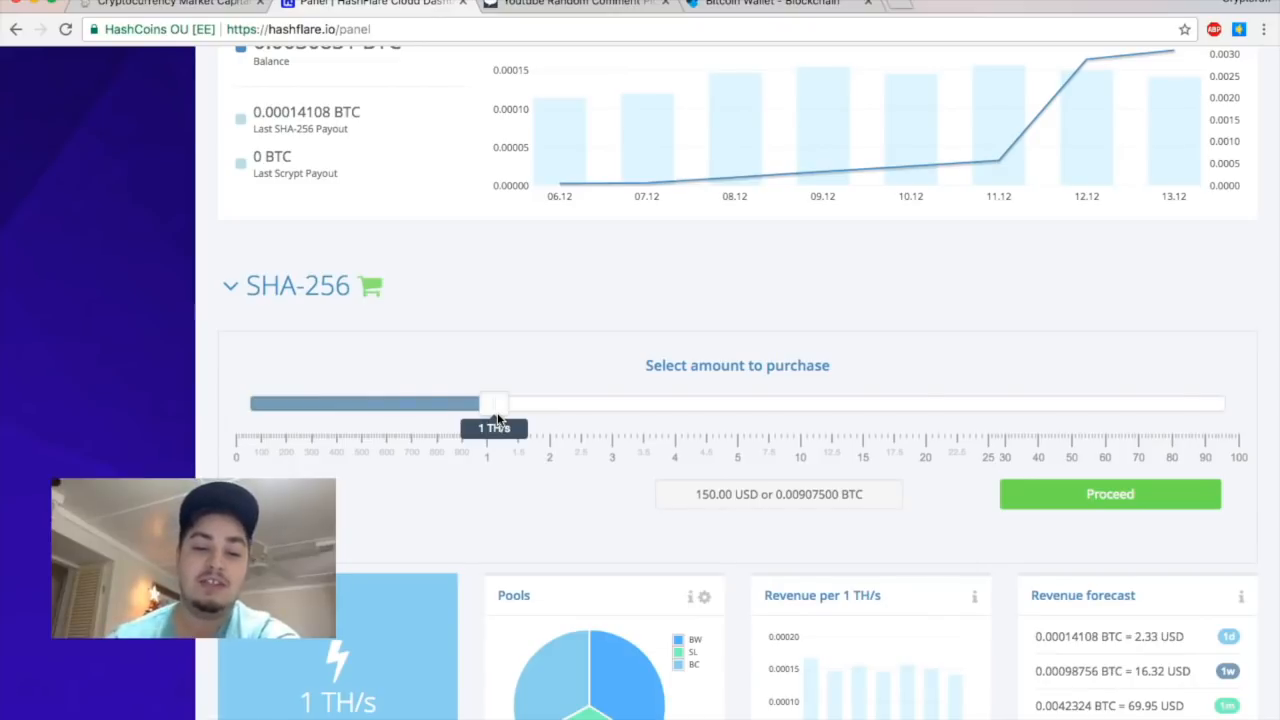
{"action": "left_click_drag", "start_coordinate": [492, 404], "coordinate": [250, 404]}
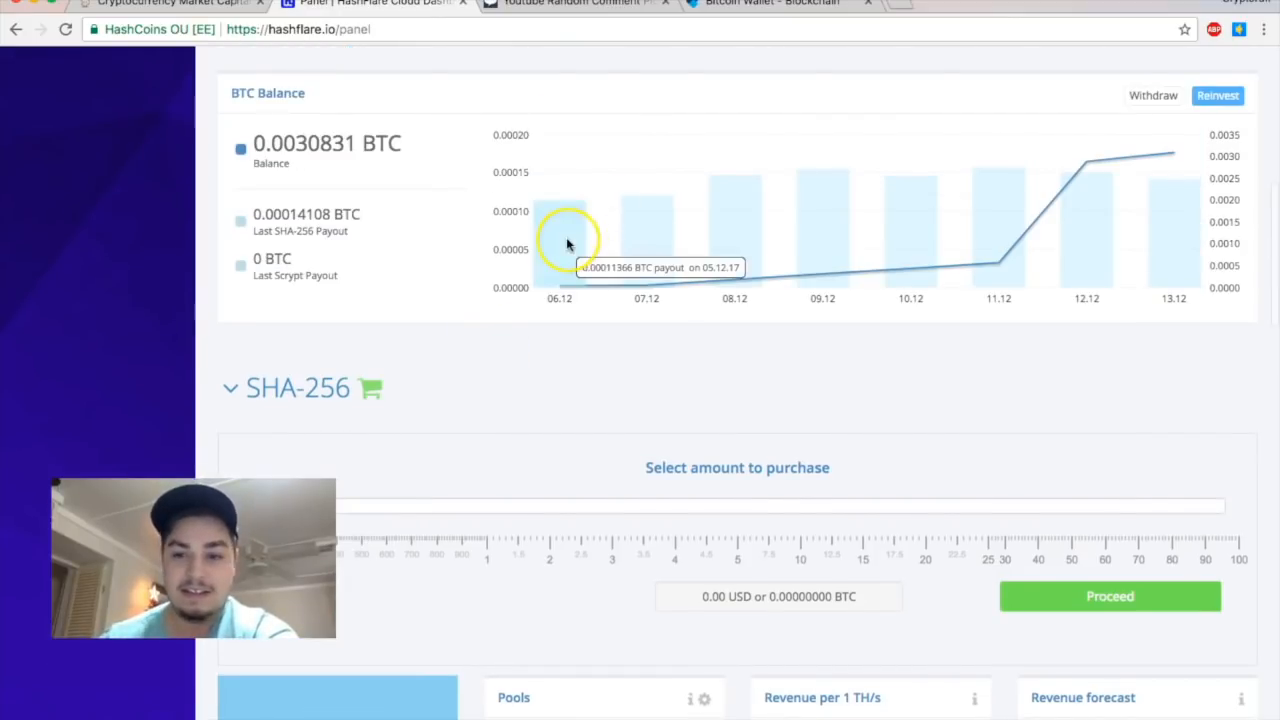
{"action": "mouse_move", "coordinate": [1204, 180]}
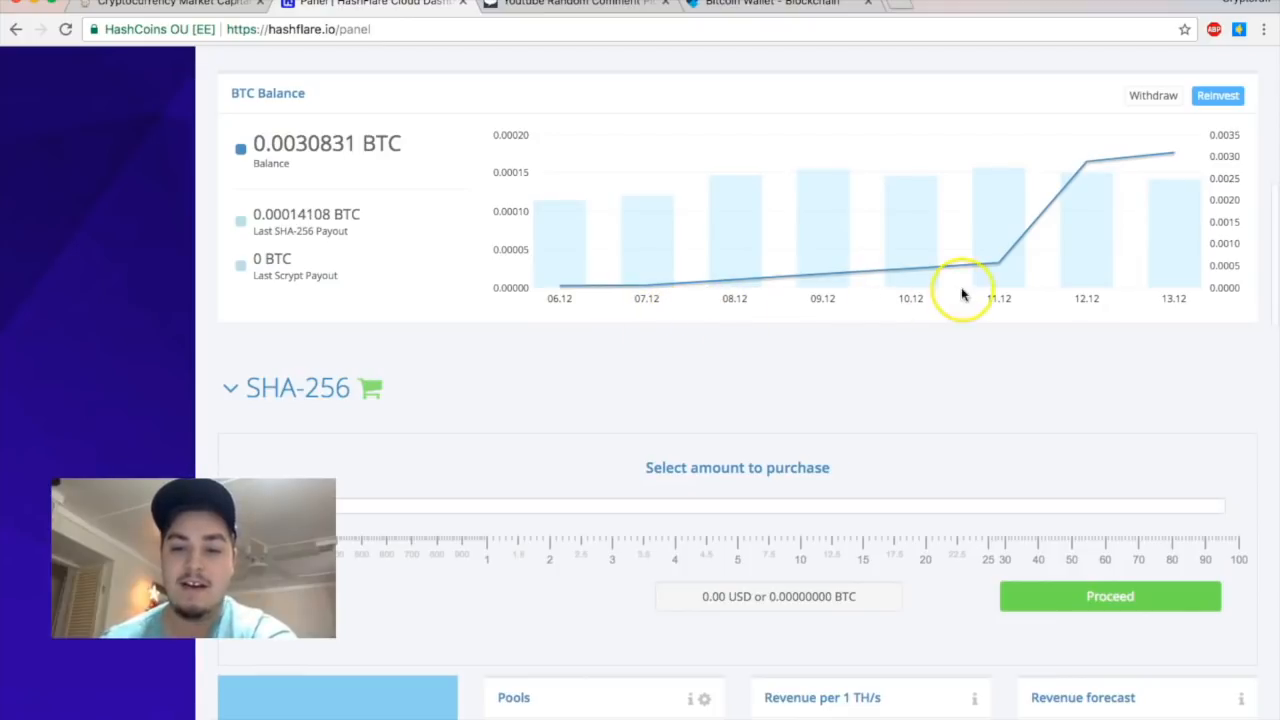
{"action": "mouse_move", "coordinate": [690, 300]}
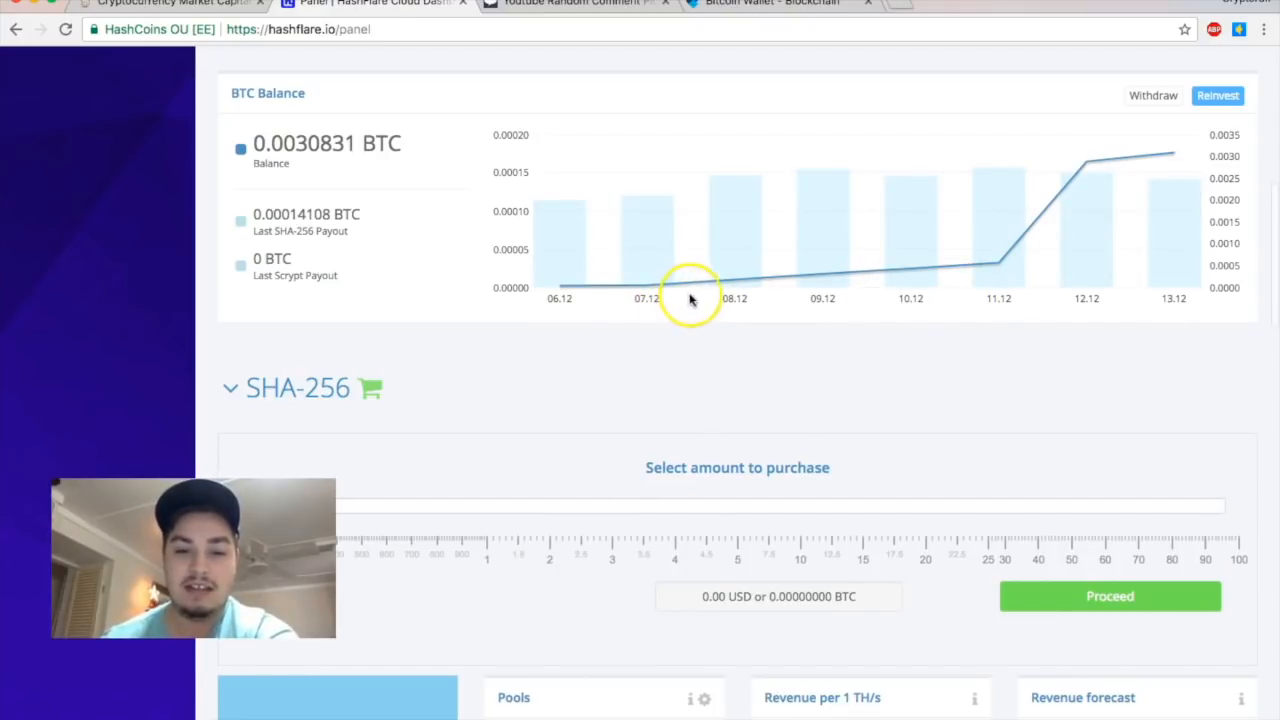
{"action": "mouse_move", "coordinate": [1048, 260]}
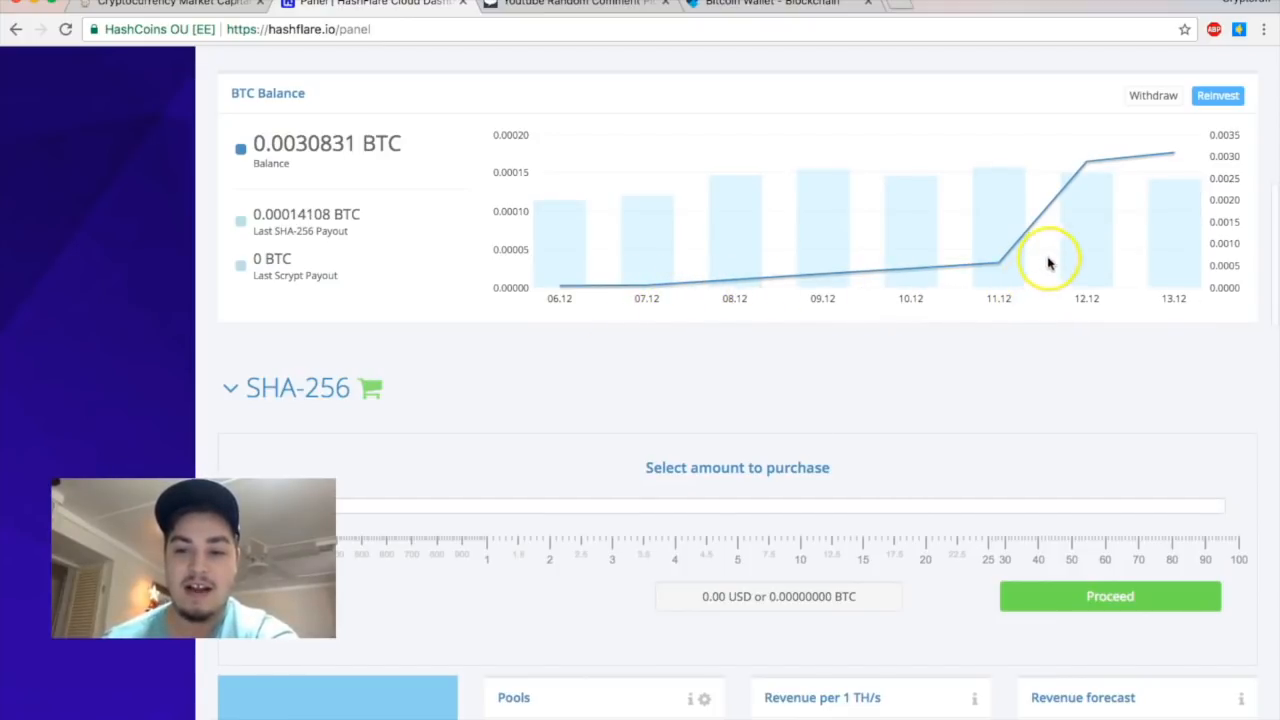
{"action": "mouse_move", "coordinate": [1108, 190]}
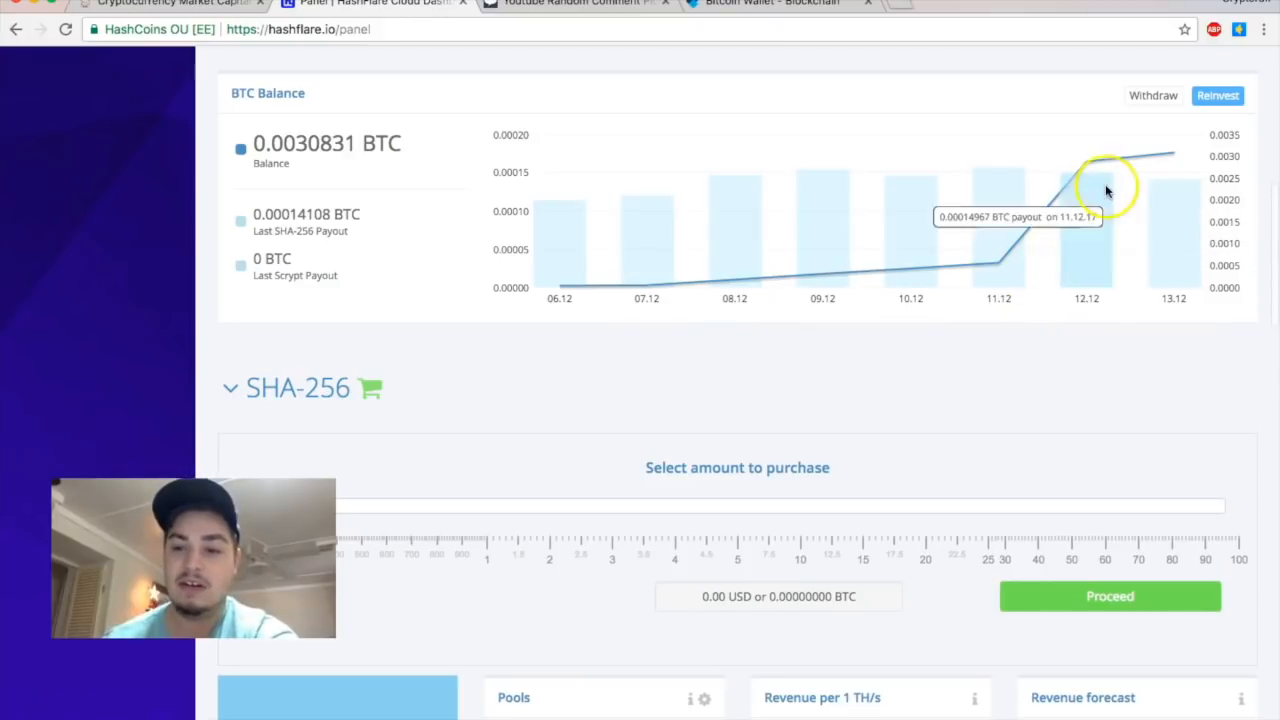
{"action": "mouse_move", "coordinate": [822, 272]}
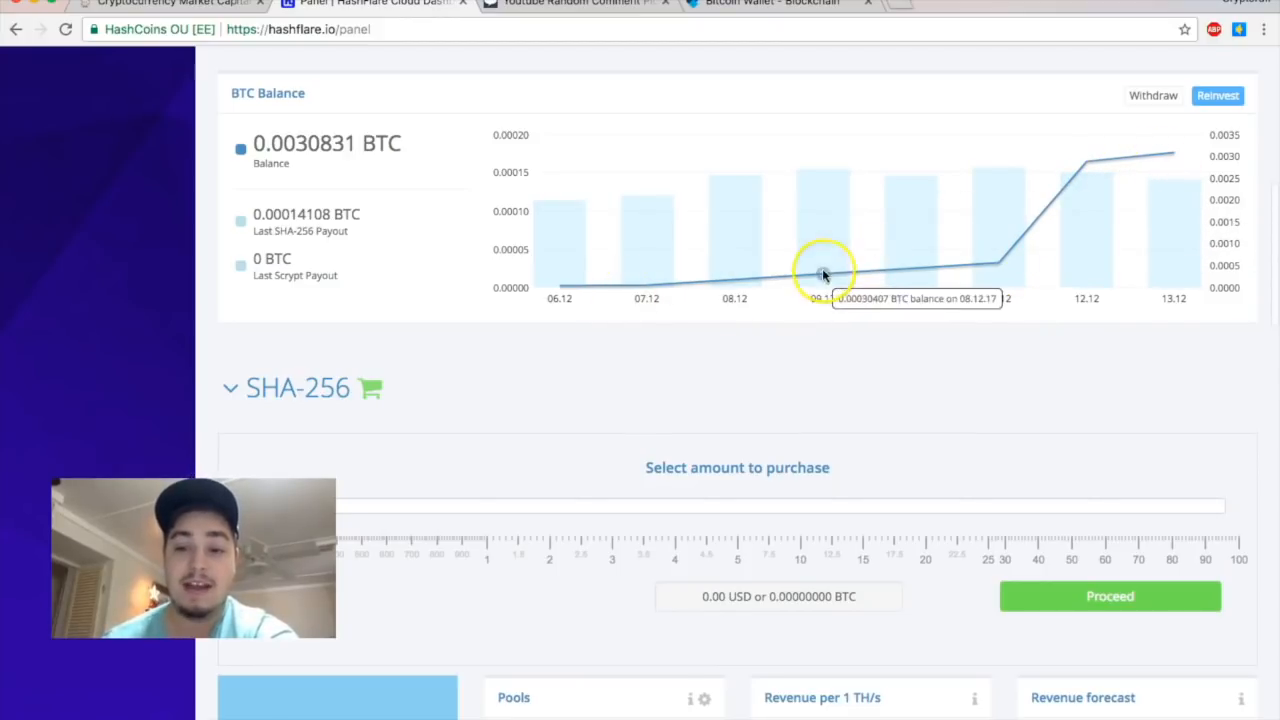
{"action": "mouse_move", "coordinate": [640, 384]}
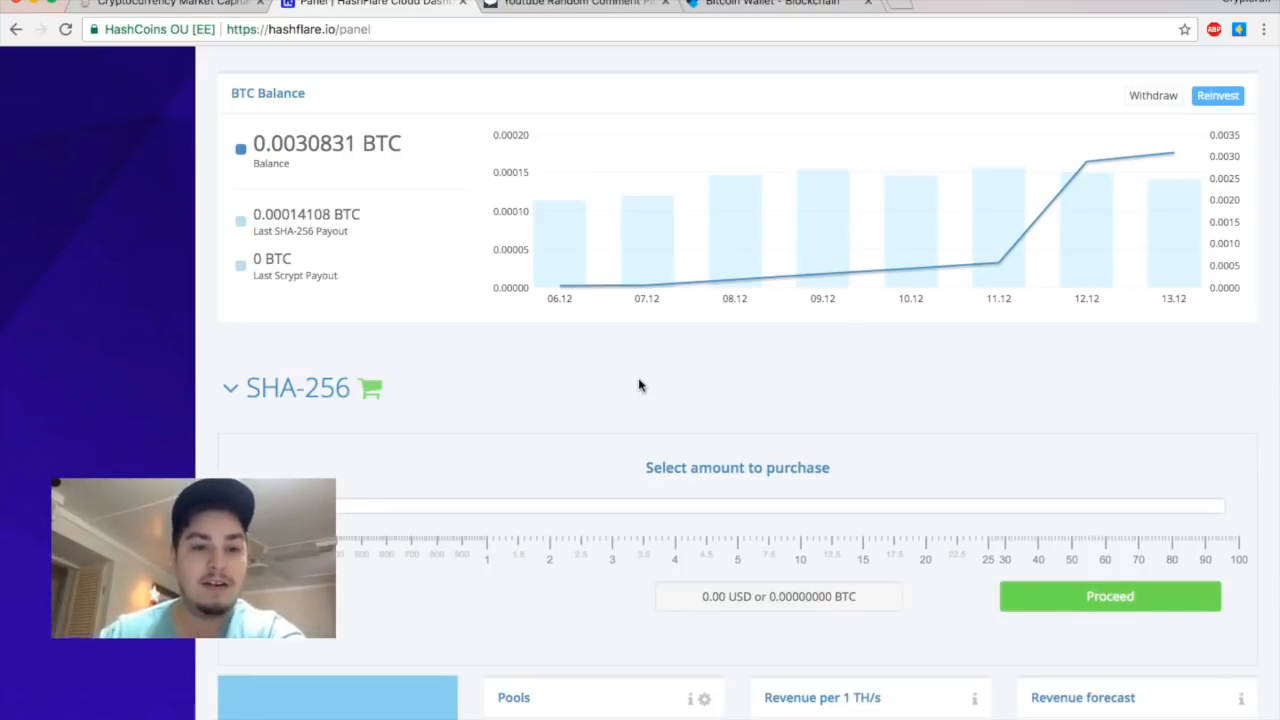
{"action": "mouse_move", "coordinate": [558, 284]}
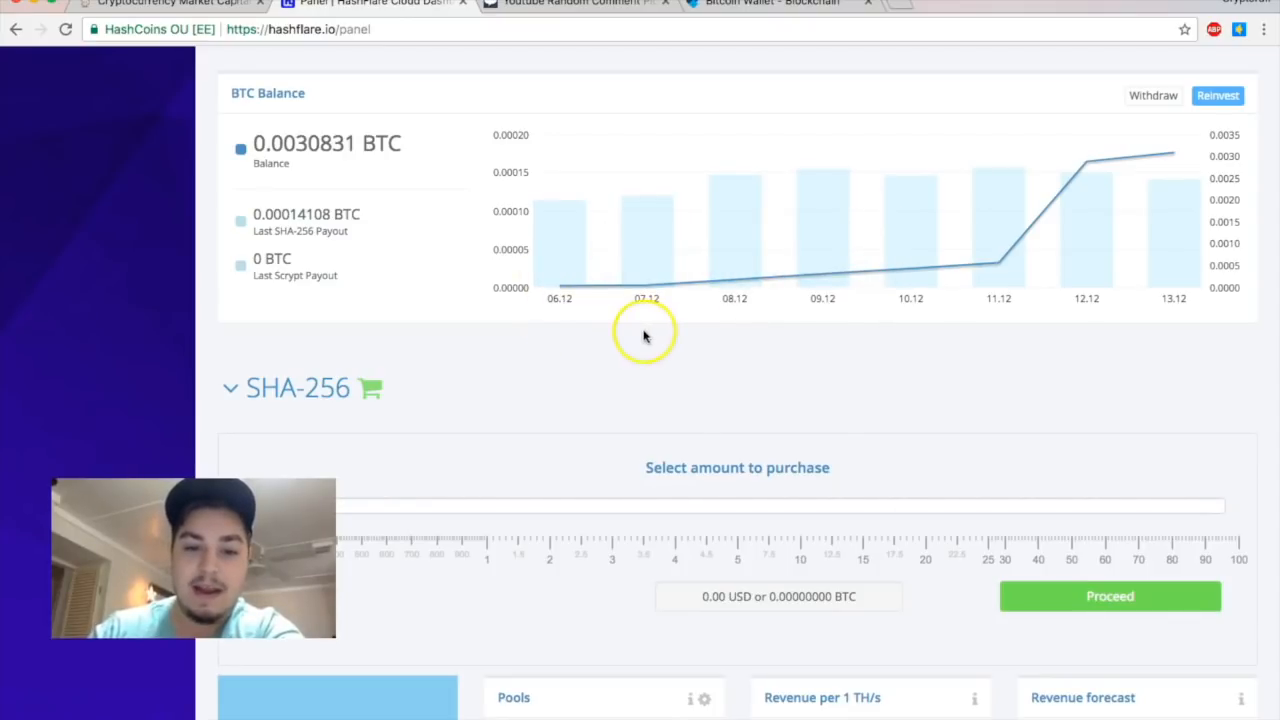
{"action": "mouse_move", "coordinate": [552, 262]}
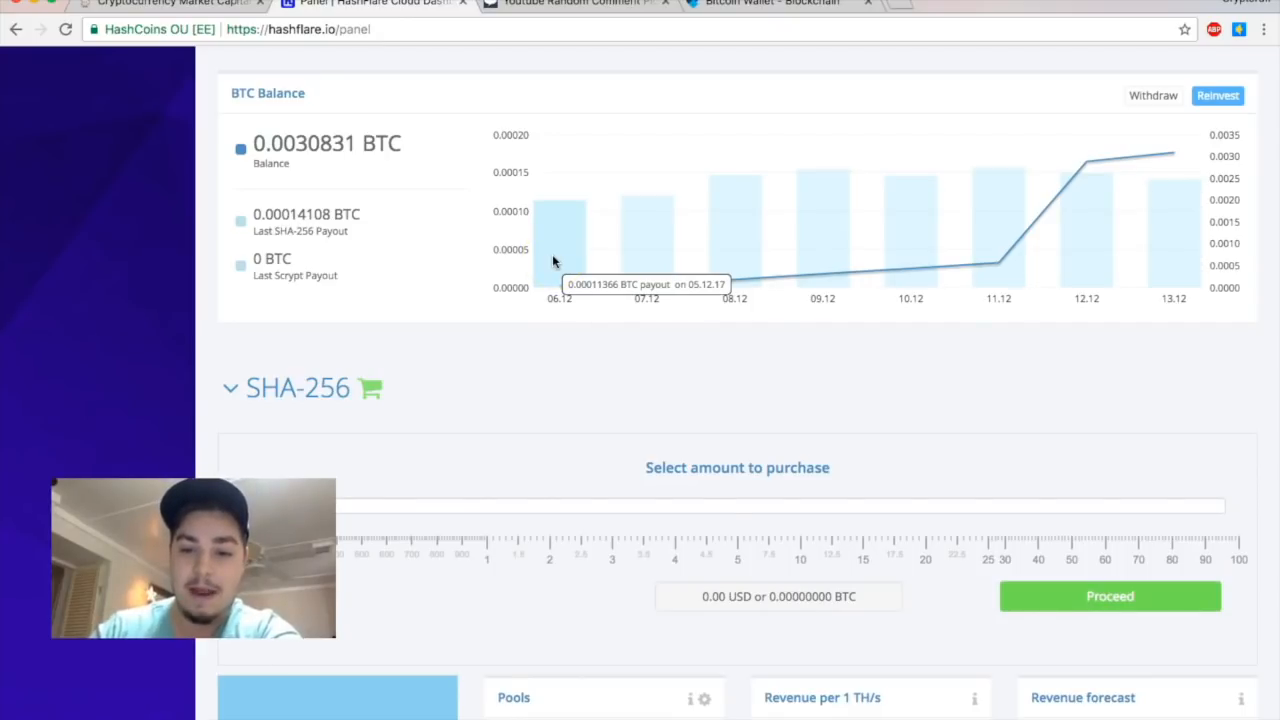
{"action": "mouse_move", "coordinate": [728, 250]}
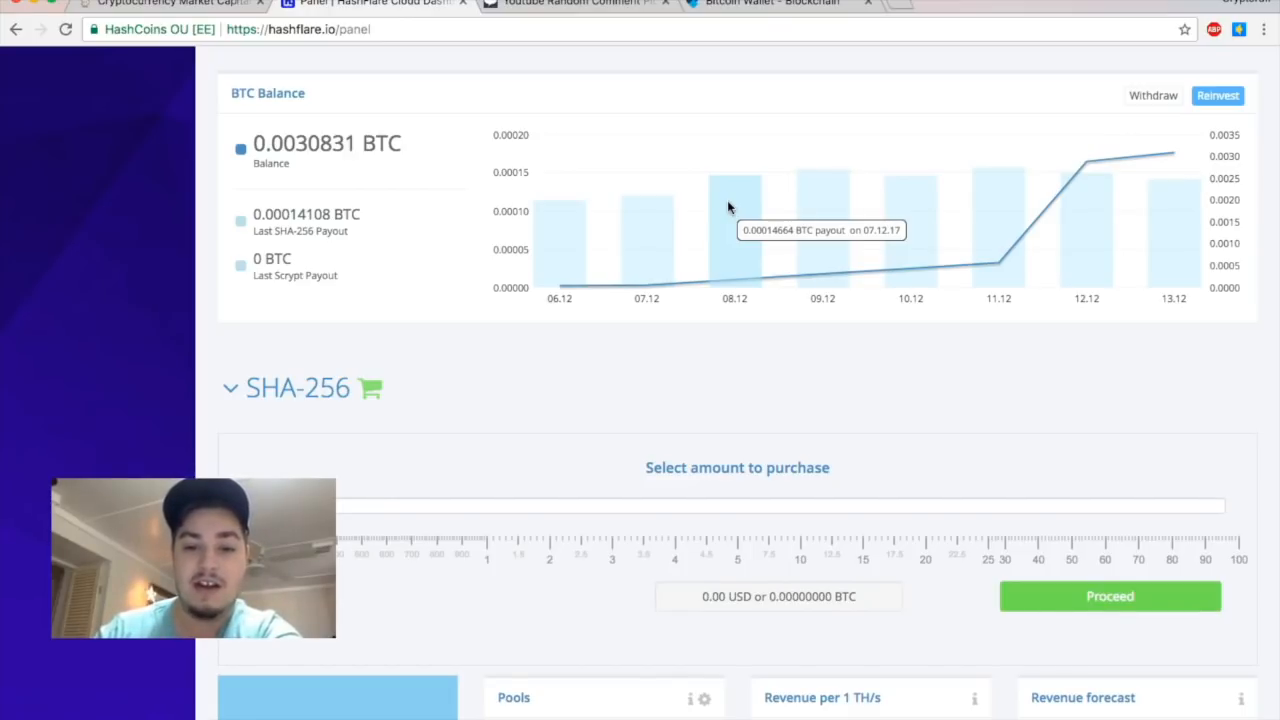
{"action": "mouse_move", "coordinate": [896, 228]}
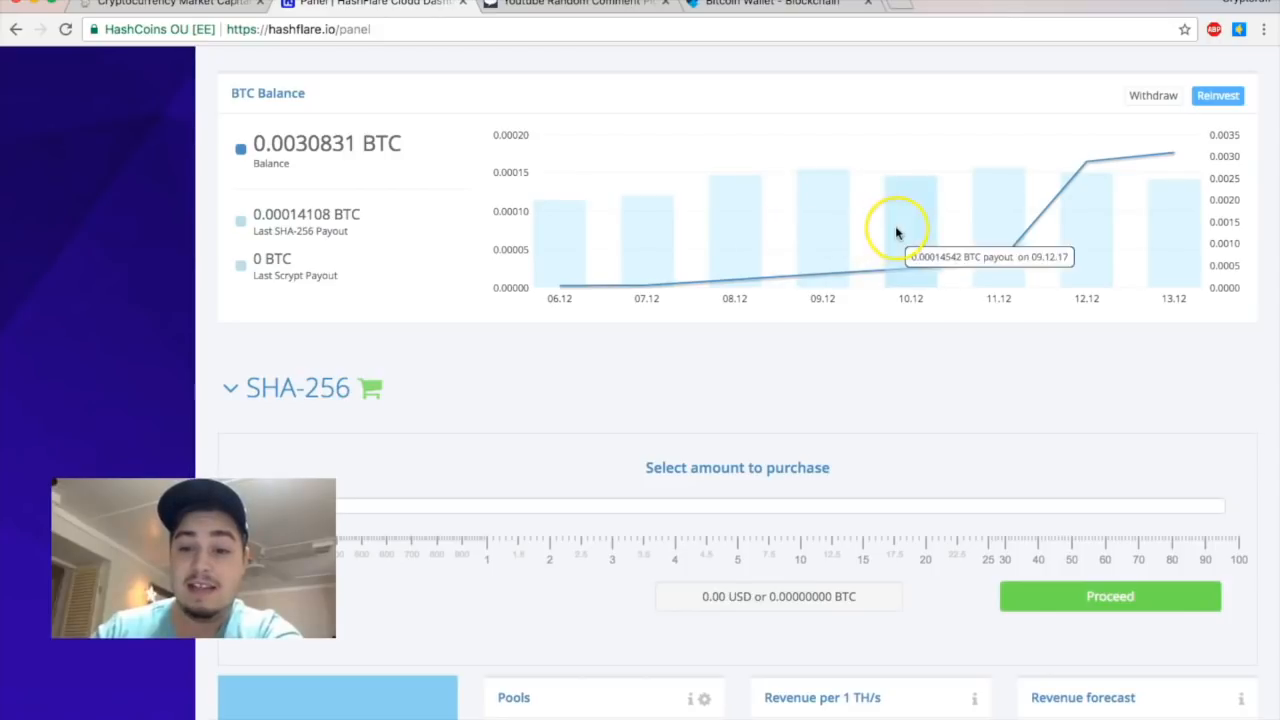
{"action": "scroll", "scroll_direction": "down", "scroll_amount": 3}
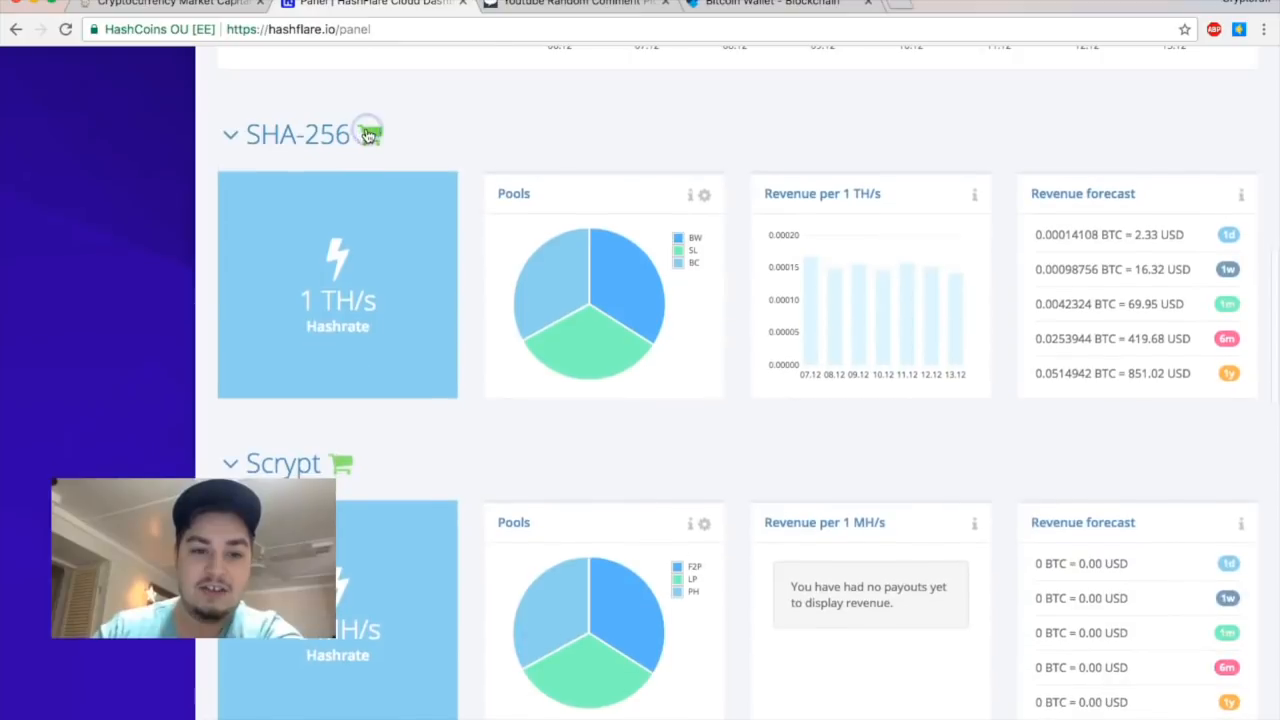
{"action": "left_click", "coordinate": [364, 132]}
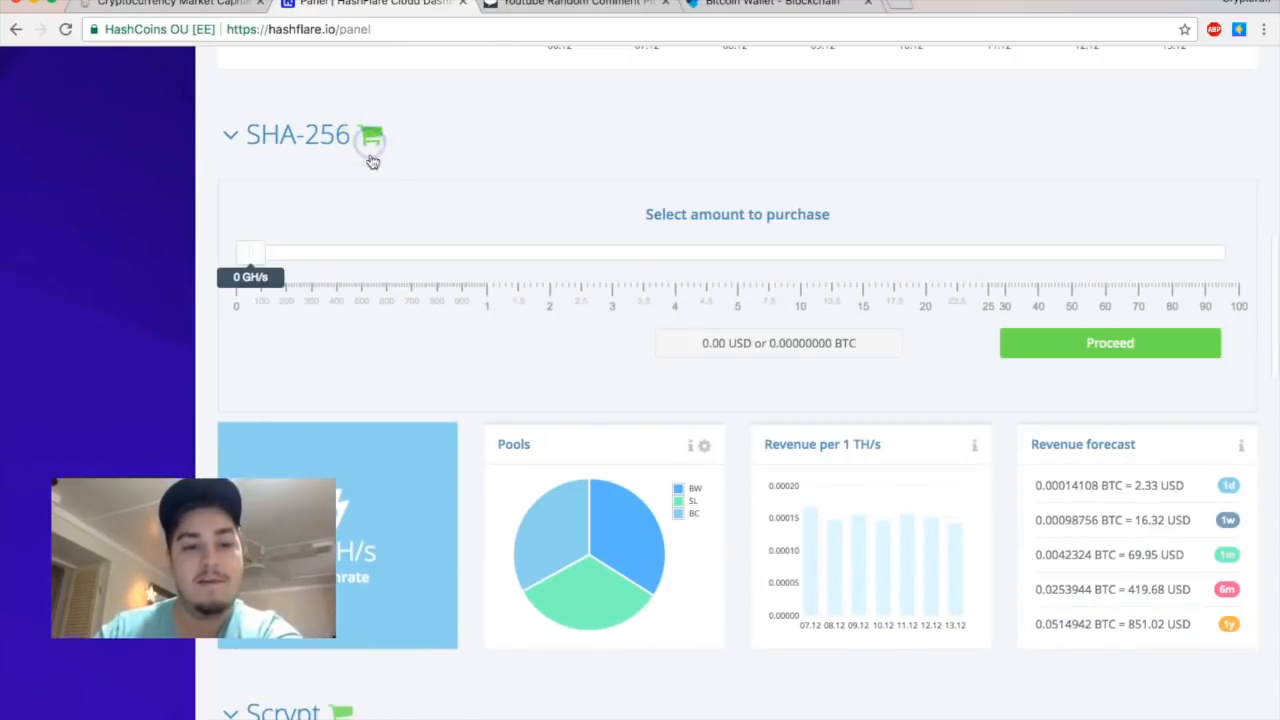
{"action": "left_click_drag", "start_coordinate": [250, 252], "coordinate": [490, 252]}
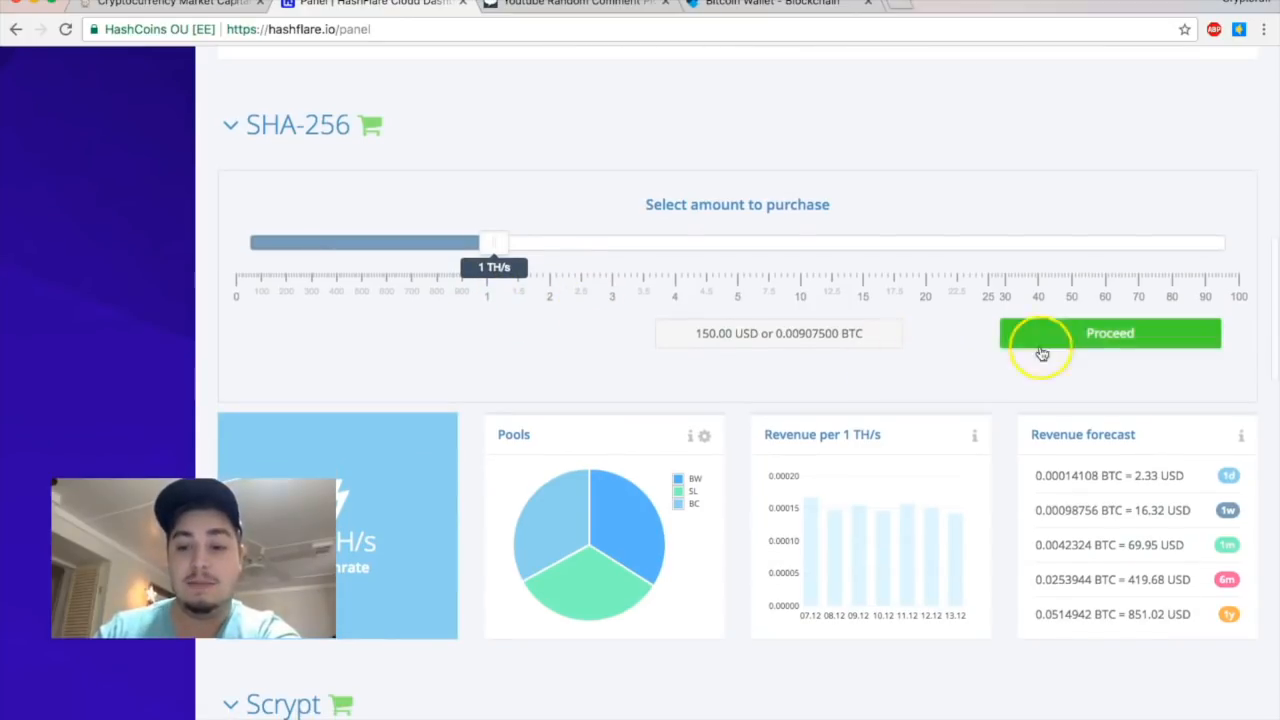
{"action": "mouse_move", "coordinate": [784, 336]}
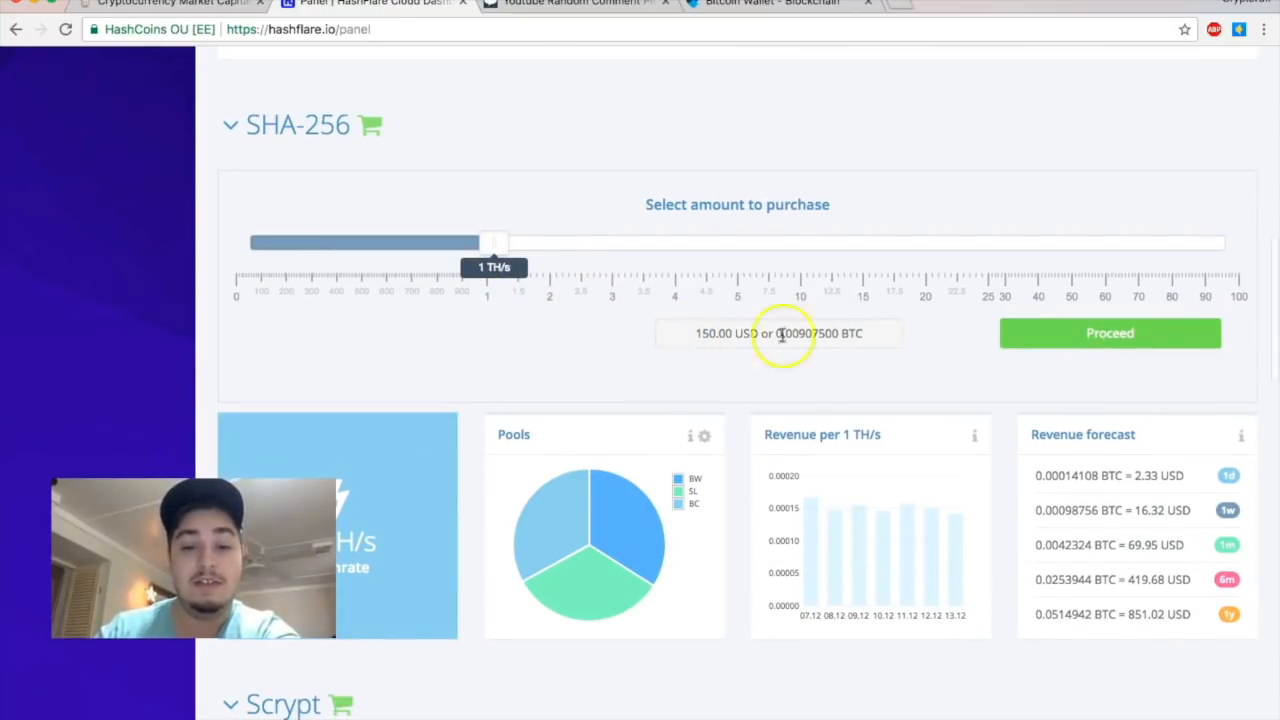
{"action": "scroll", "scroll_direction": "down", "scroll_amount": 3}
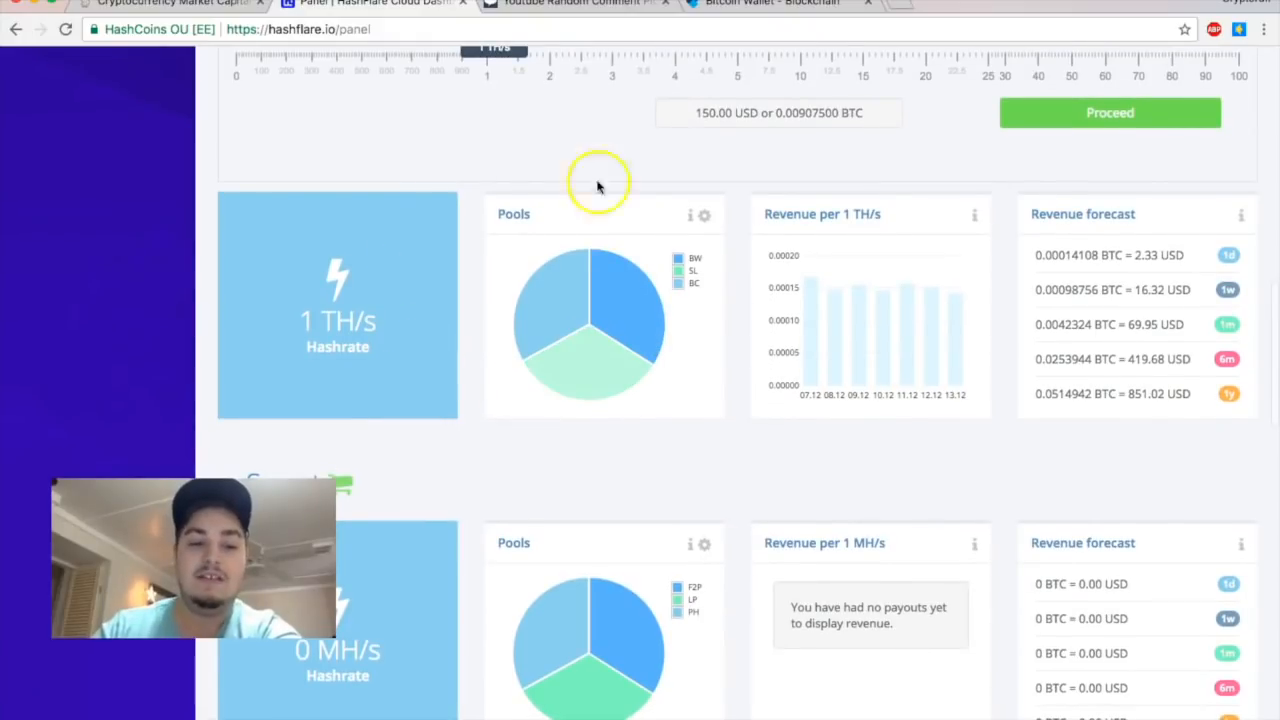
{"action": "mouse_move", "coordinate": [208, 332]}
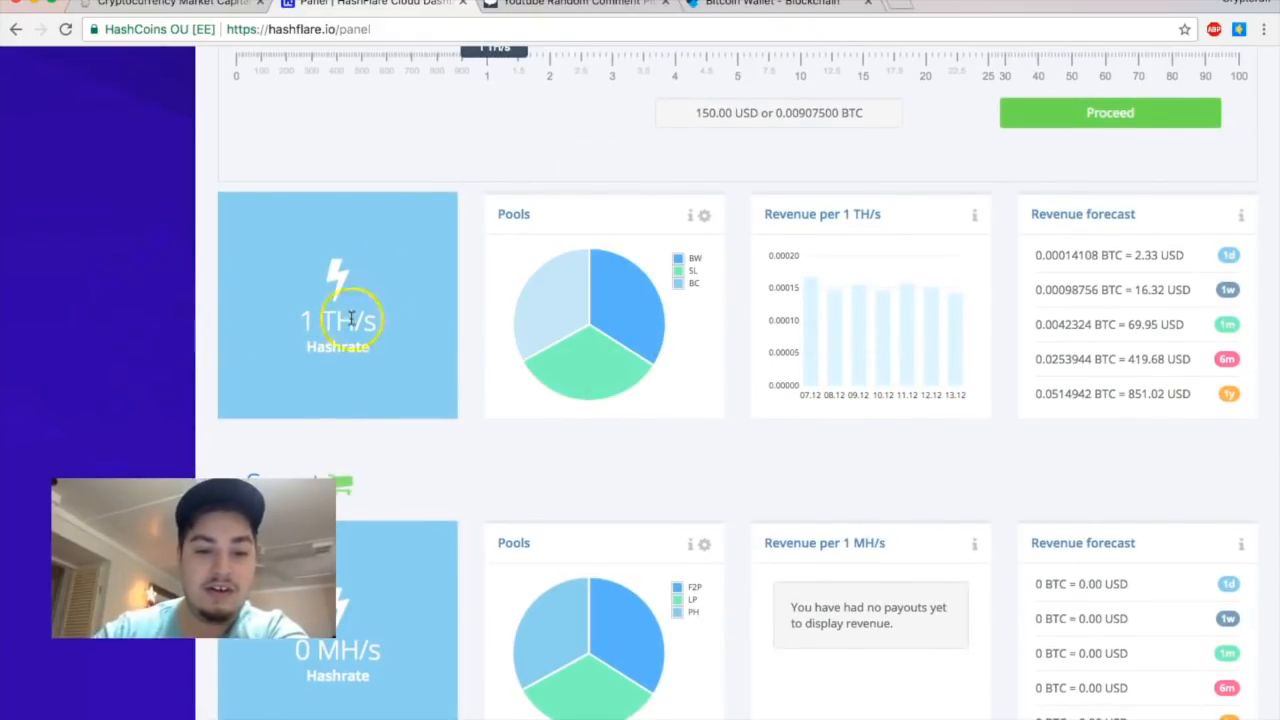
{"action": "mouse_move", "coordinate": [602, 376]}
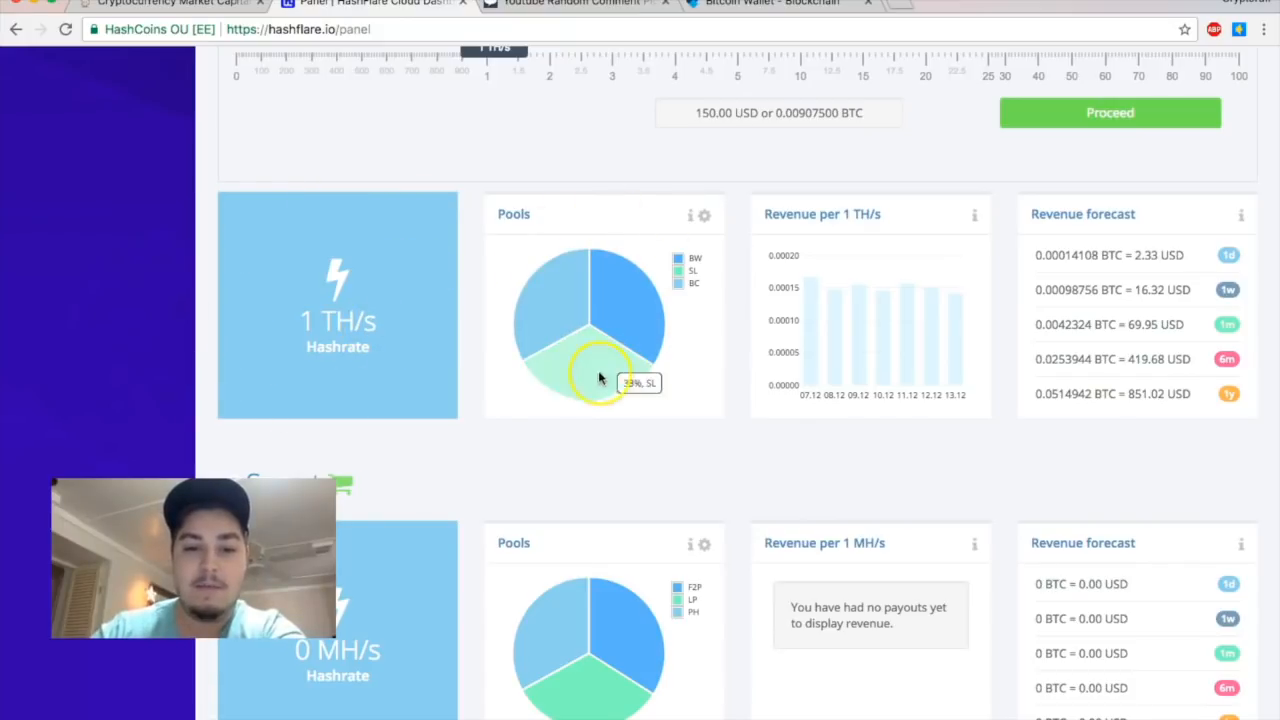
{"action": "left_click", "coordinate": [704, 176]}
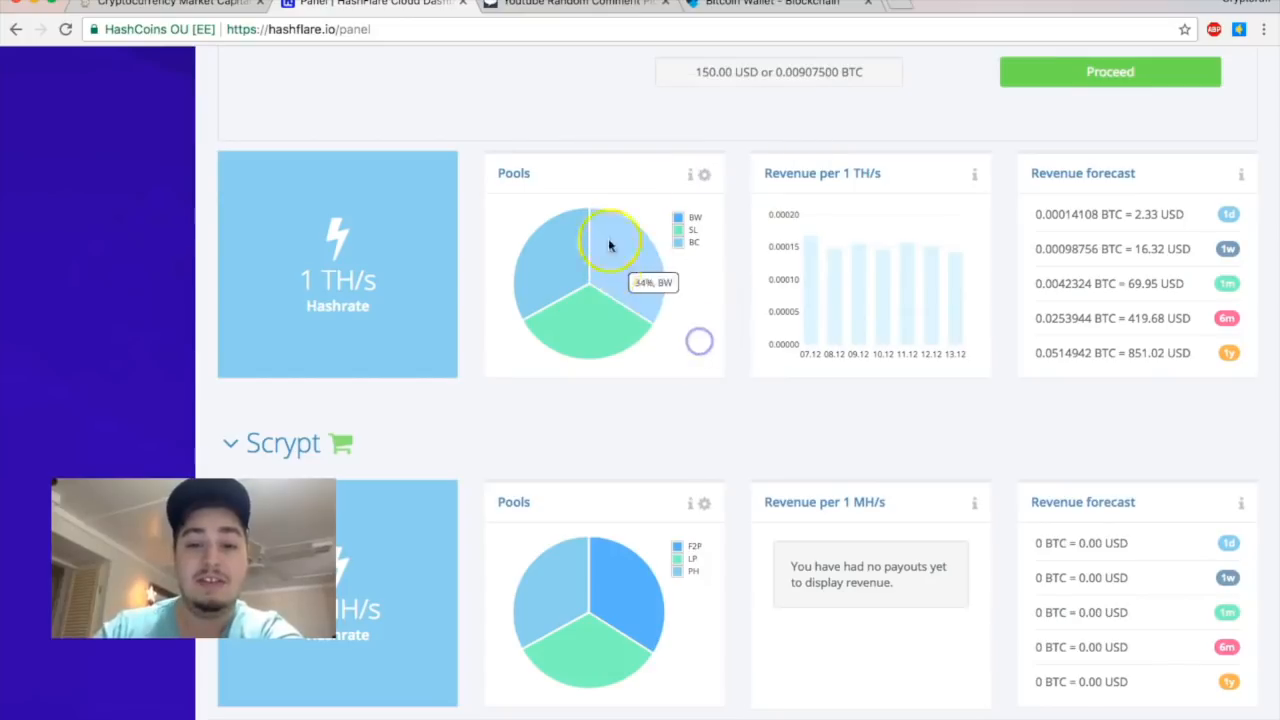
{"action": "mouse_move", "coordinate": [684, 232]}
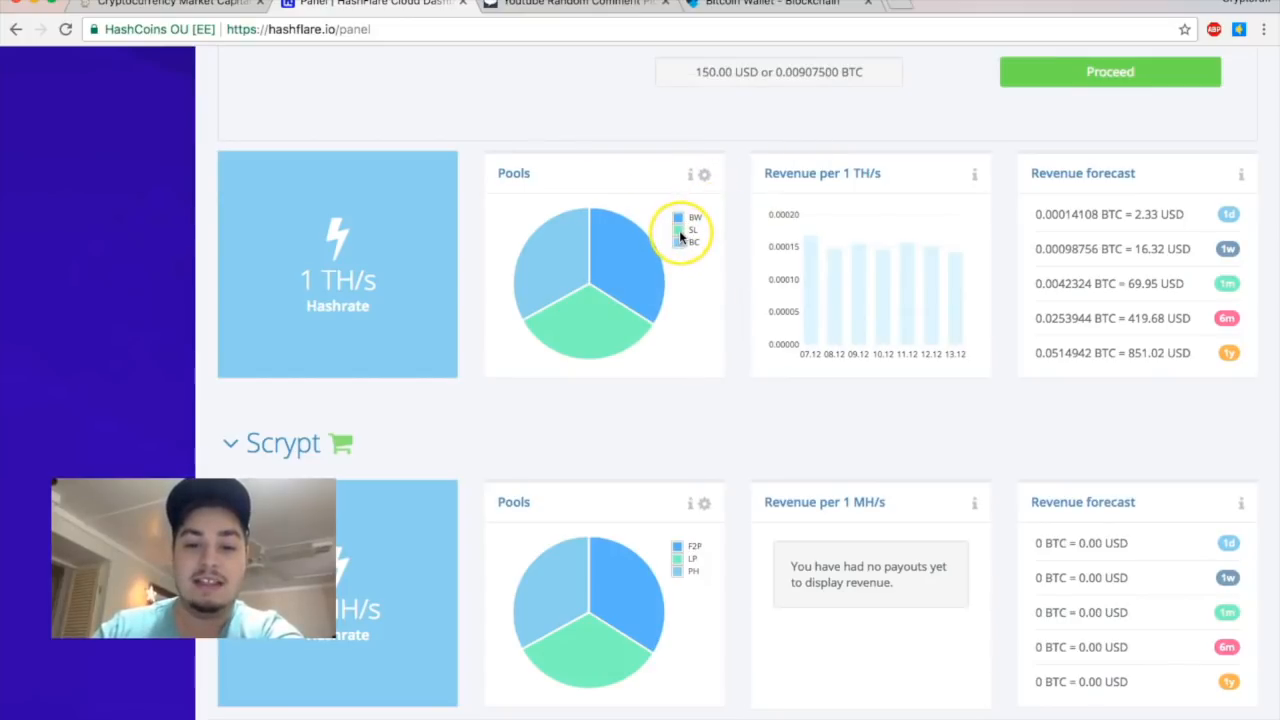
{"action": "mouse_move", "coordinate": [684, 252]}
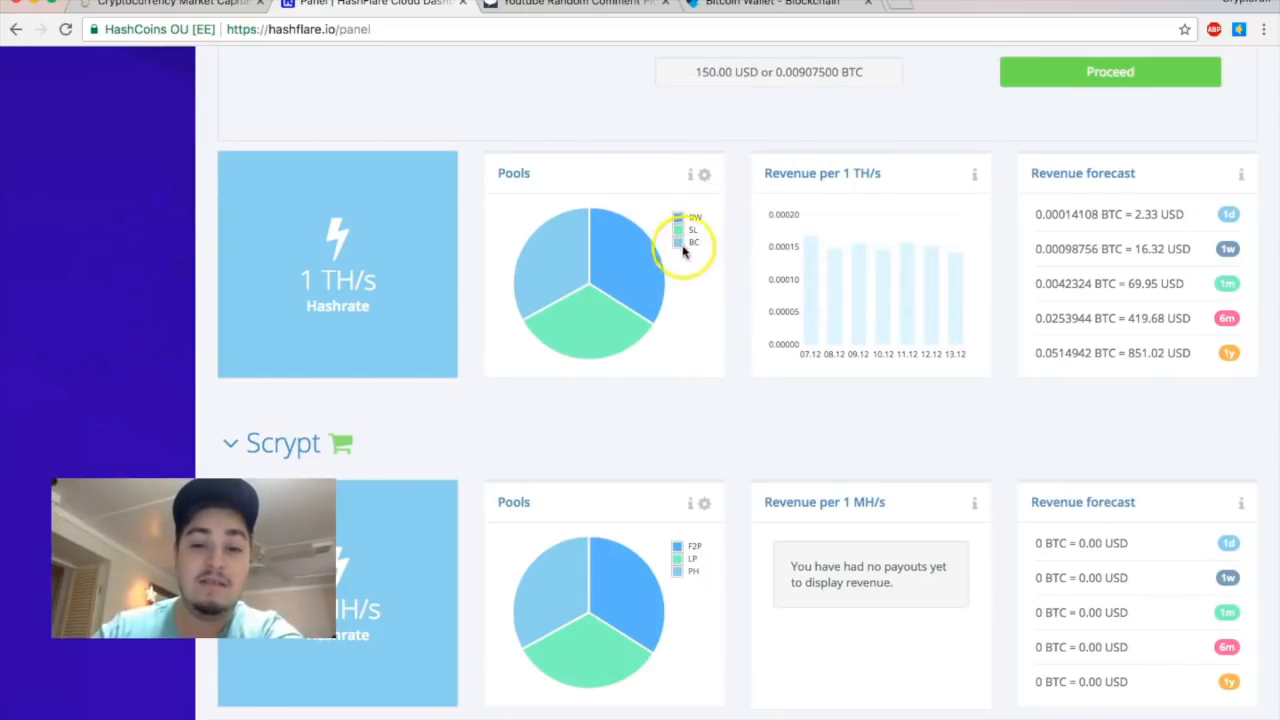
{"action": "mouse_move", "coordinate": [714, 250]}
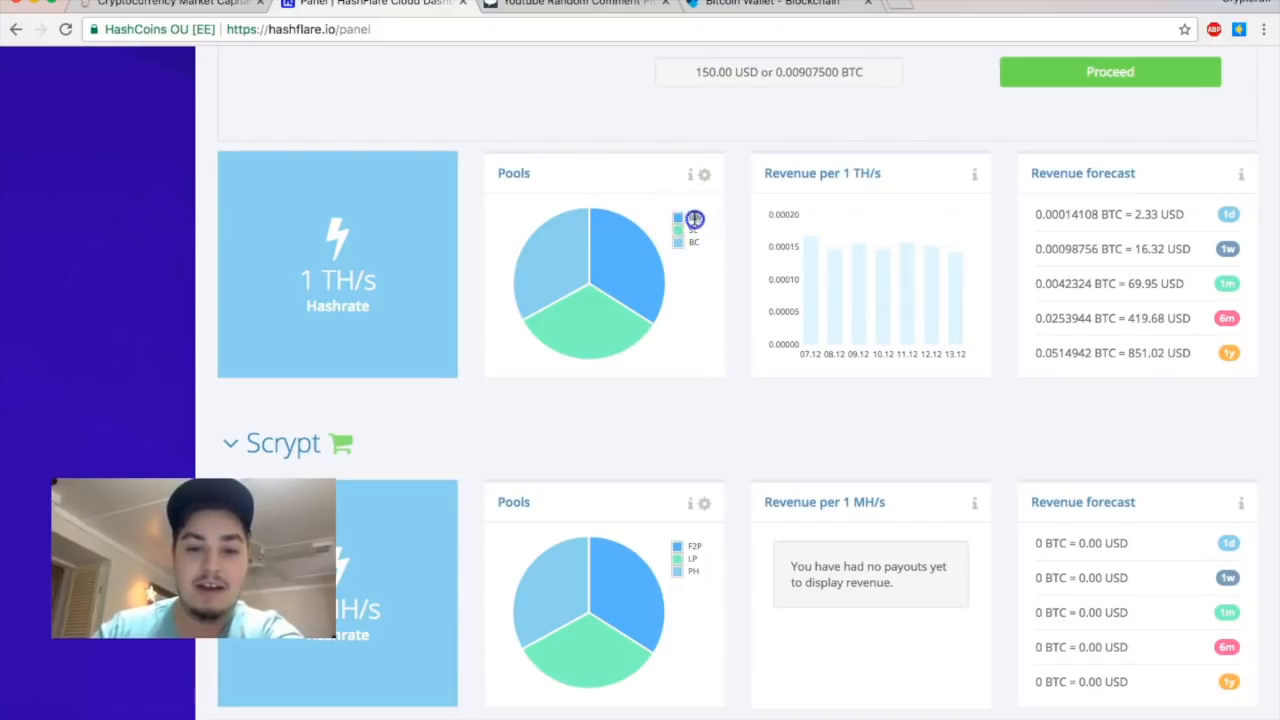
{"action": "mouse_move", "coordinate": [556, 248]}
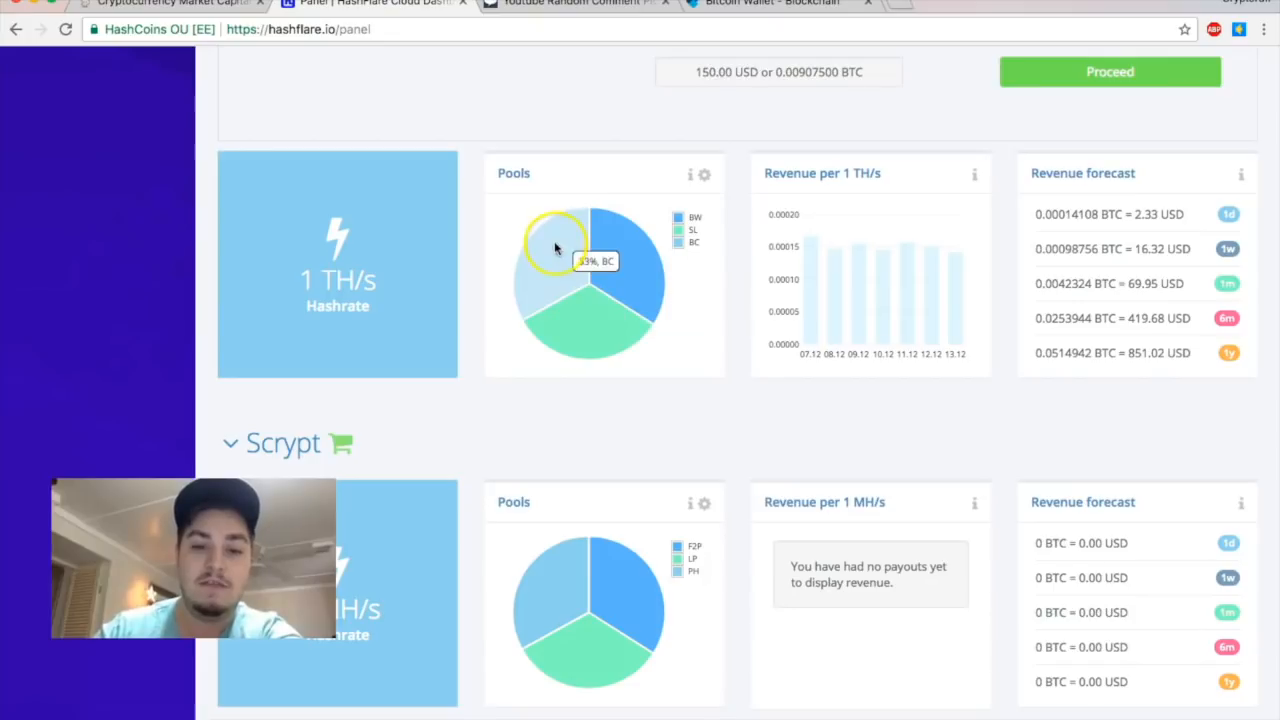
{"action": "mouse_move", "coordinate": [690, 230]}
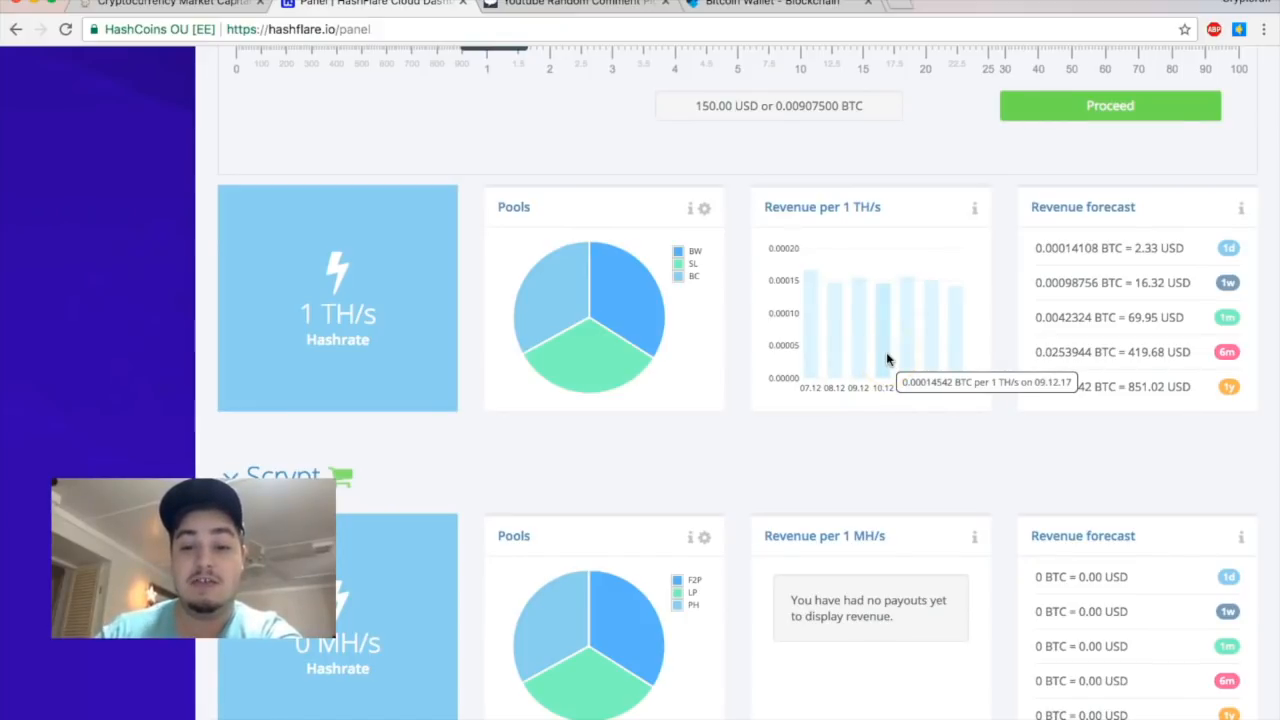
{"action": "mouse_move", "coordinate": [1036, 264]}
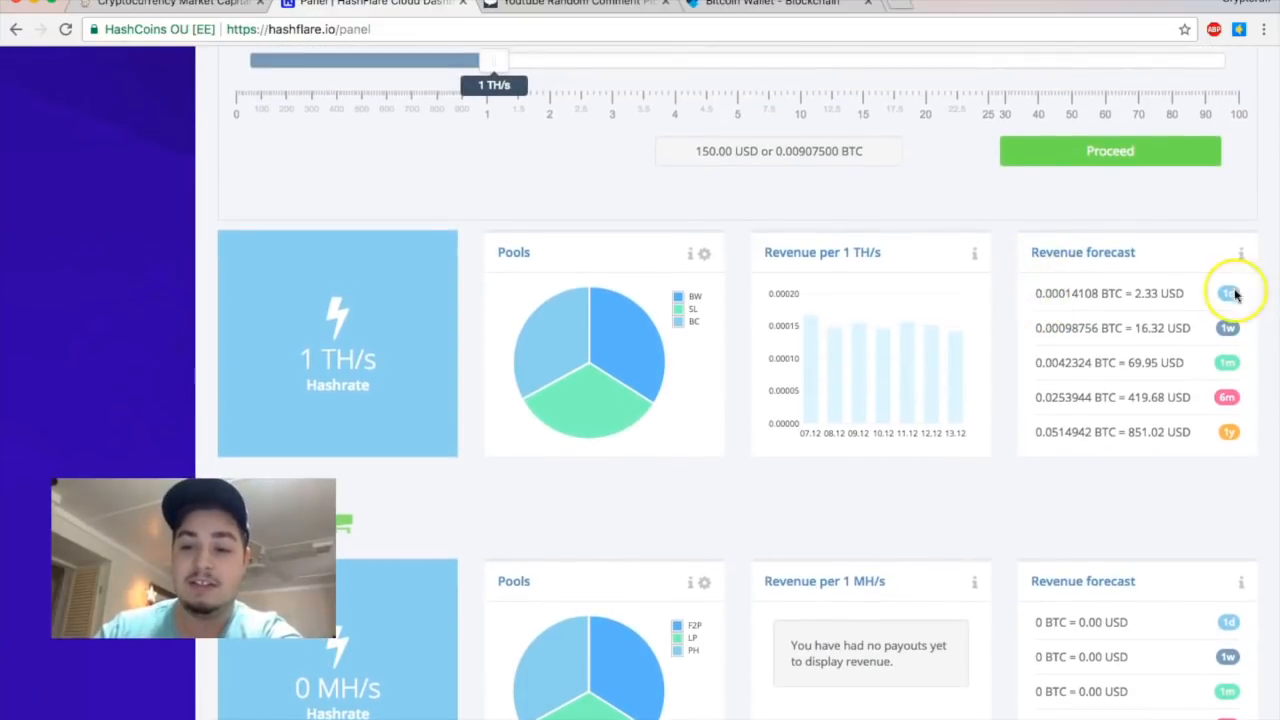
{"action": "mouse_move", "coordinate": [1256, 384]}
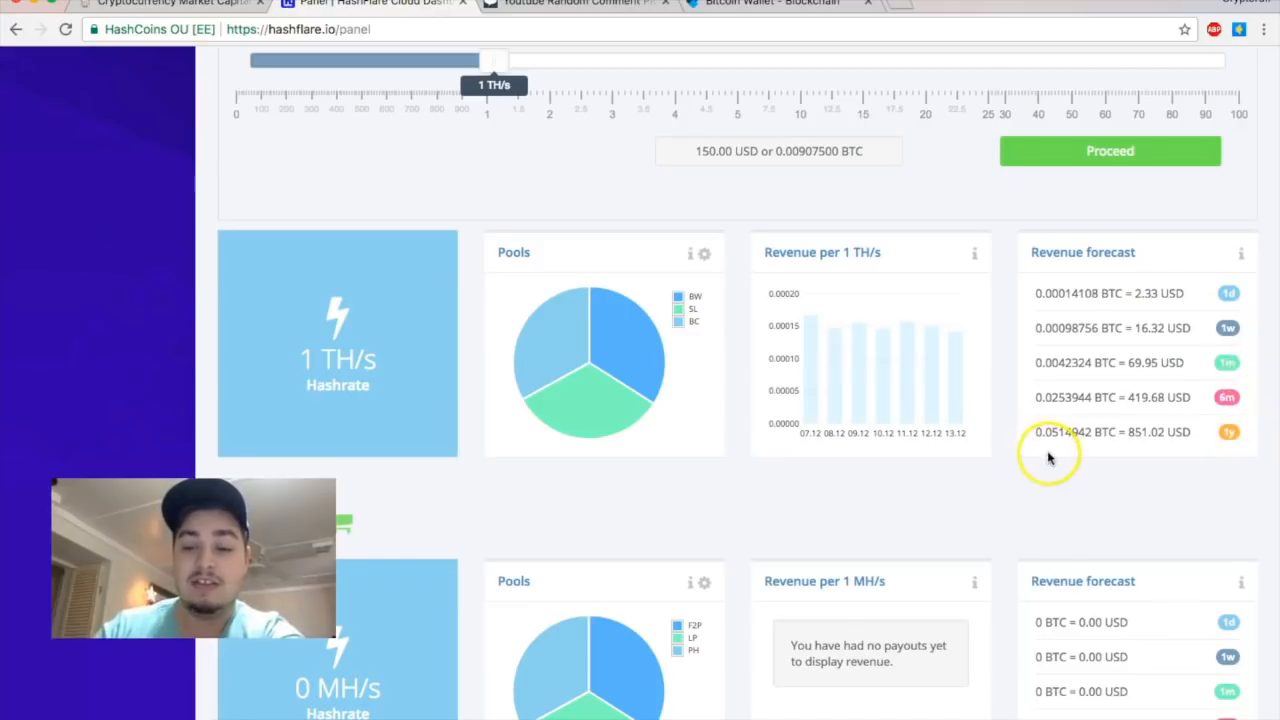
{"action": "mouse_move", "coordinate": [1132, 432]}
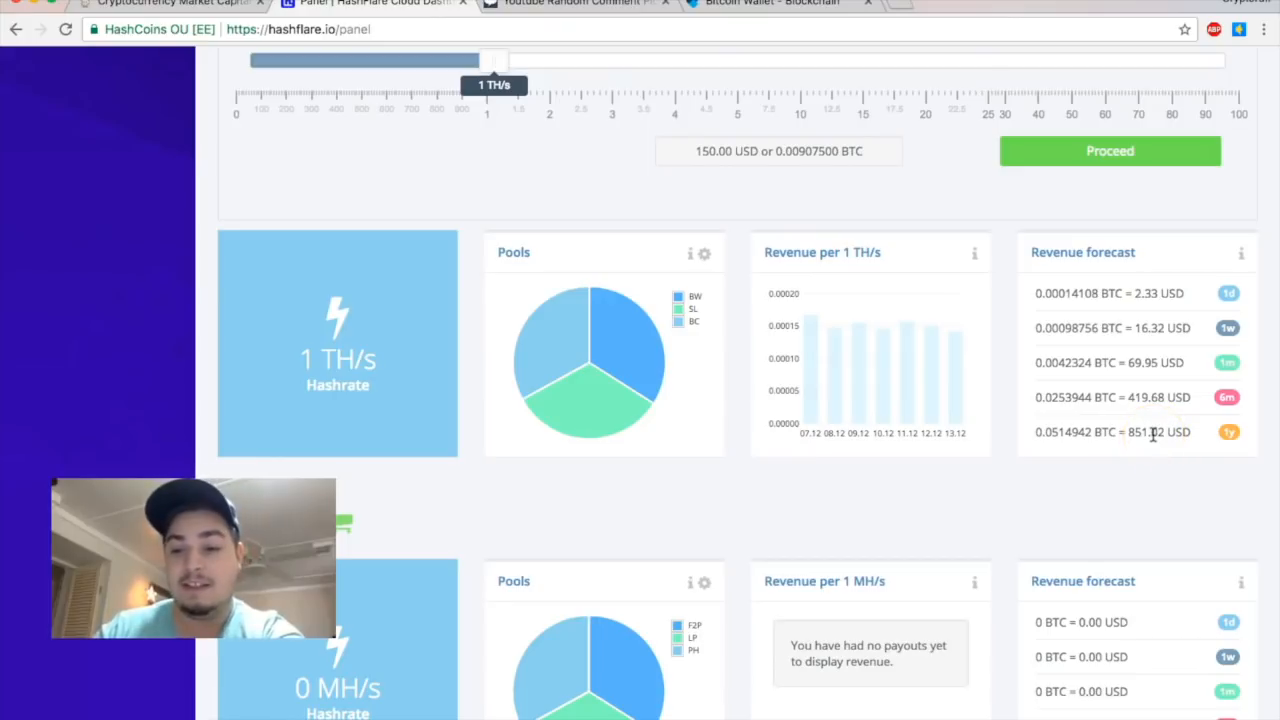
{"action": "mouse_move", "coordinate": [1068, 458]}
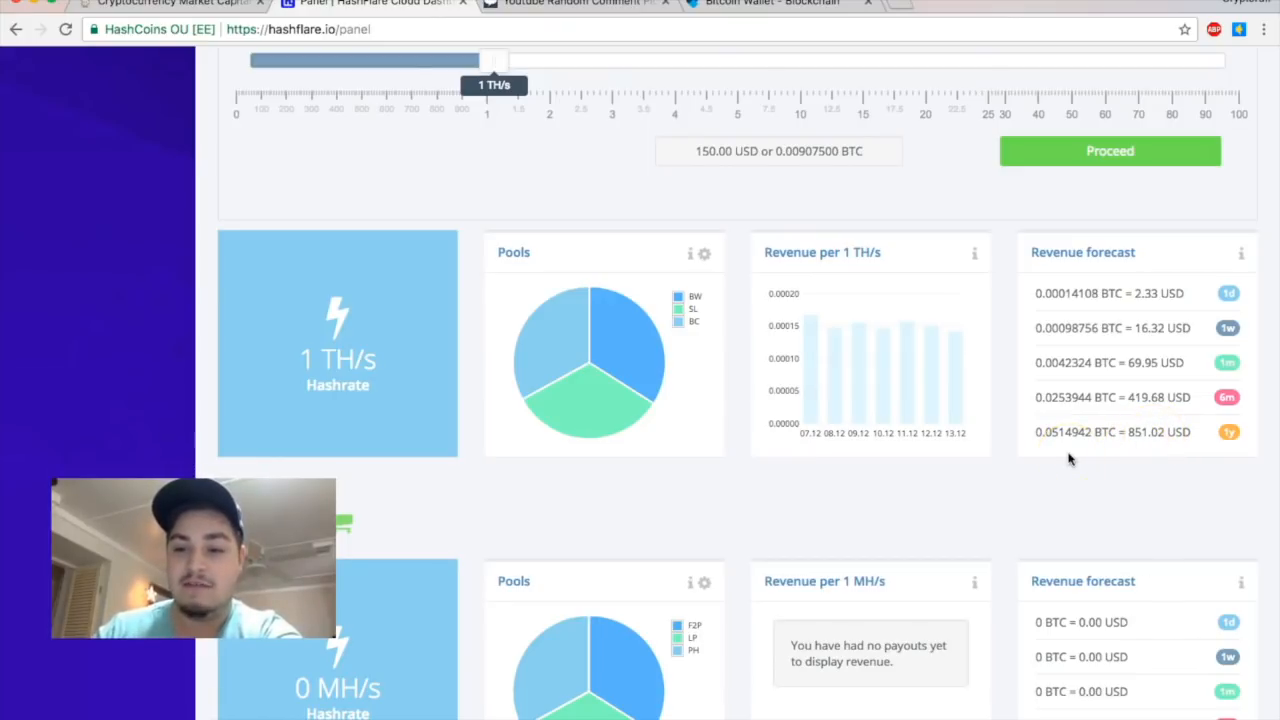
{"action": "mouse_move", "coordinate": [1016, 370]}
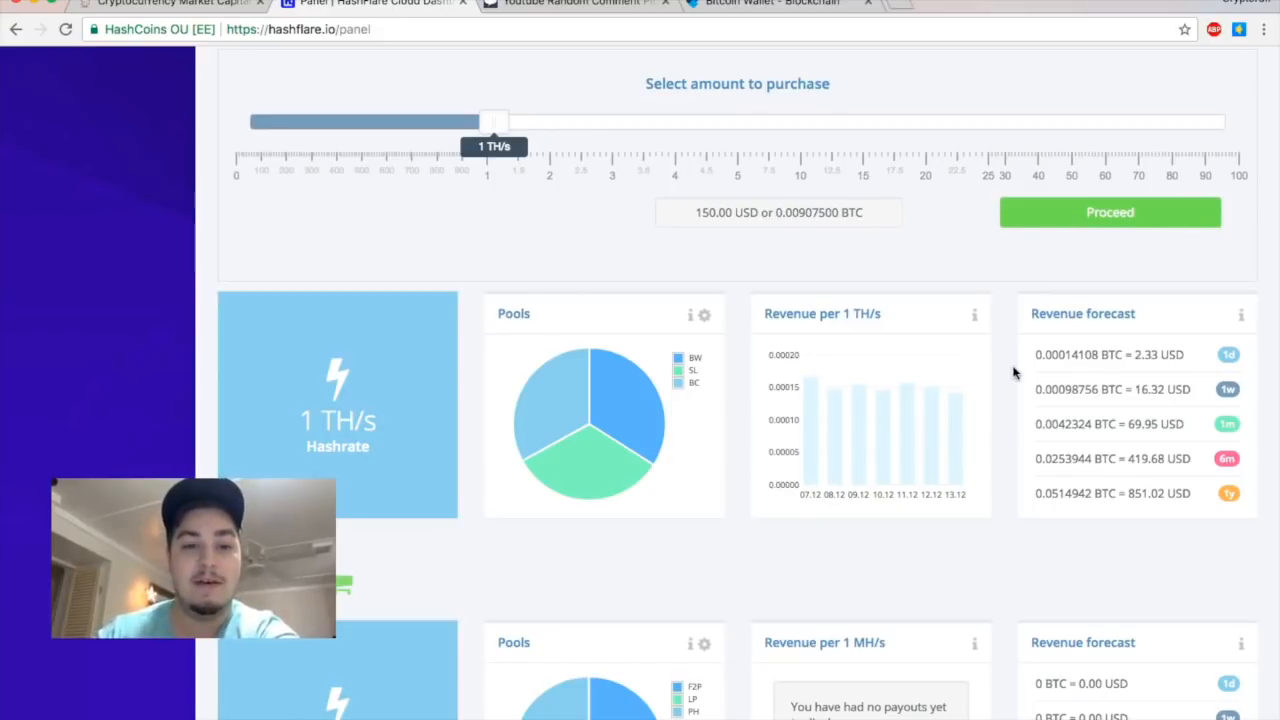
Slide the SHA-256 purchase amount down from 1 TH/s to around 420–500 GH/s
{"action": "scroll", "scroll_direction": "down", "scroll_amount": 3}
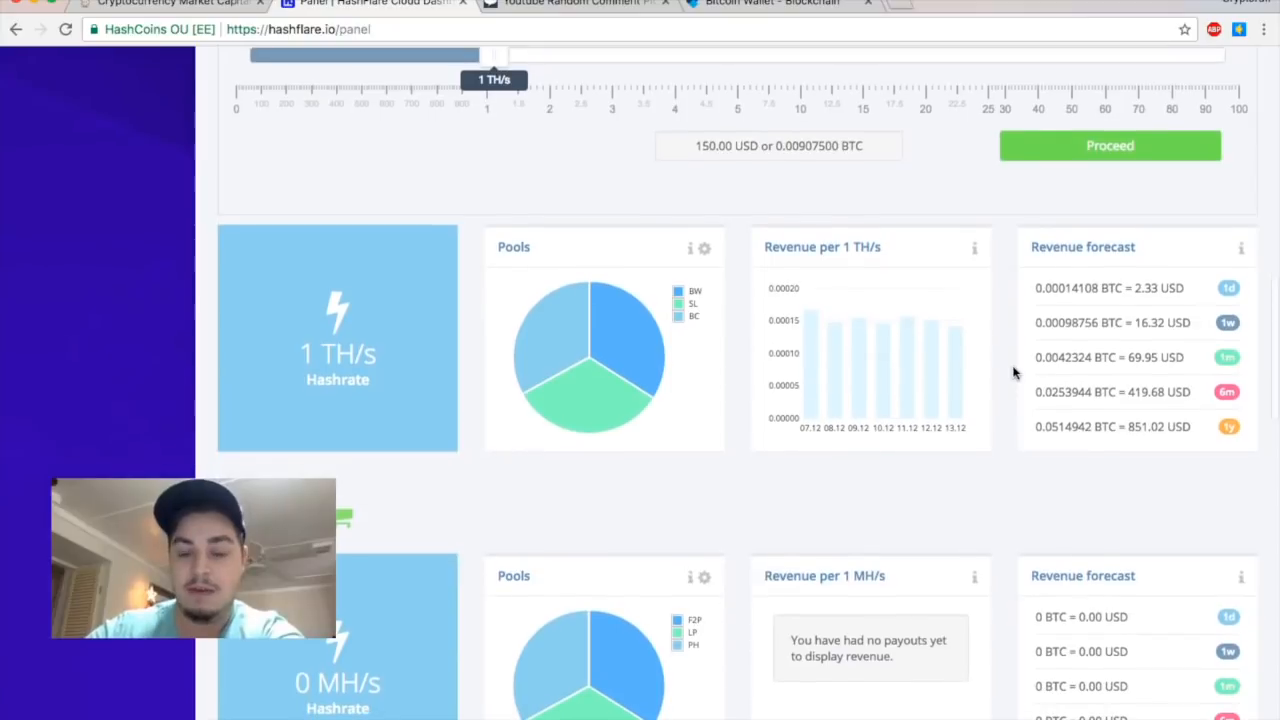
{"action": "mouse_move", "coordinate": [1012, 340]}
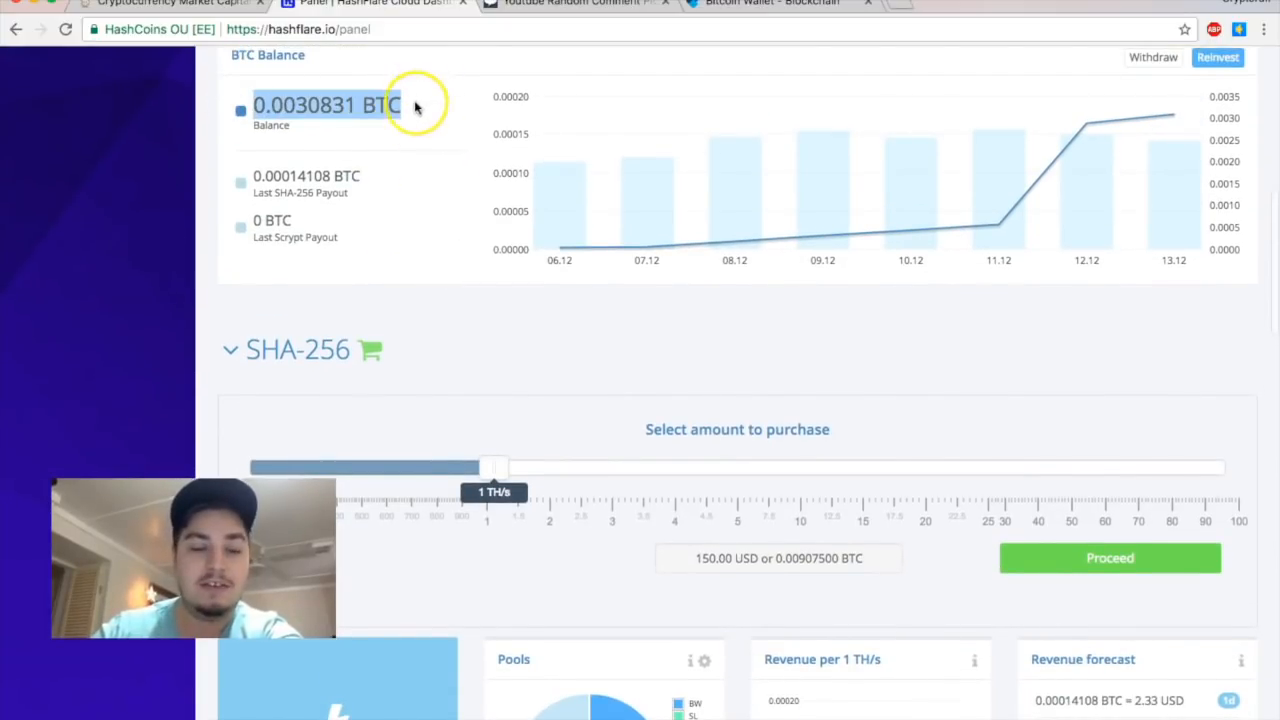
{"action": "scroll", "scroll_direction": "down", "scroll_amount": 3}
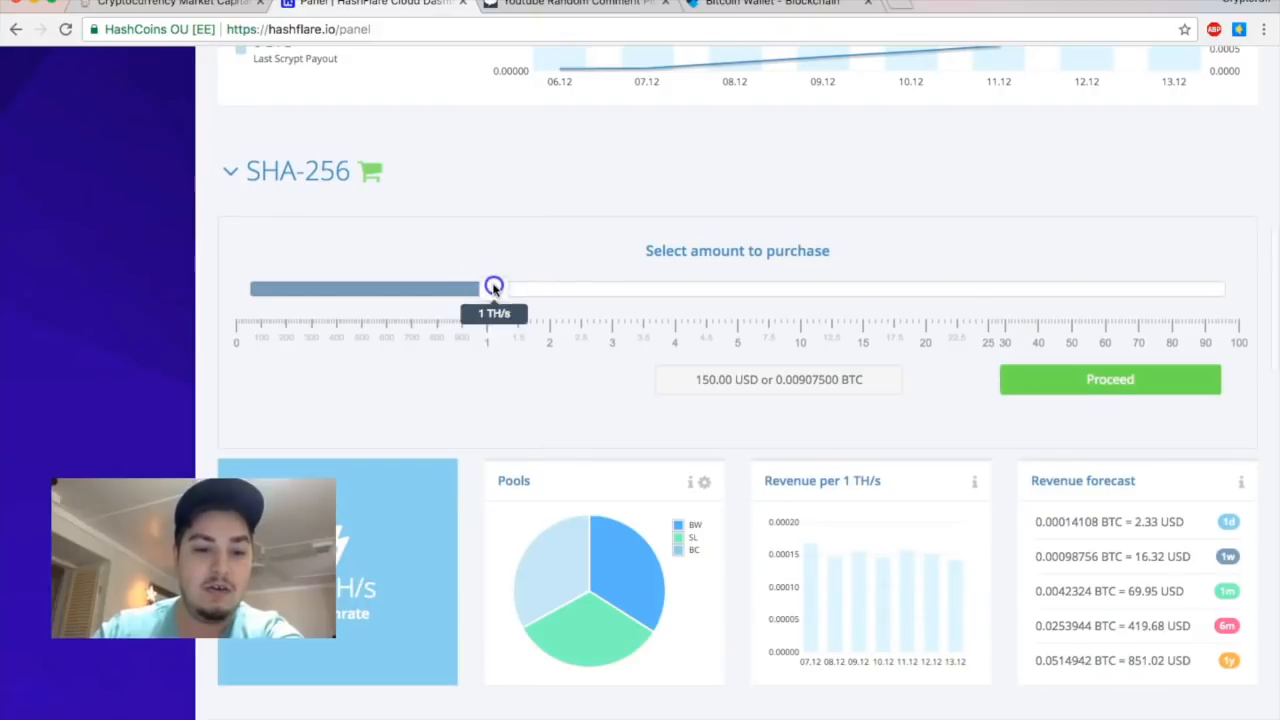
{"action": "left_click_drag", "start_coordinate": [492, 286], "coordinate": [356, 296]}
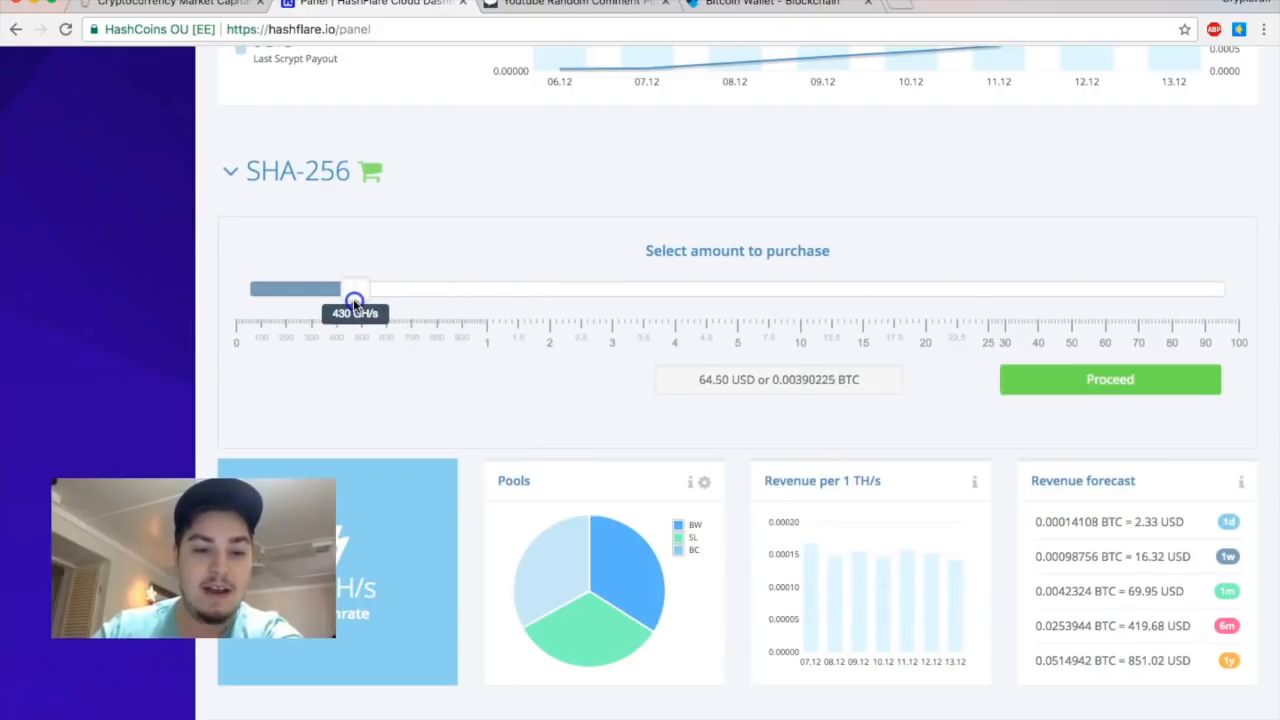
{"action": "left_click_drag", "start_coordinate": [356, 290], "coordinate": [350, 290]}
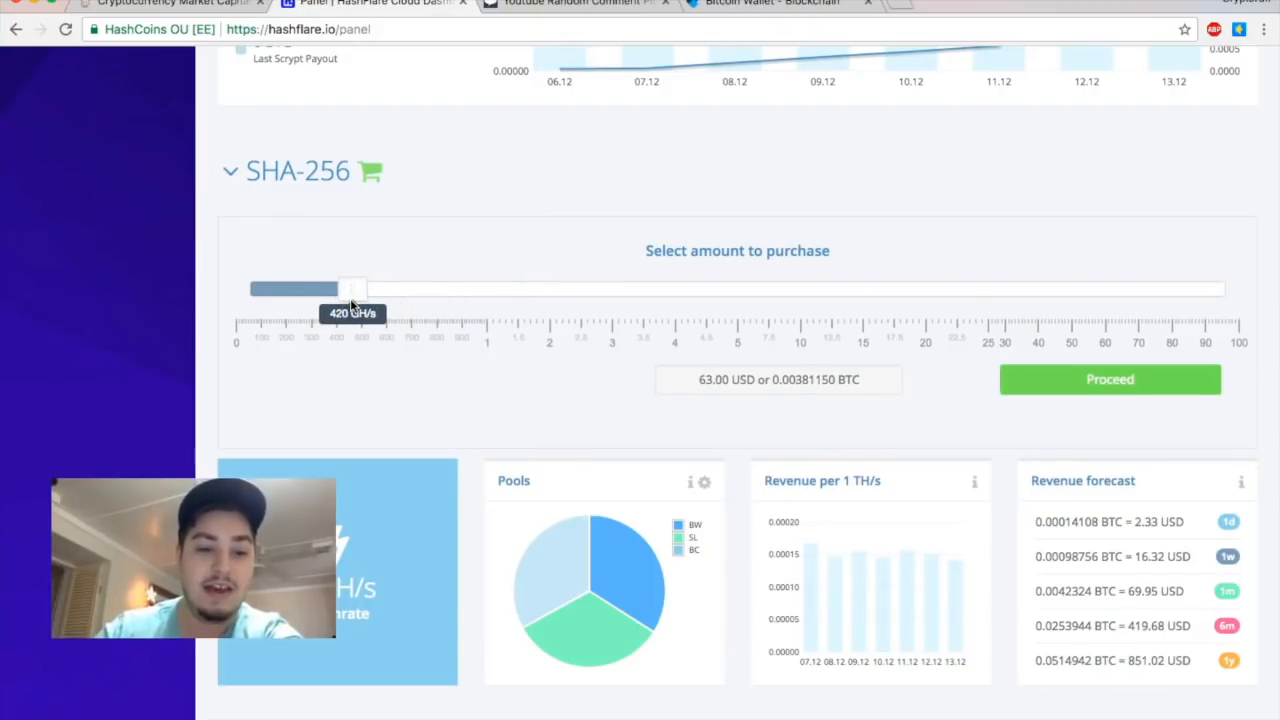
{"action": "left_click_drag", "start_coordinate": [352, 290], "coordinate": [364, 290]}
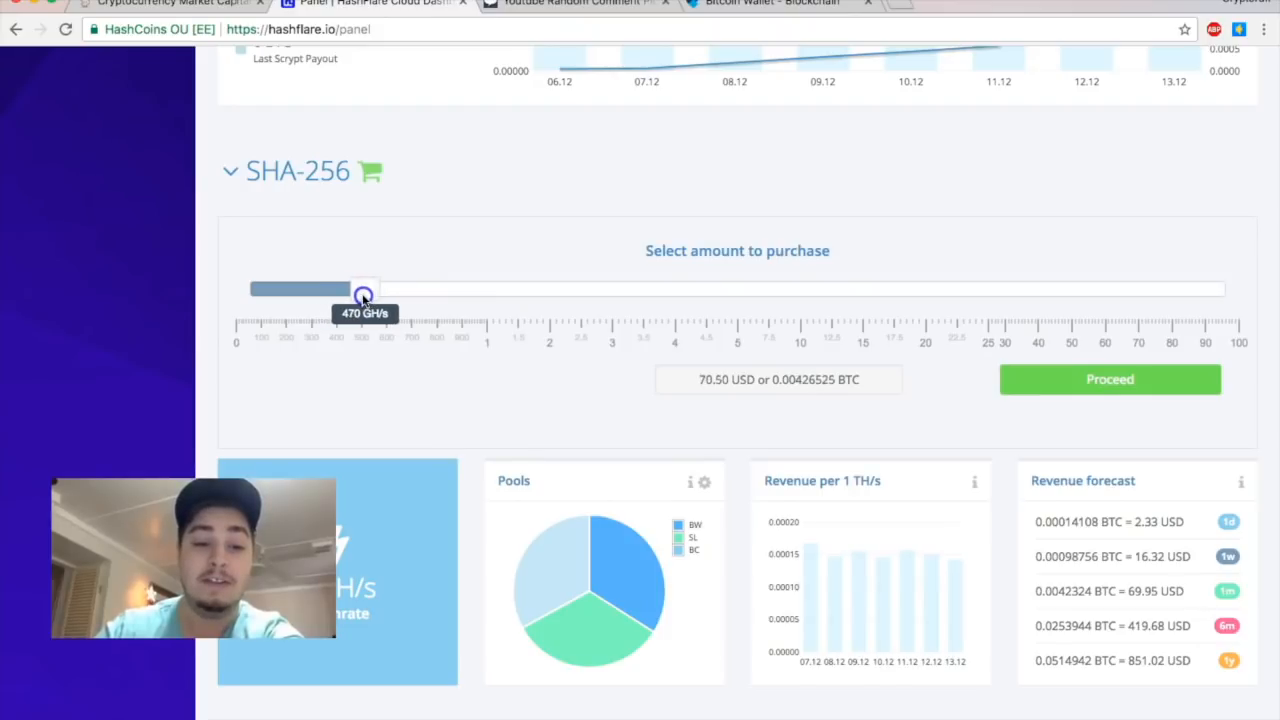
{"action": "left_click_drag", "start_coordinate": [364, 290], "coordinate": [372, 290]}
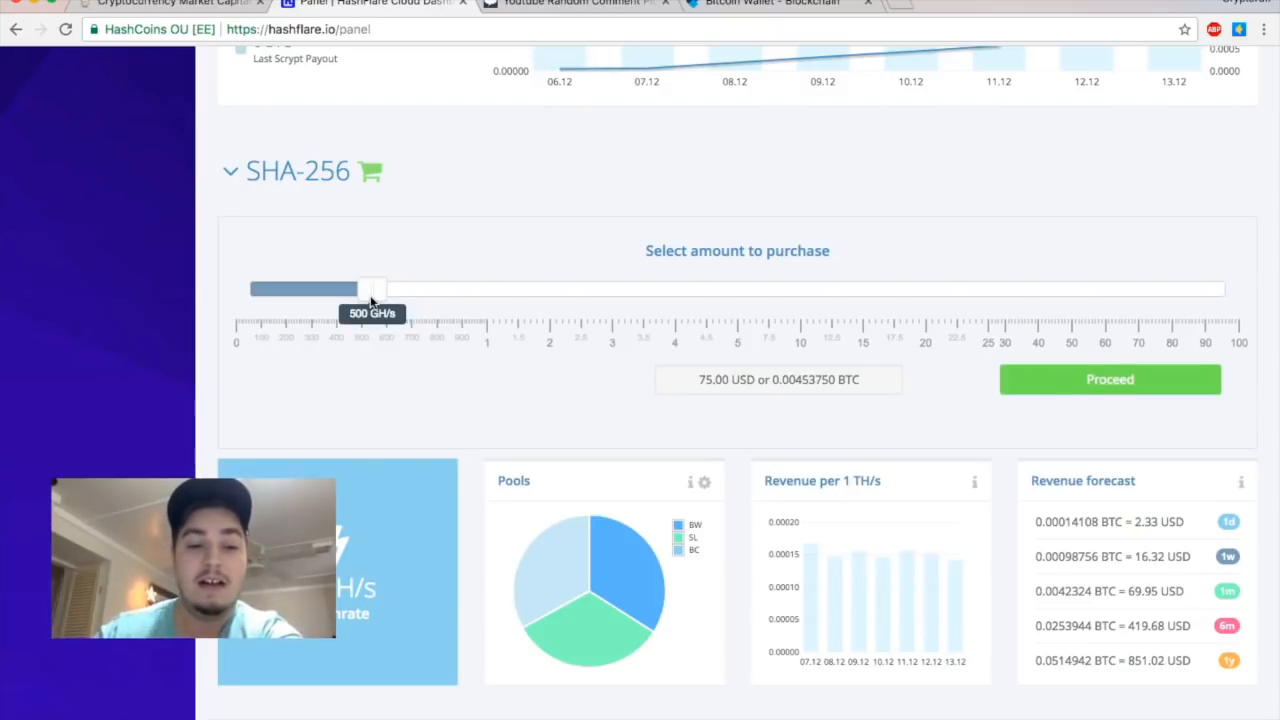
{"action": "mouse_move", "coordinate": [540, 228]}
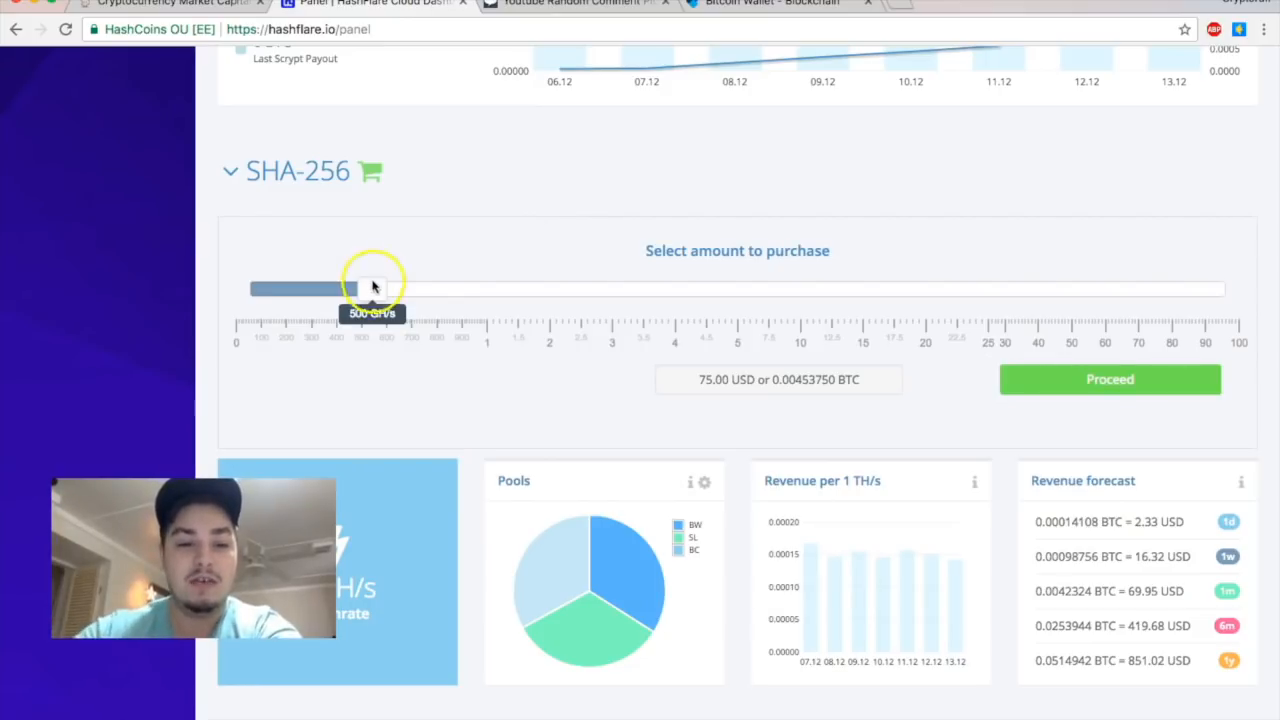
Sweep the slider from 10 GH/s to 1 TH/s and settle at 100 GH/s for 15.00 USD
{"action": "left_click_drag", "start_coordinate": [372, 288], "coordinate": [252, 288]}
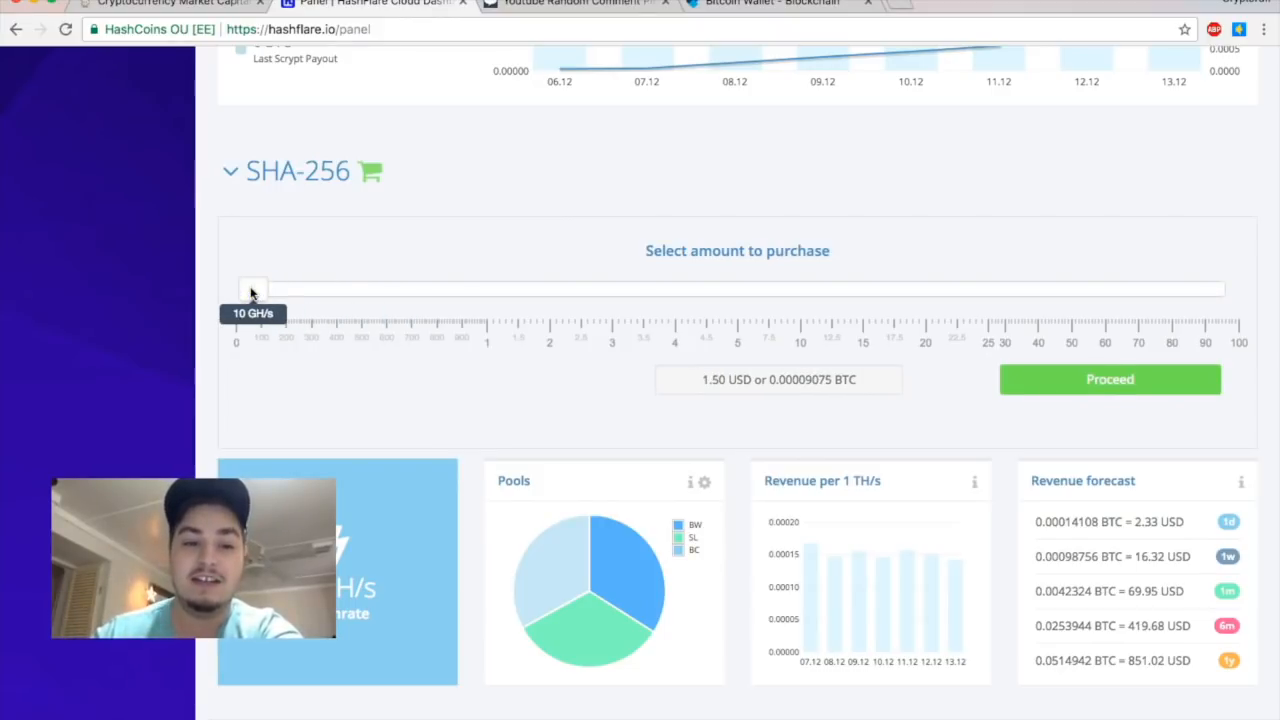
{"action": "left_click_drag", "start_coordinate": [252, 288], "coordinate": [492, 288]}
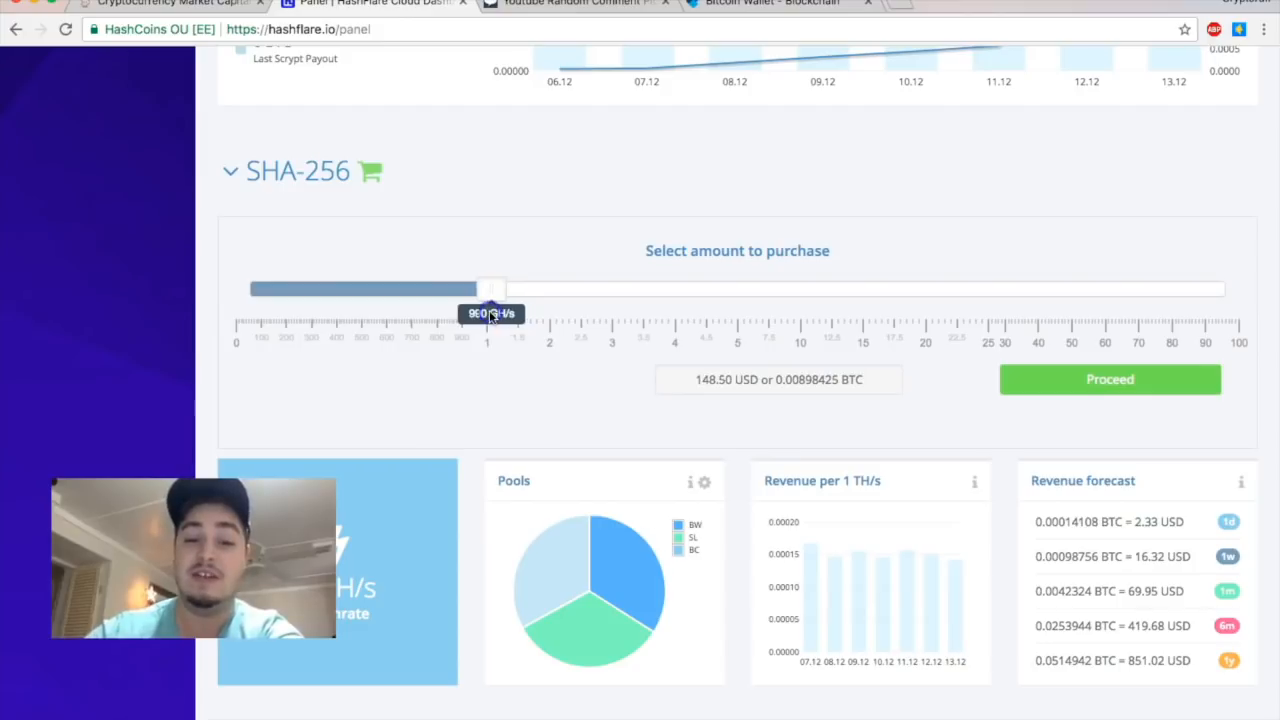
{"action": "left_click_drag", "start_coordinate": [490, 288], "coordinate": [294, 288]}
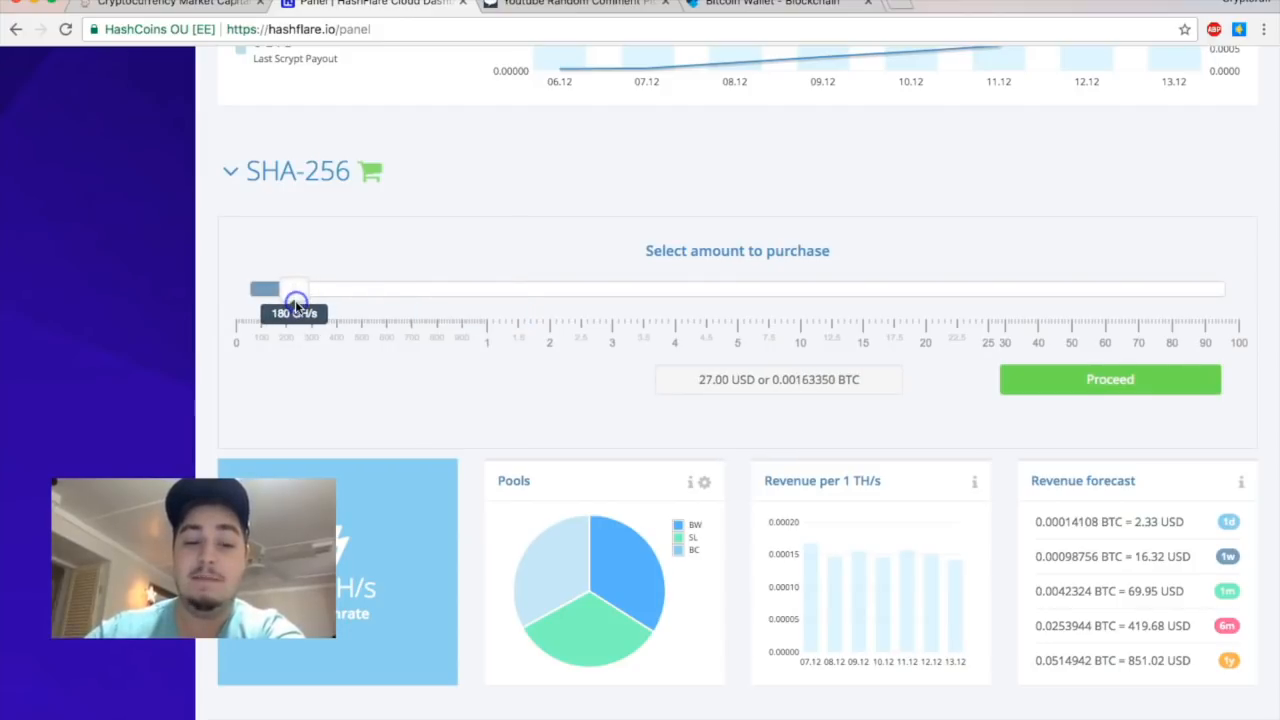
{"action": "left_click_drag", "start_coordinate": [296, 290], "coordinate": [288, 290]}
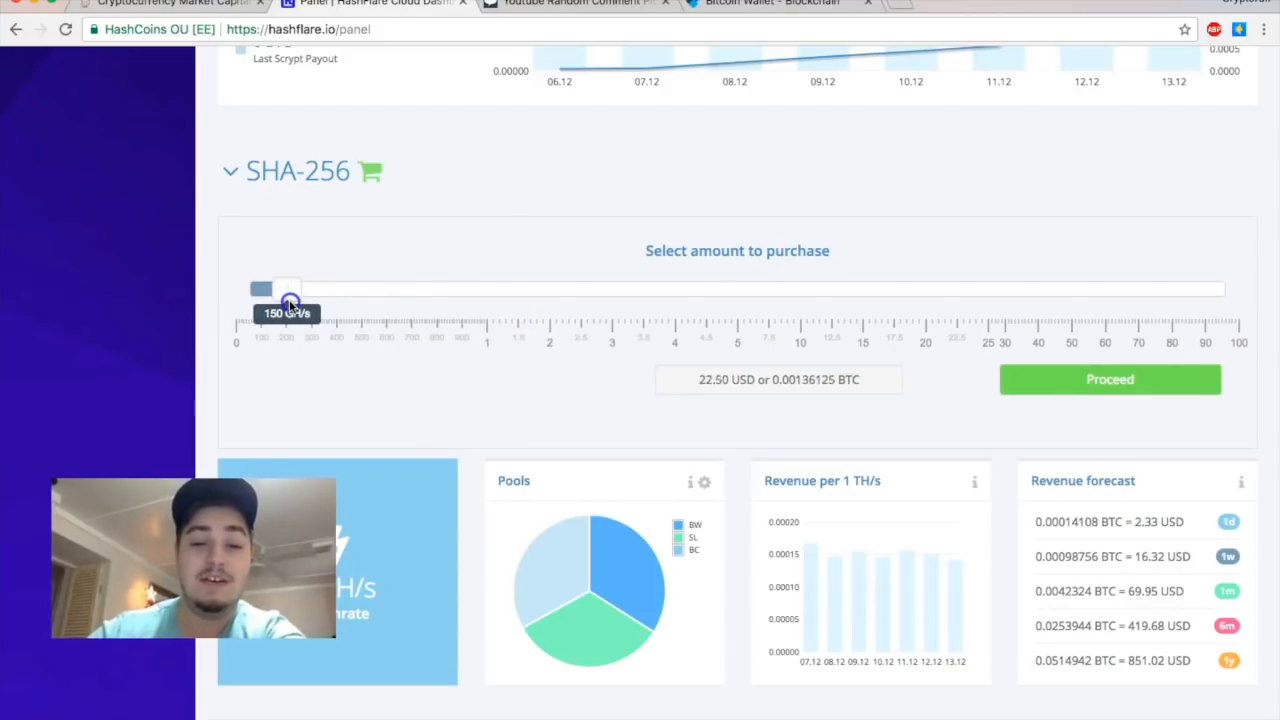
{"action": "left_click_drag", "start_coordinate": [290, 304], "coordinate": [272, 304]}
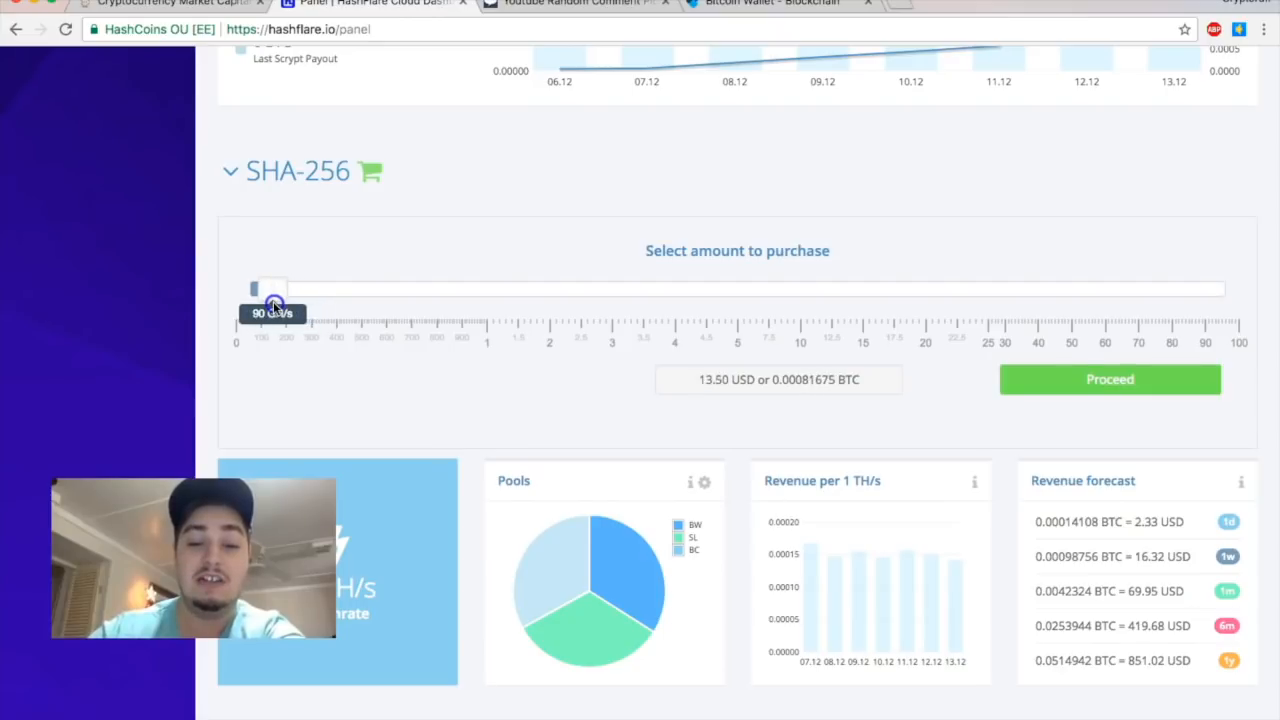
{"action": "left_click_drag", "start_coordinate": [272, 288], "coordinate": [280, 288]}
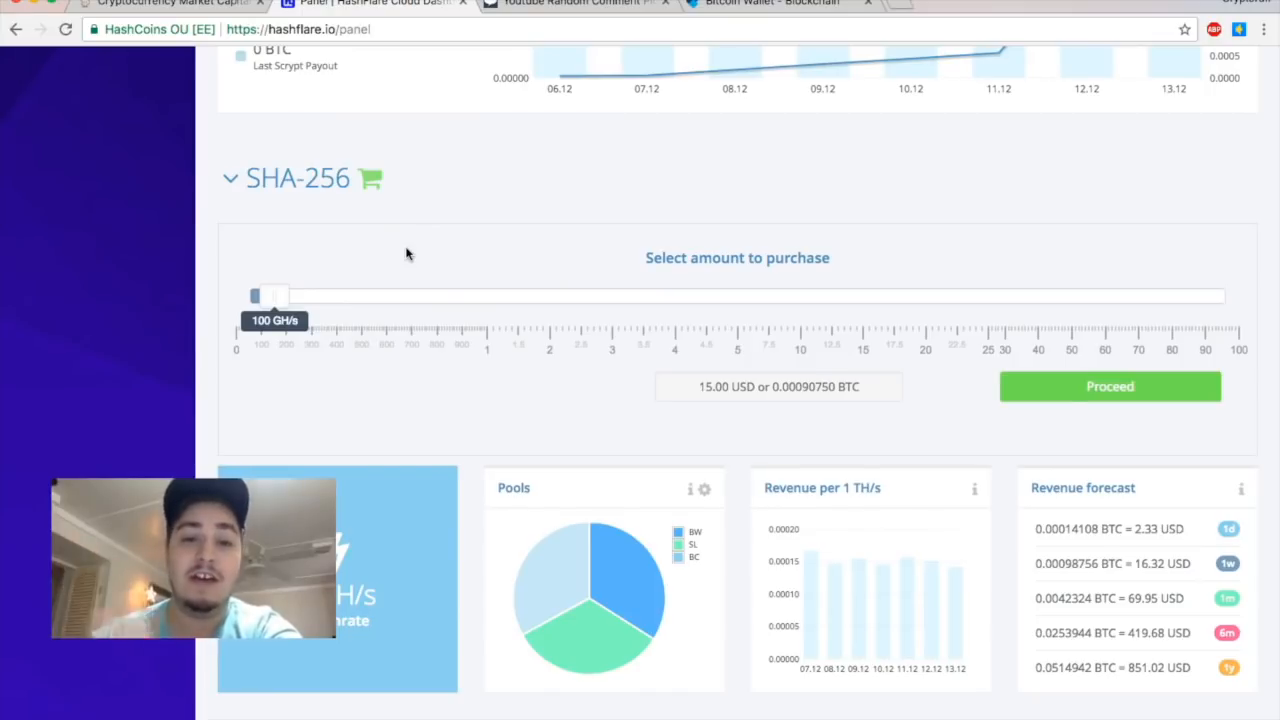
{"action": "scroll", "scroll_direction": "down", "scroll_amount": 3}
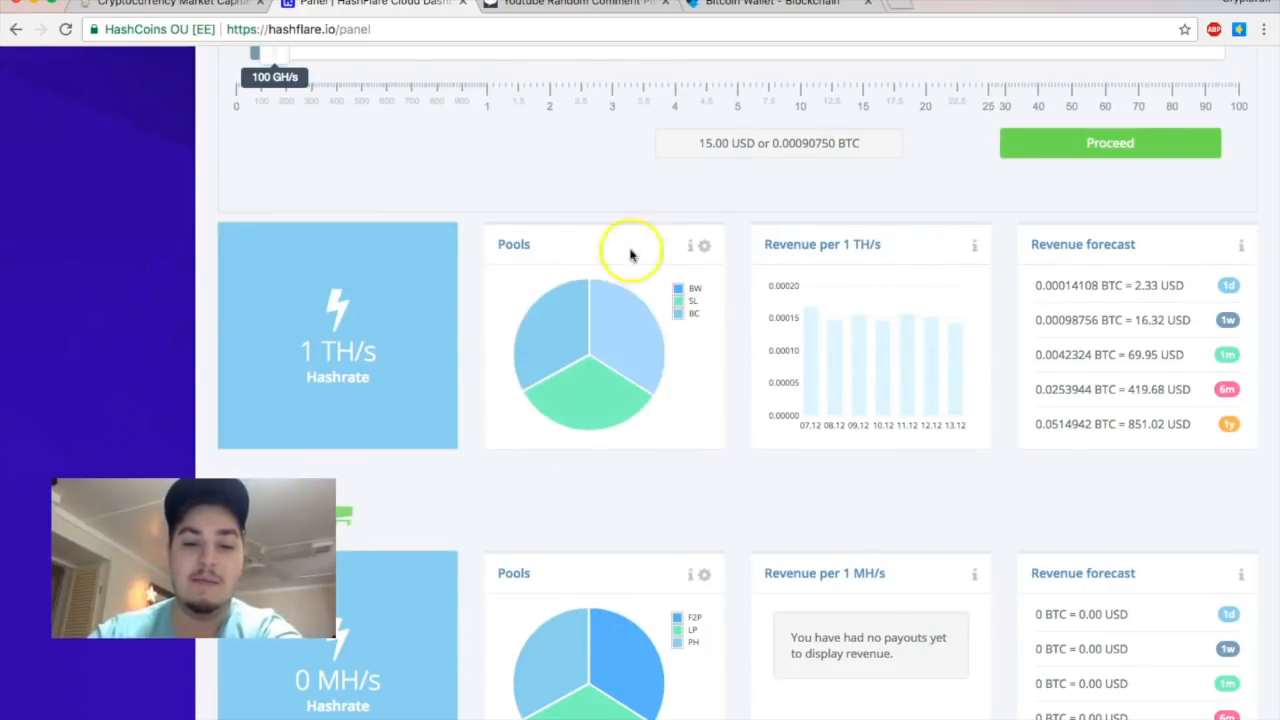
{"action": "mouse_move", "coordinate": [460, 368]}
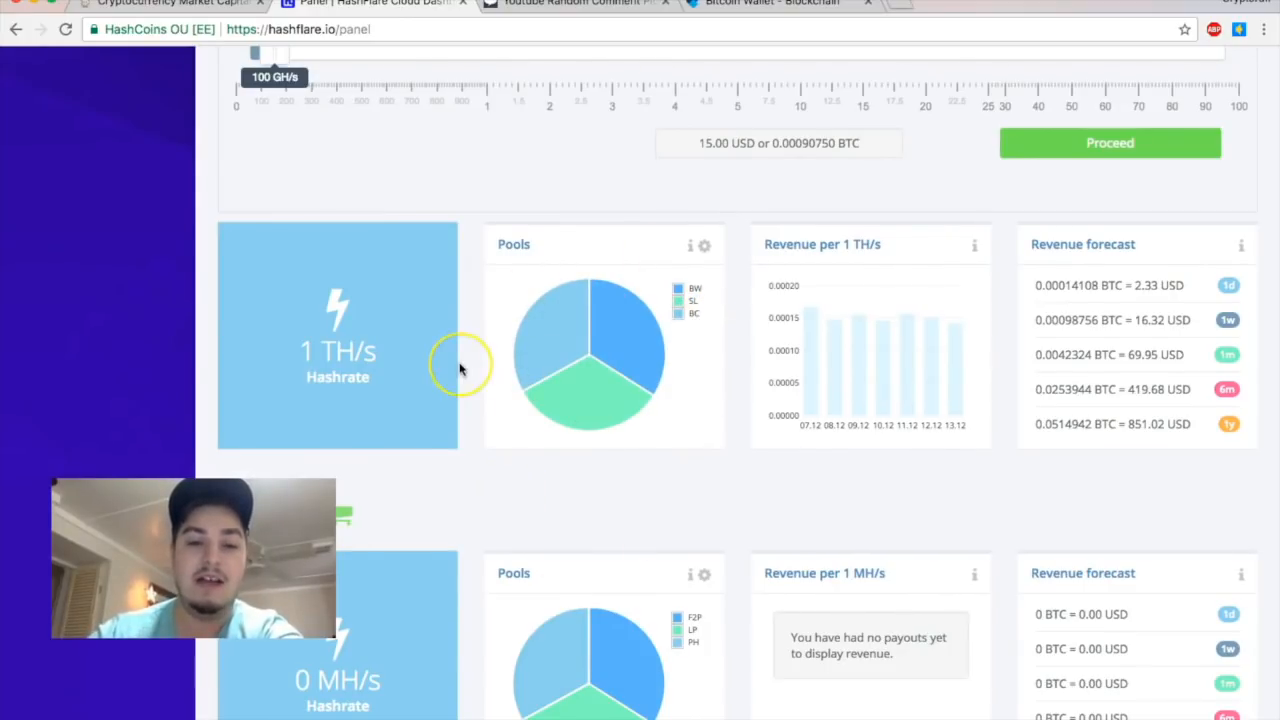
{"action": "mouse_move", "coordinate": [292, 88]}
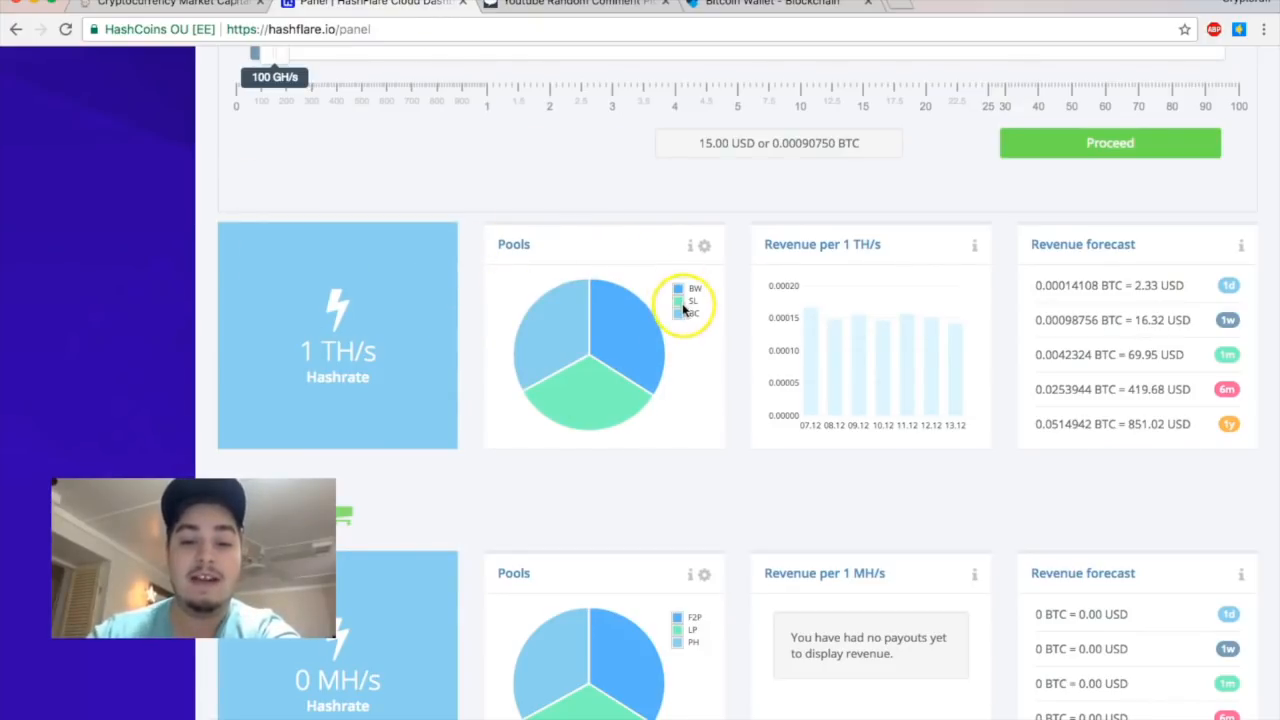
{"action": "mouse_move", "coordinate": [678, 288]}
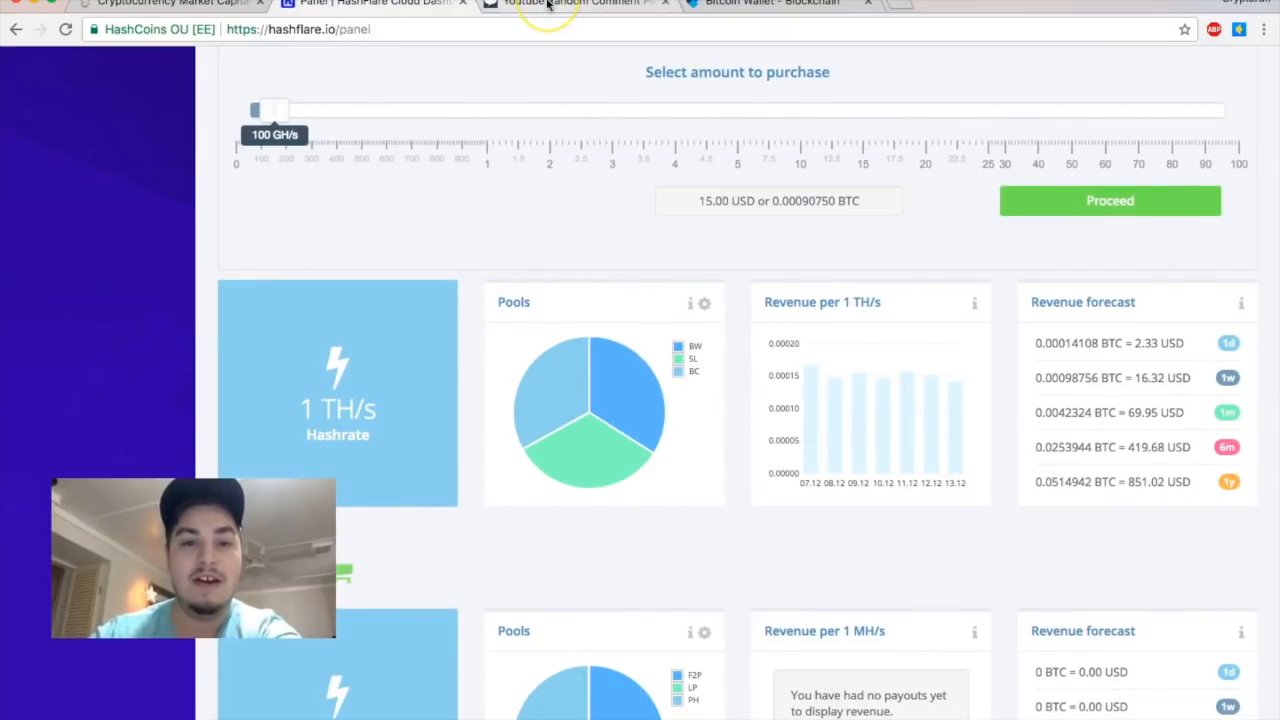
Run the raffle on the video's 68 unique commenters and reveal the drawn winner
{"action": "left_click", "coordinate": [564, 4]}
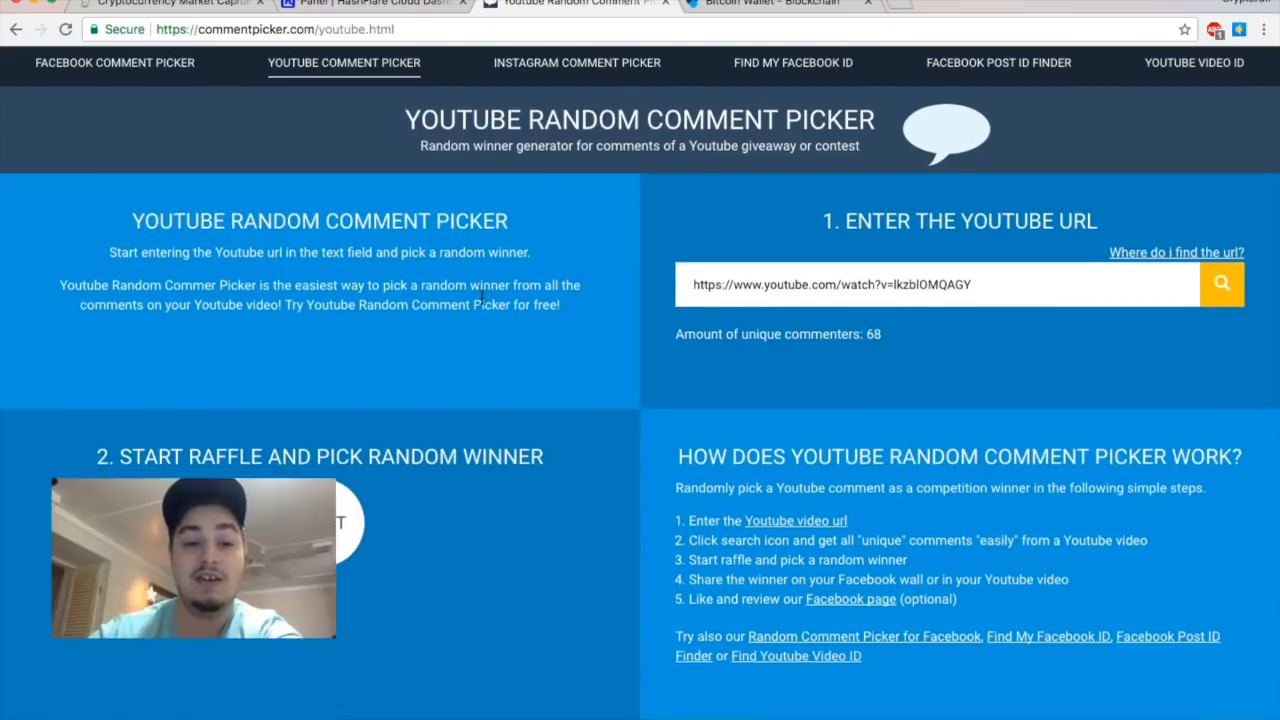
{"action": "scroll", "scroll_direction": "down", "scroll_amount": 3}
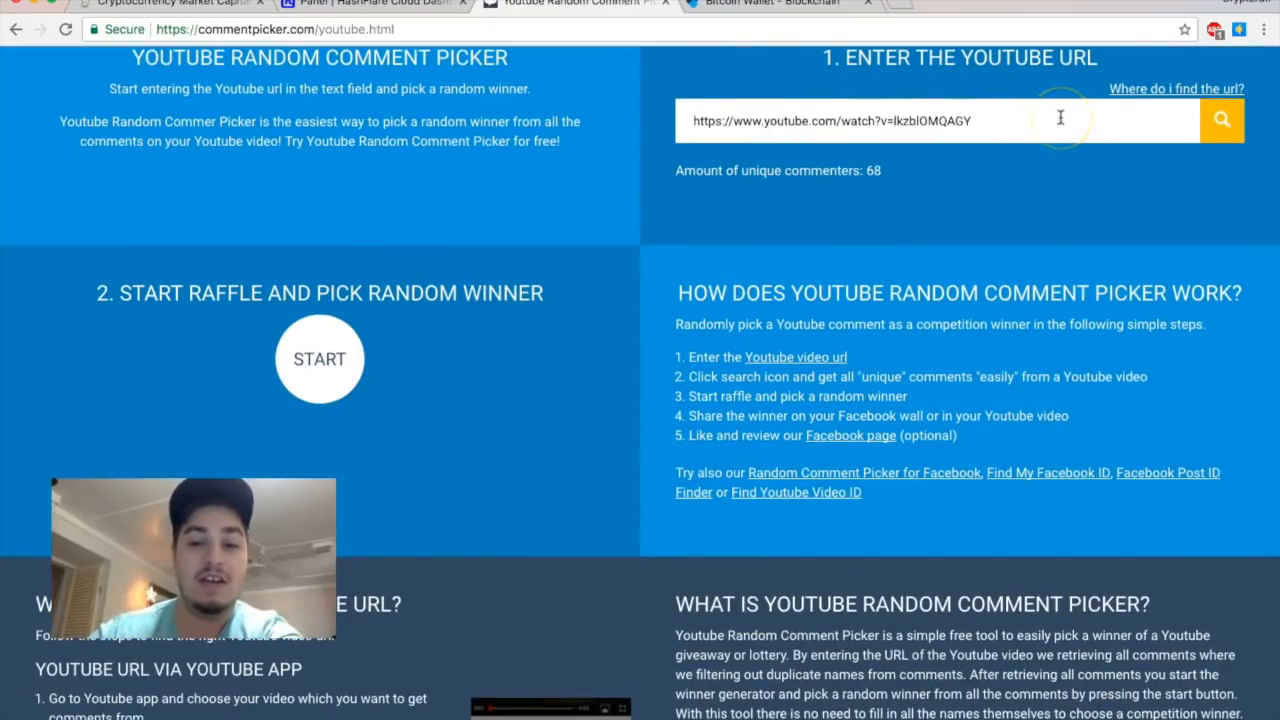
{"action": "left_click", "coordinate": [320, 358]}
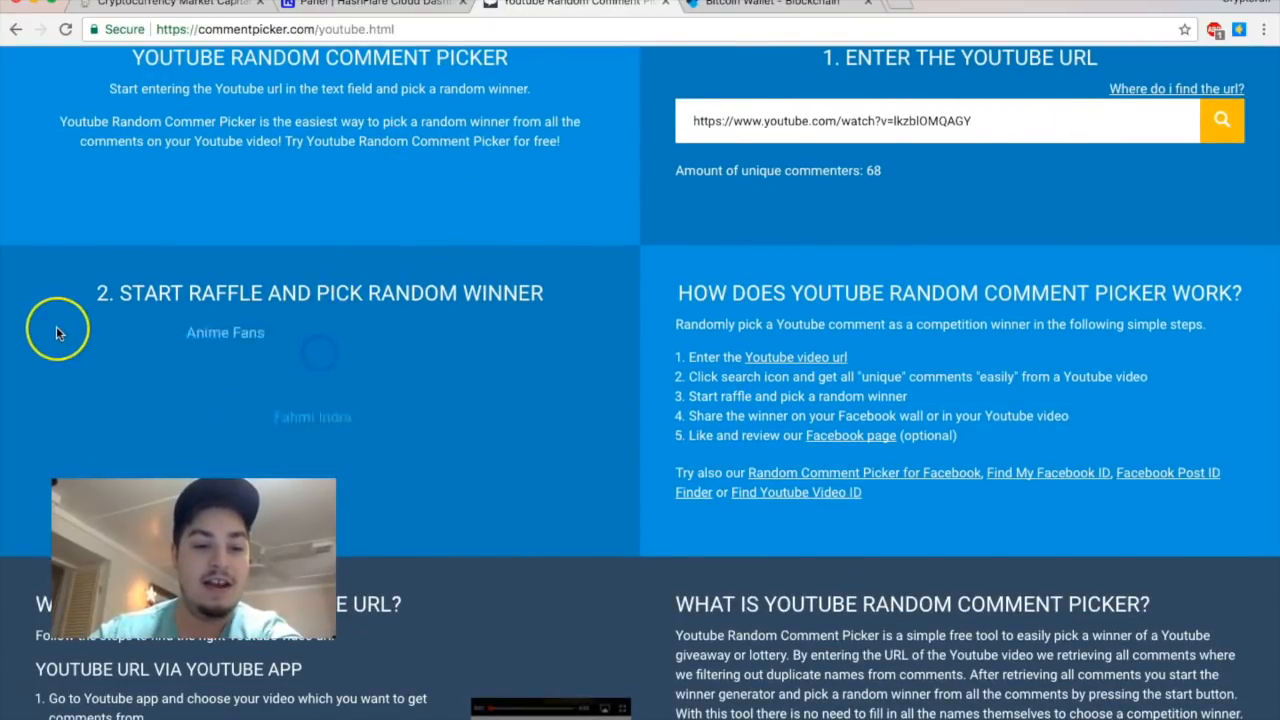
{"action": "scroll", "scroll_direction": "down", "scroll_amount": 3}
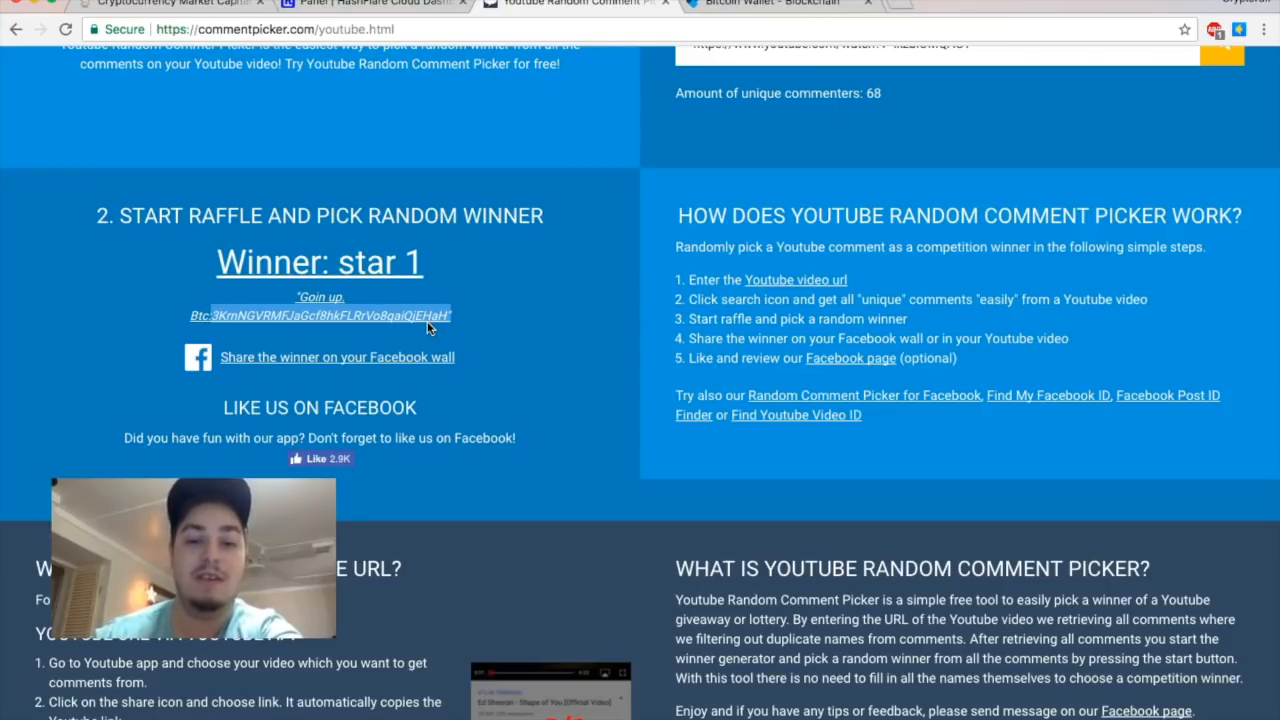
{"action": "mouse_move", "coordinate": [636, 182]}
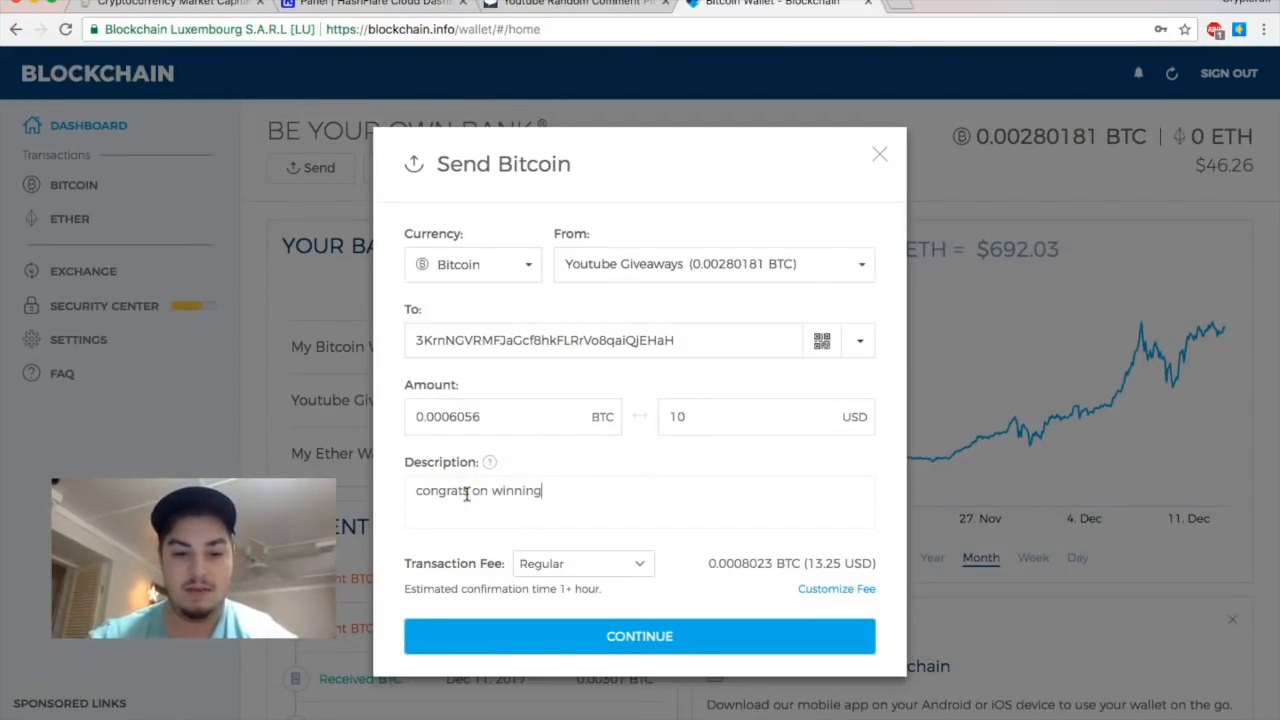
Apply a 355 sat/b custom fee and continue to the $10 payment summary totalling 0.0007186 BTC
{"action": "left_click", "coordinate": [836, 588]}
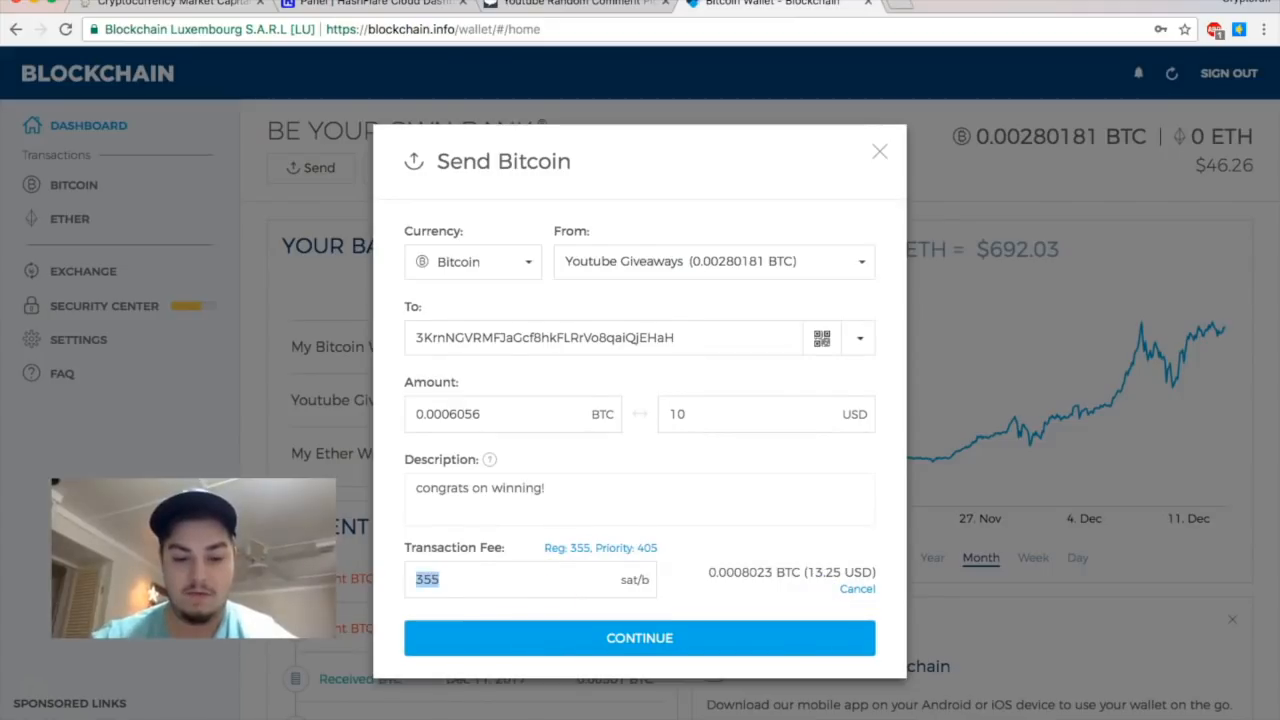
{"action": "left_click", "coordinate": [640, 638]}
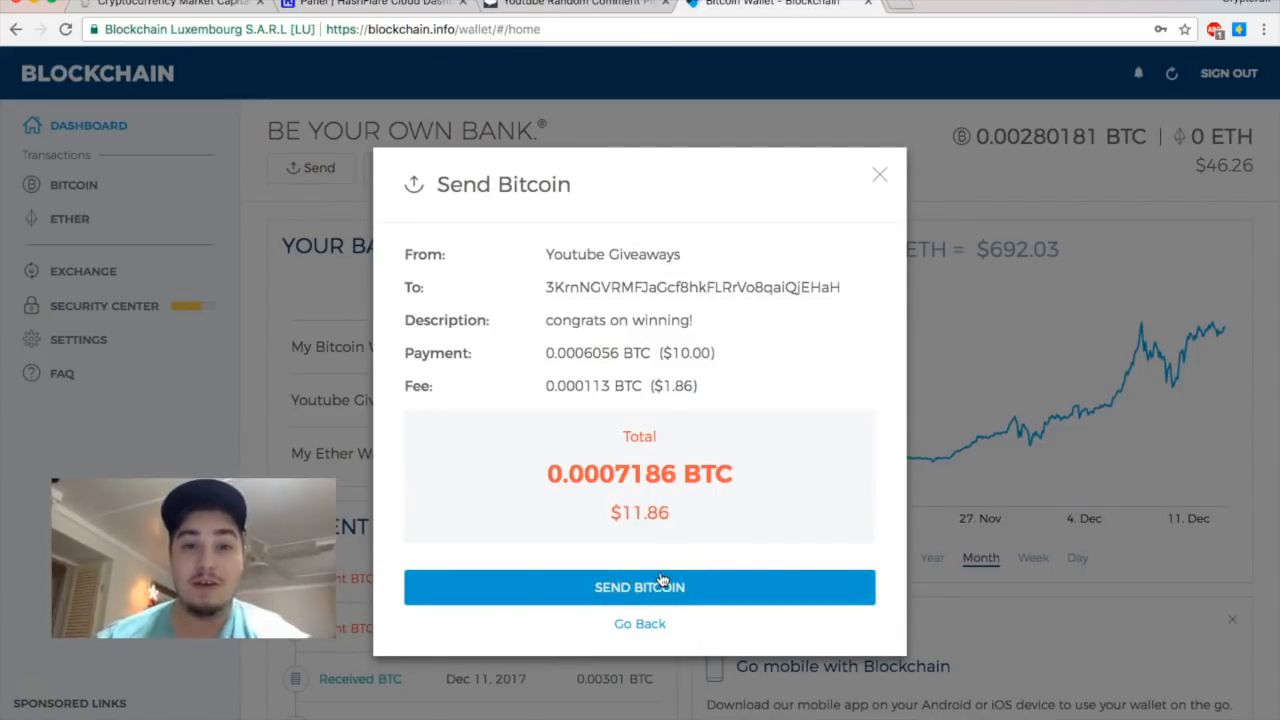
Send the $10 payment to the winner and show the pending transaction as $11.89 USD
{"action": "left_click", "coordinate": [640, 588]}
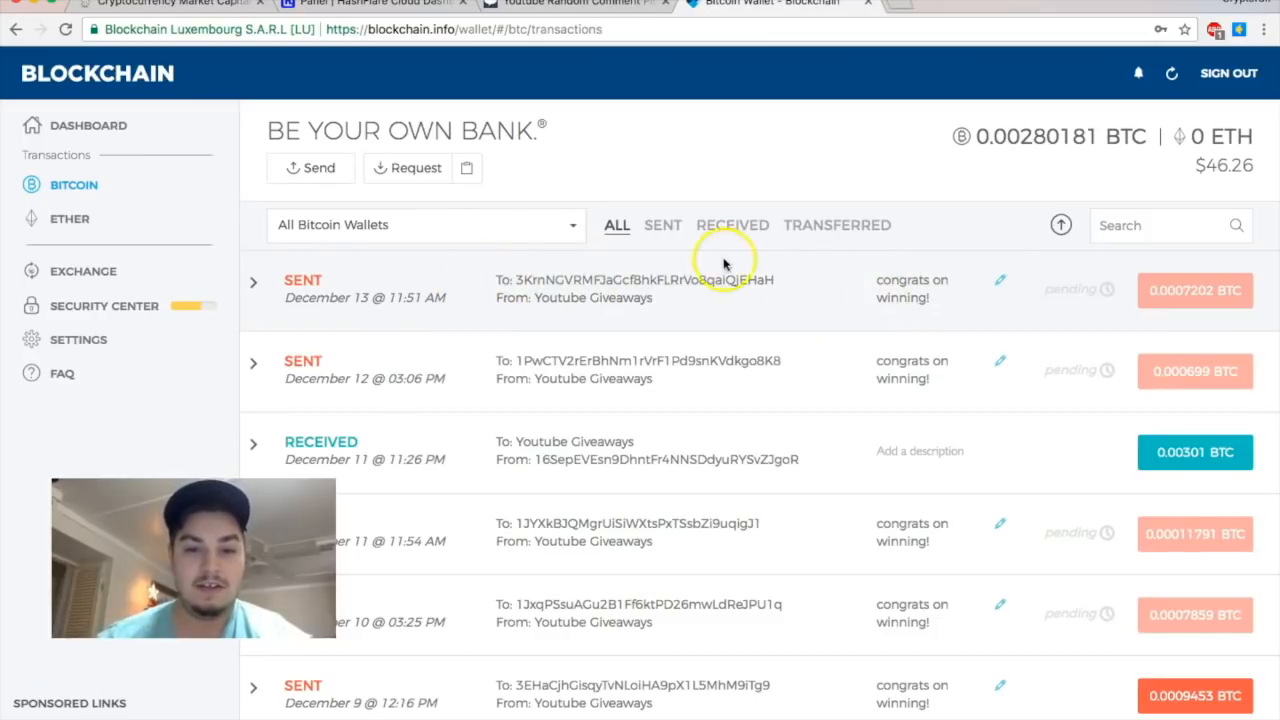
{"action": "mouse_move", "coordinate": [908, 288]}
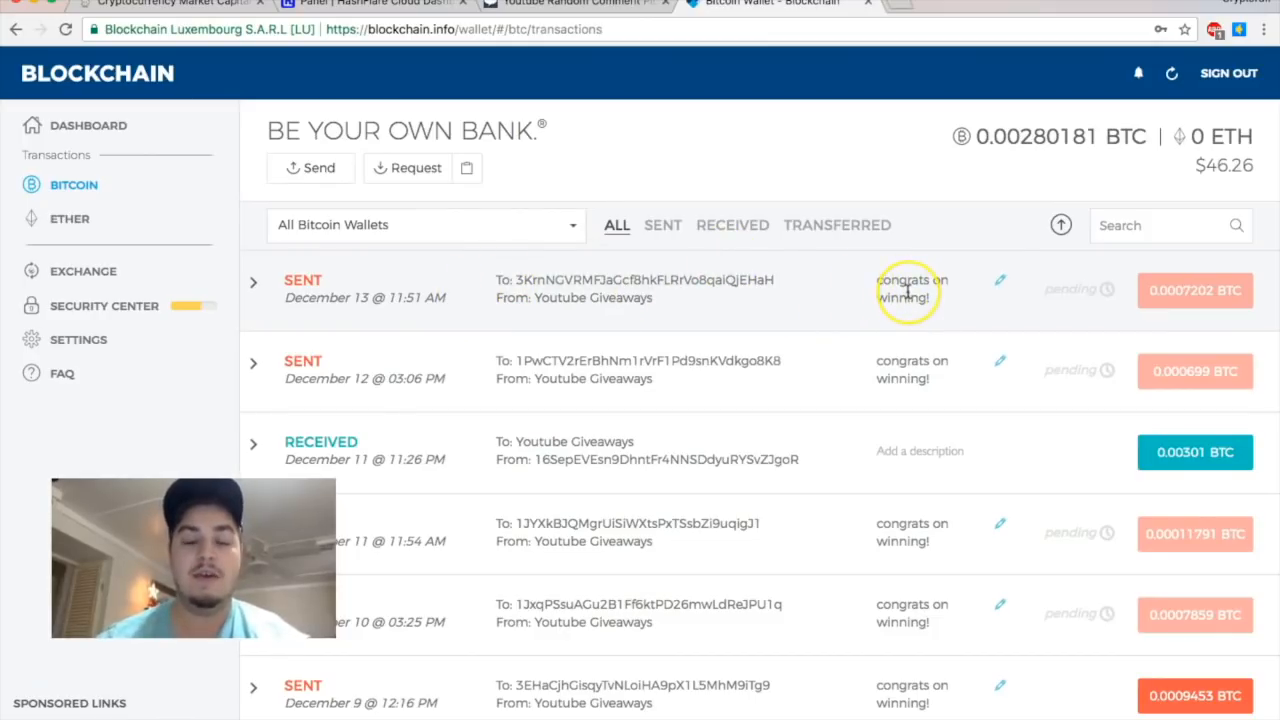
{"action": "mouse_move", "coordinate": [836, 296]}
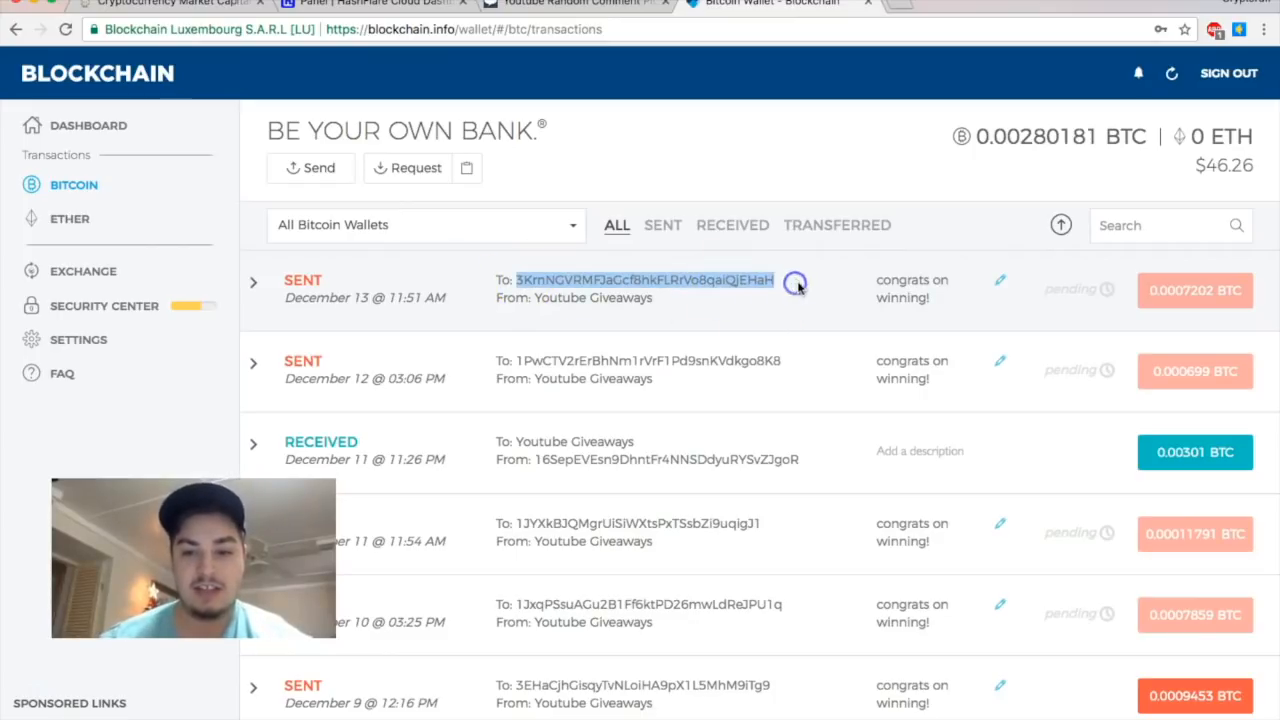
{"action": "left_click", "coordinate": [1196, 292]}
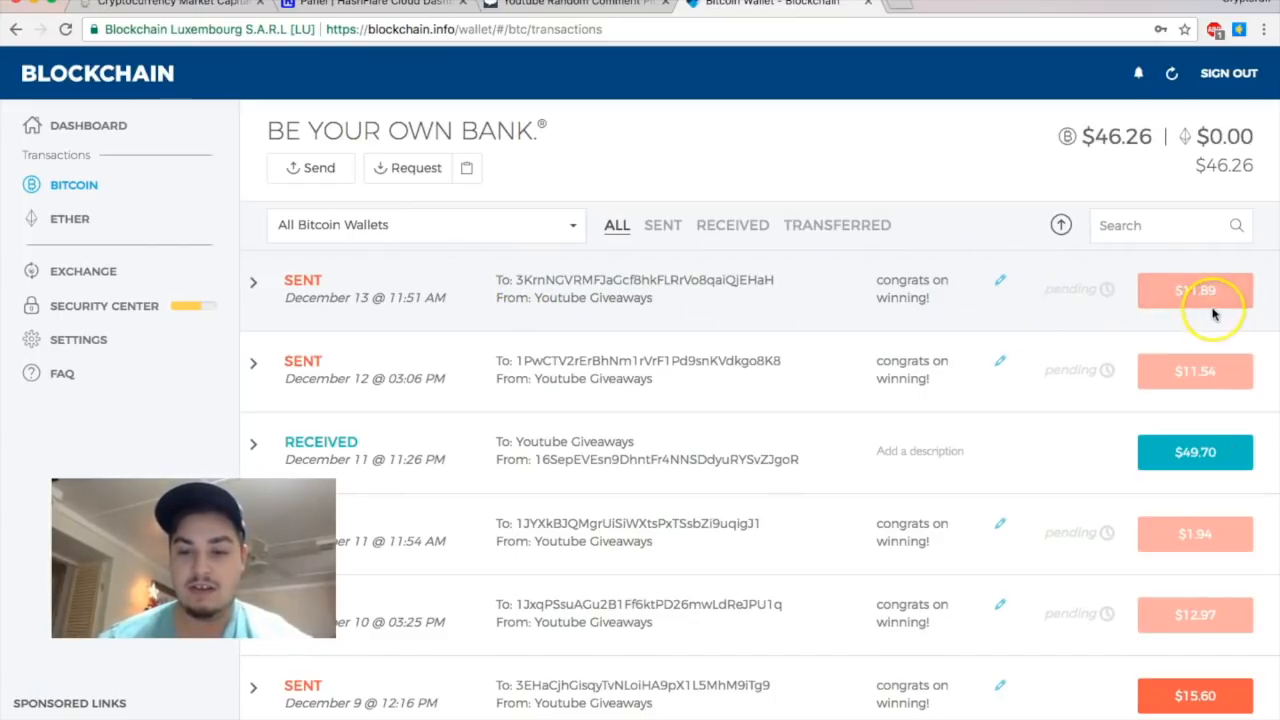
{"action": "mouse_move", "coordinate": [330, 312]}
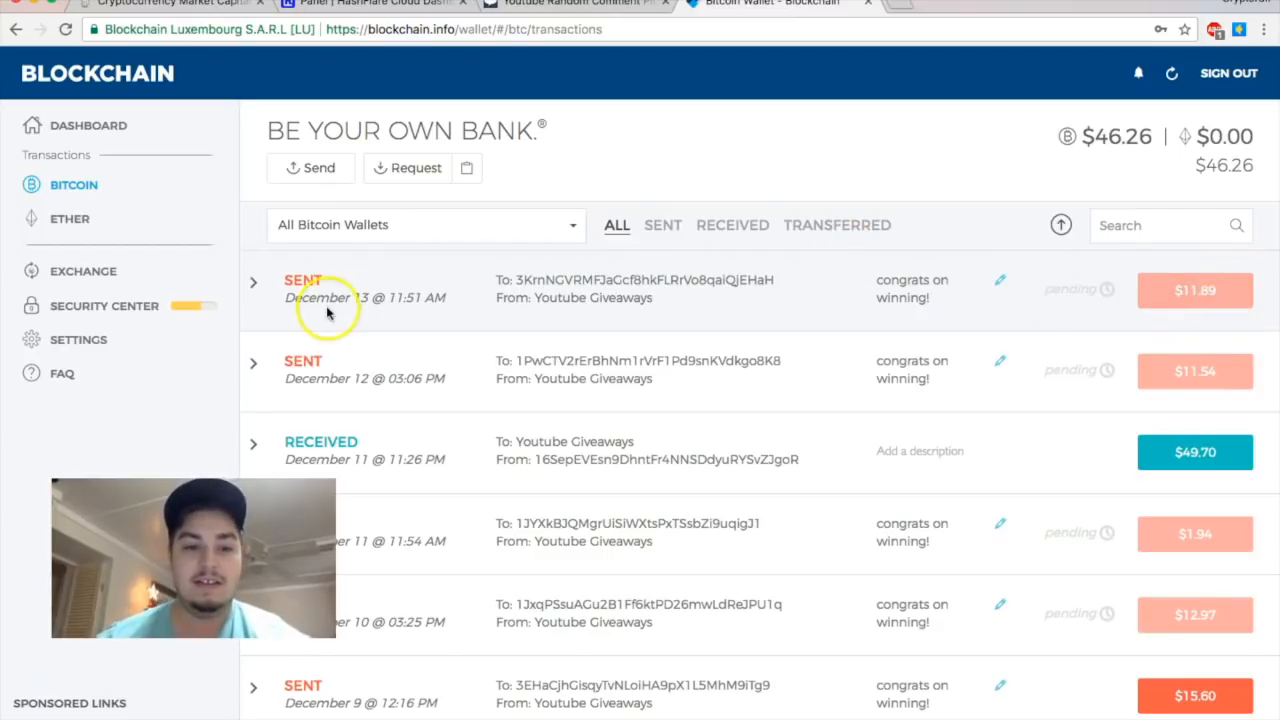